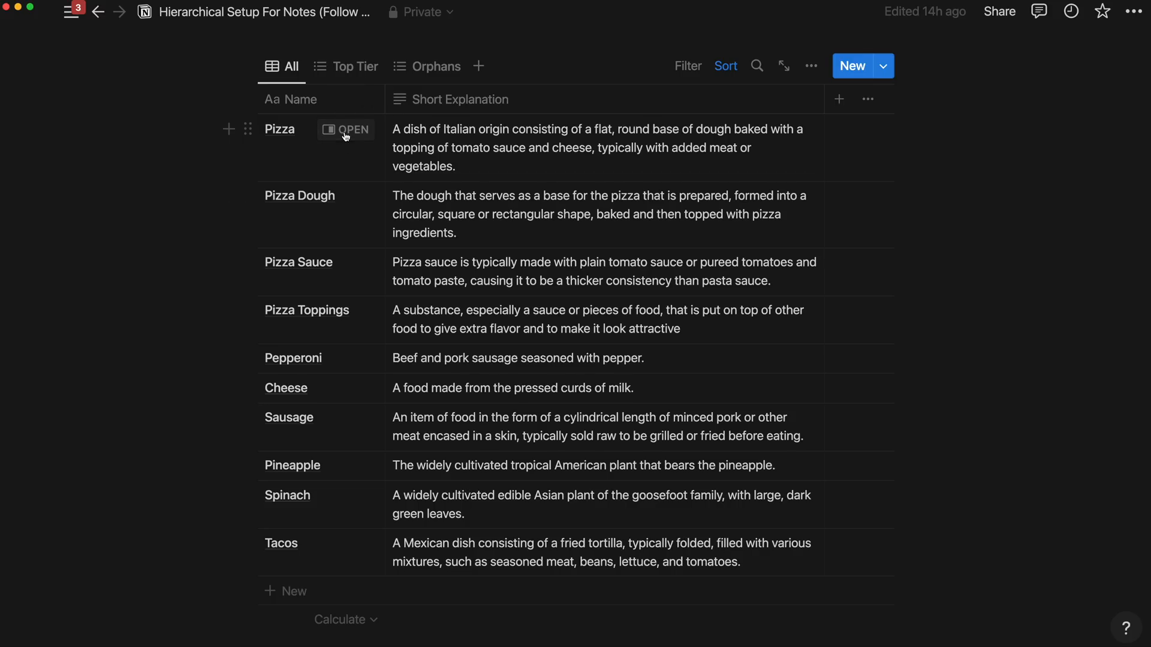
Peek at Pizza Dough, Pizza Sauce and Pizza, then follow the link to Pizza Toppings
click(345, 129)
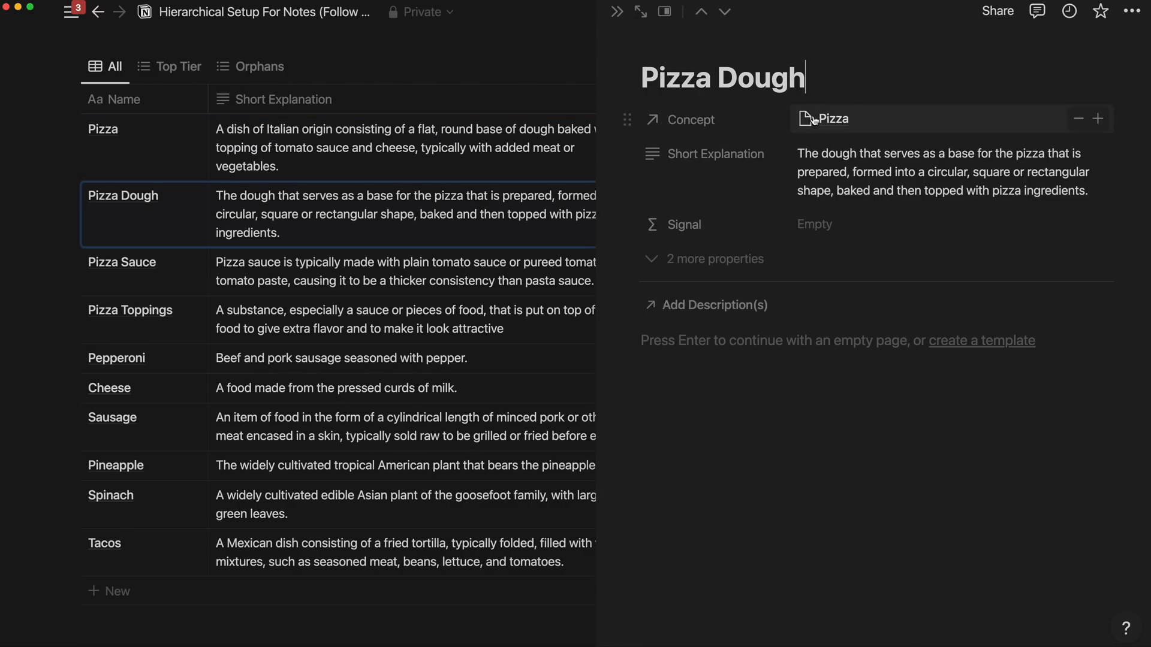
click(122, 261)
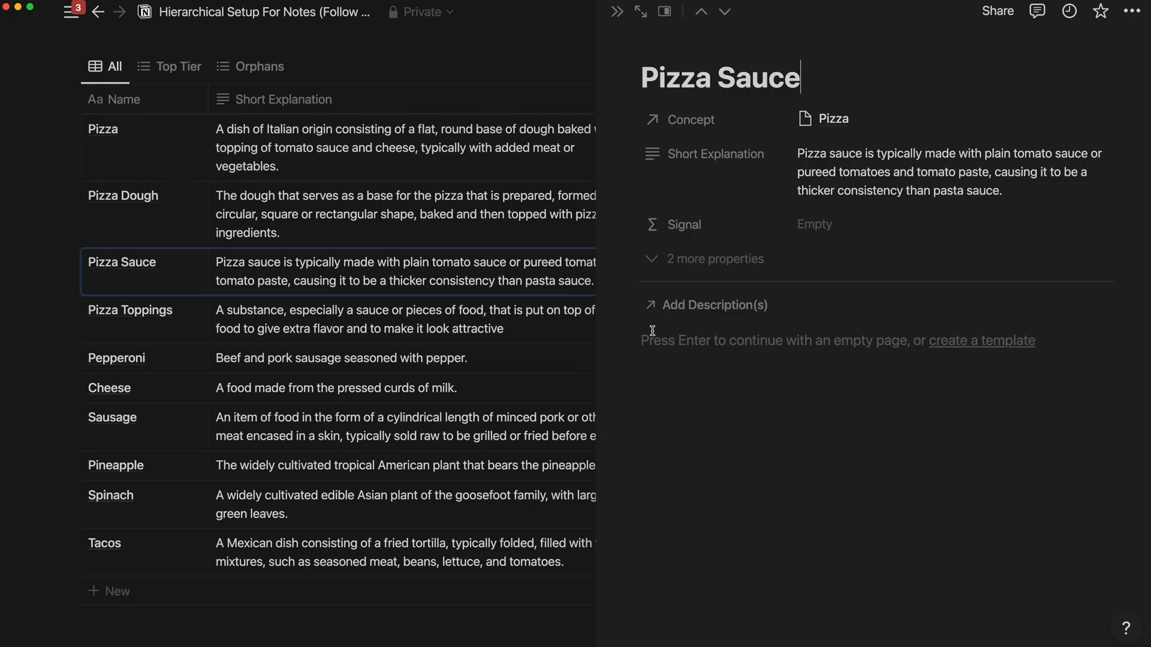
click(102, 129)
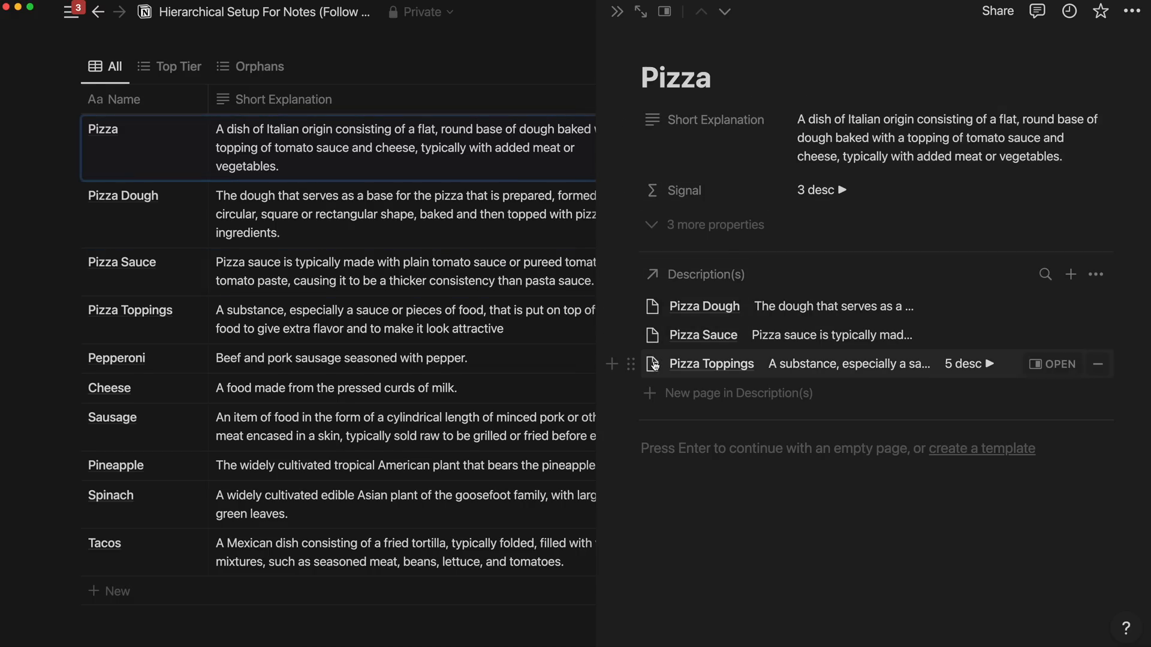
click(712, 365)
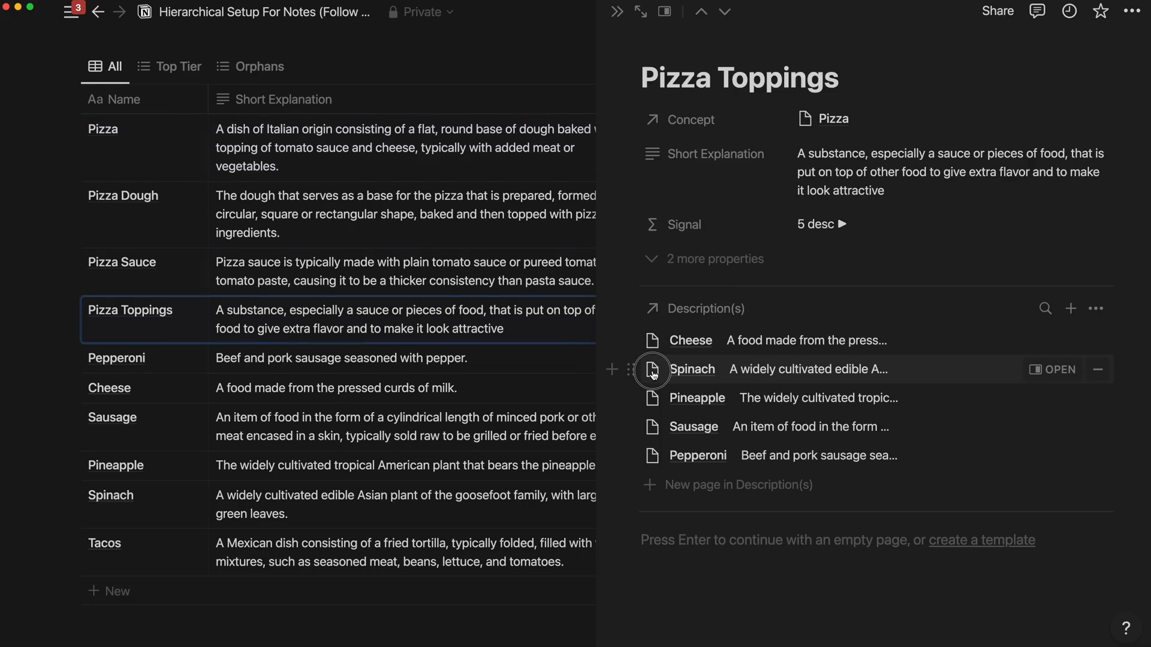
click(652, 371)
text(form)
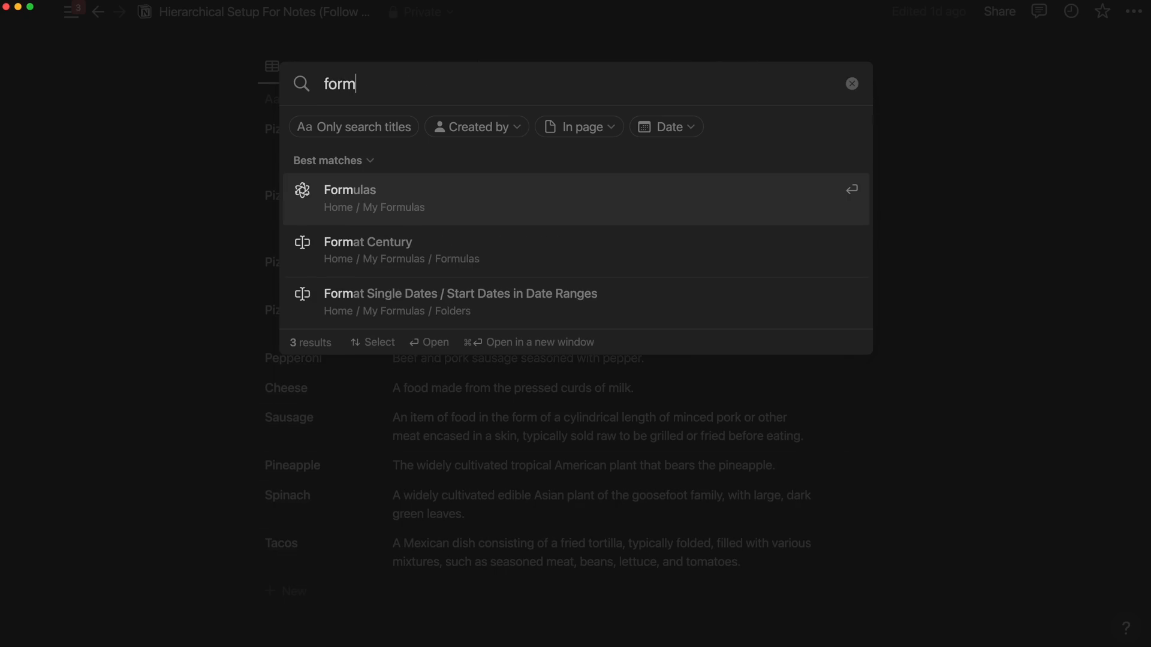
From the 'form' search, go to Formulas and into Format Week of Month (Su-Sa)
click(350, 189)
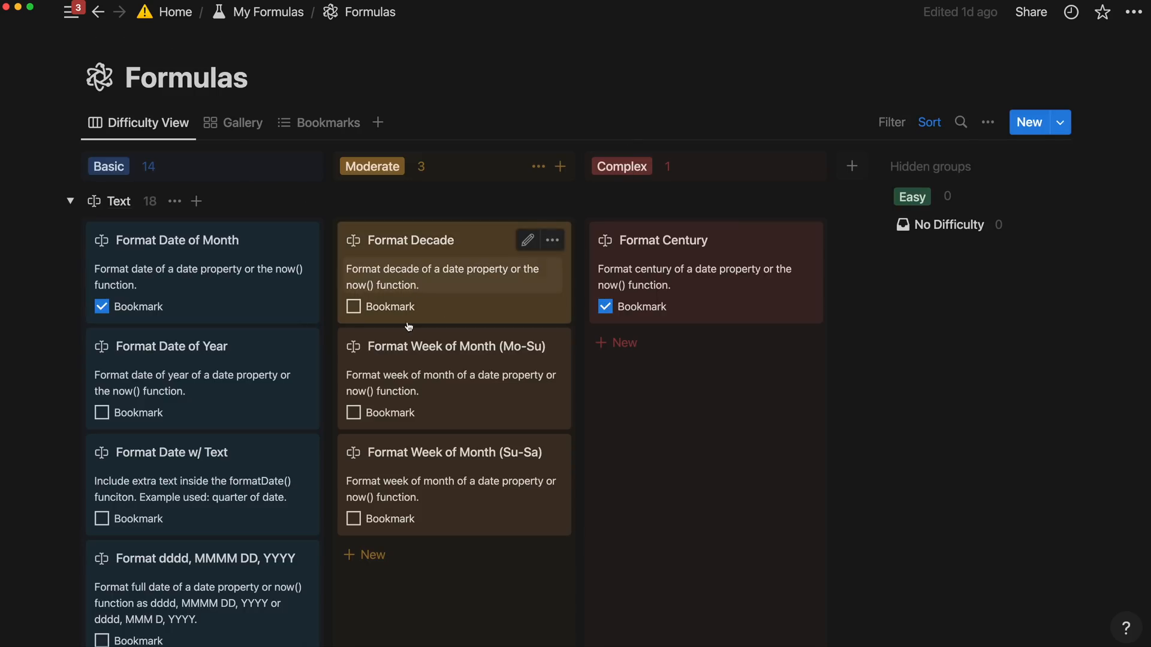
click(454, 453)
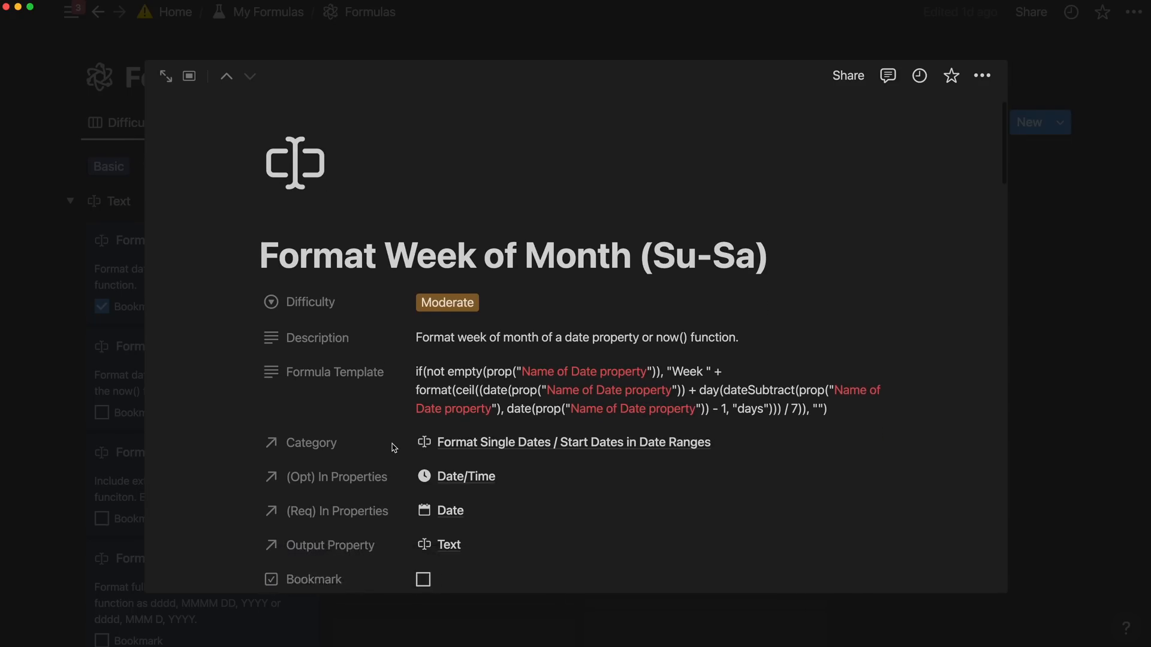
scroll(down, 3)
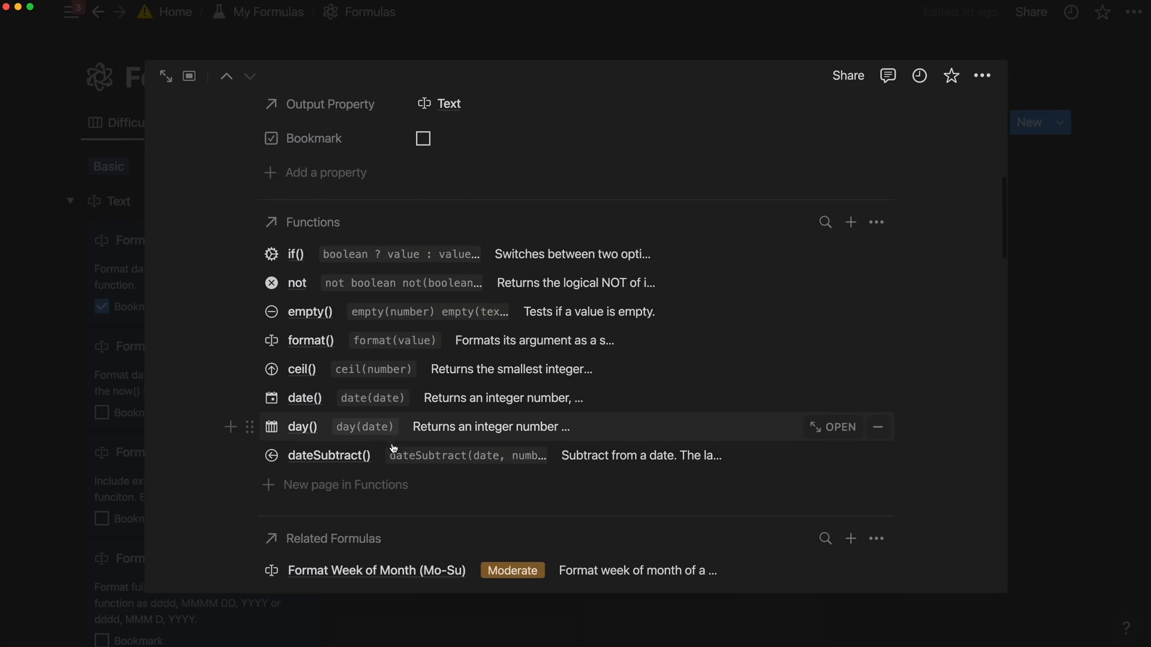
Retag the related Mo-Su formula's difficulty from Moderate to Easy
click(512, 570)
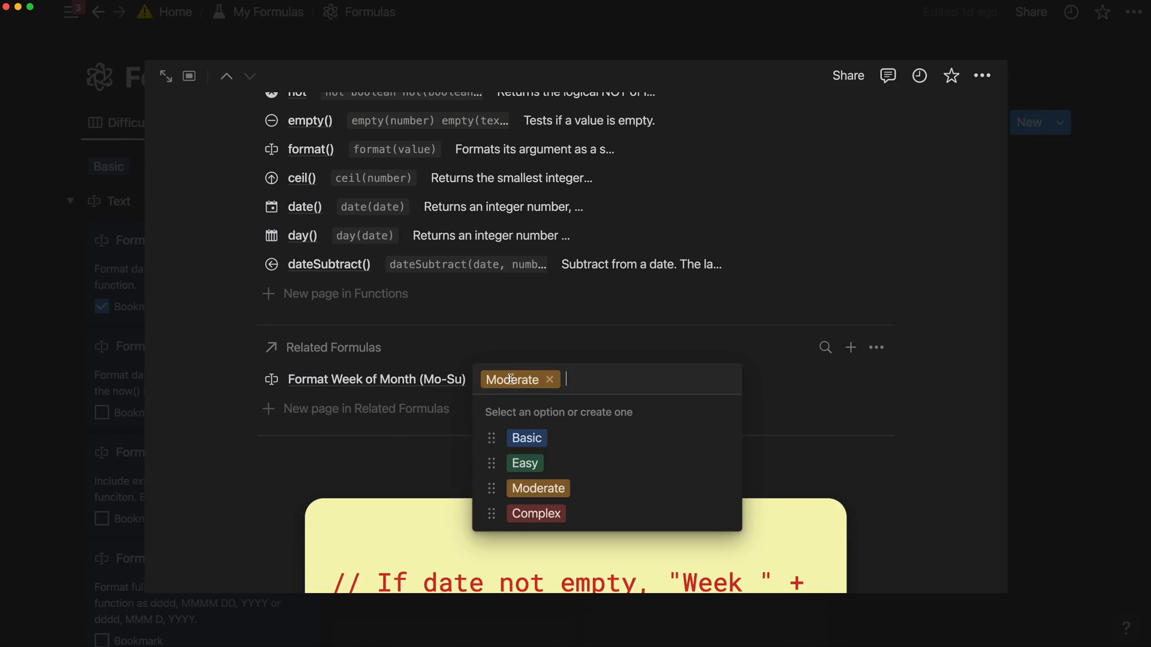
click(525, 463)
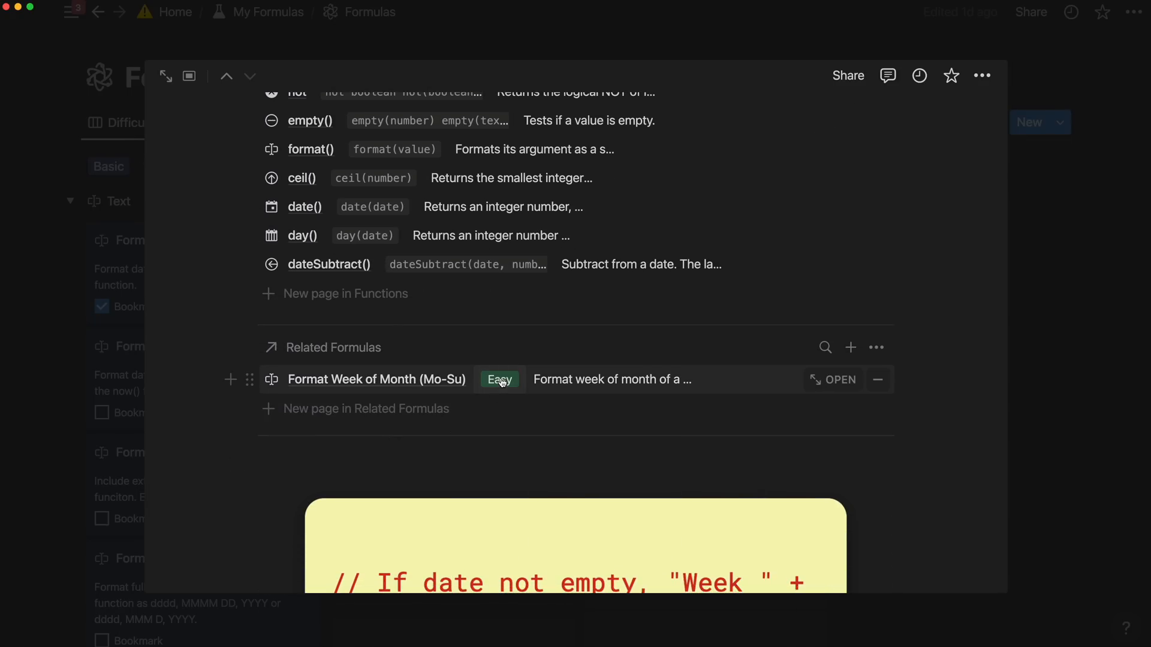
click(498, 379)
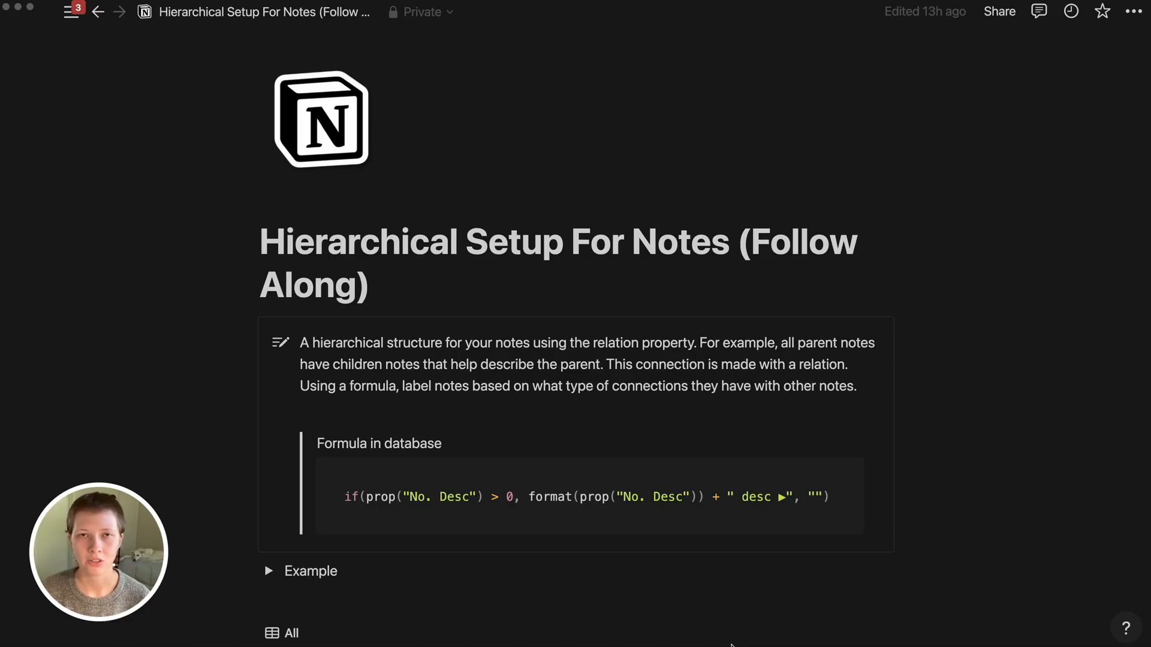
Scroll down the Hierarchical Setup For Notes page past the callout toward the All table
scroll(down, 3)
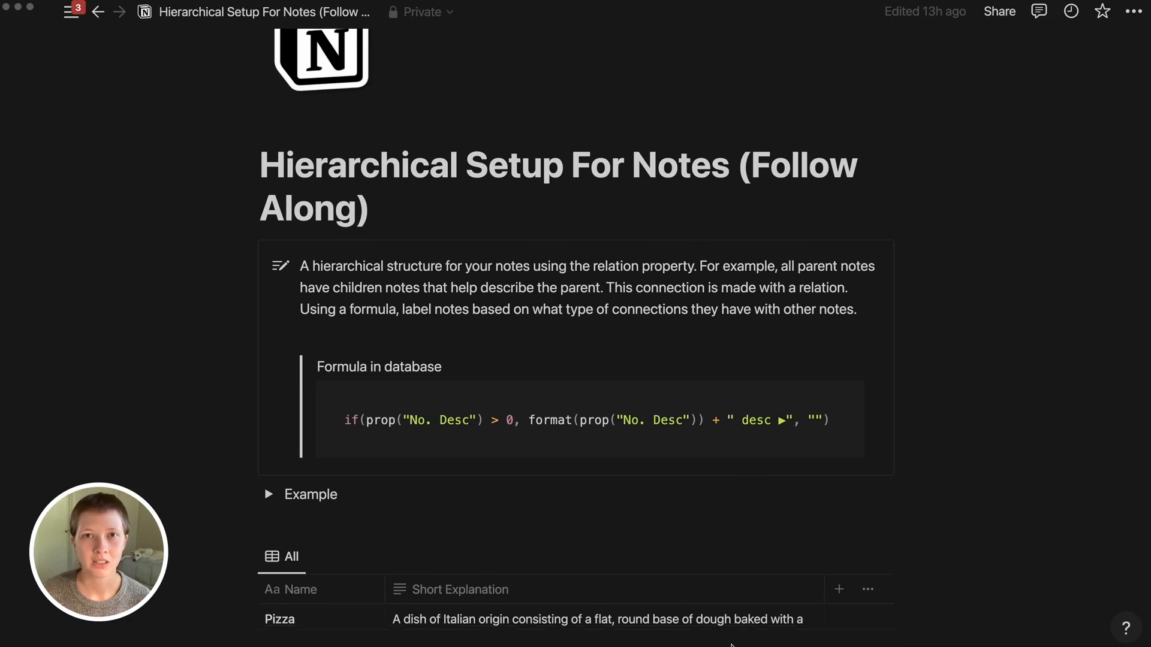
scroll(down, 3)
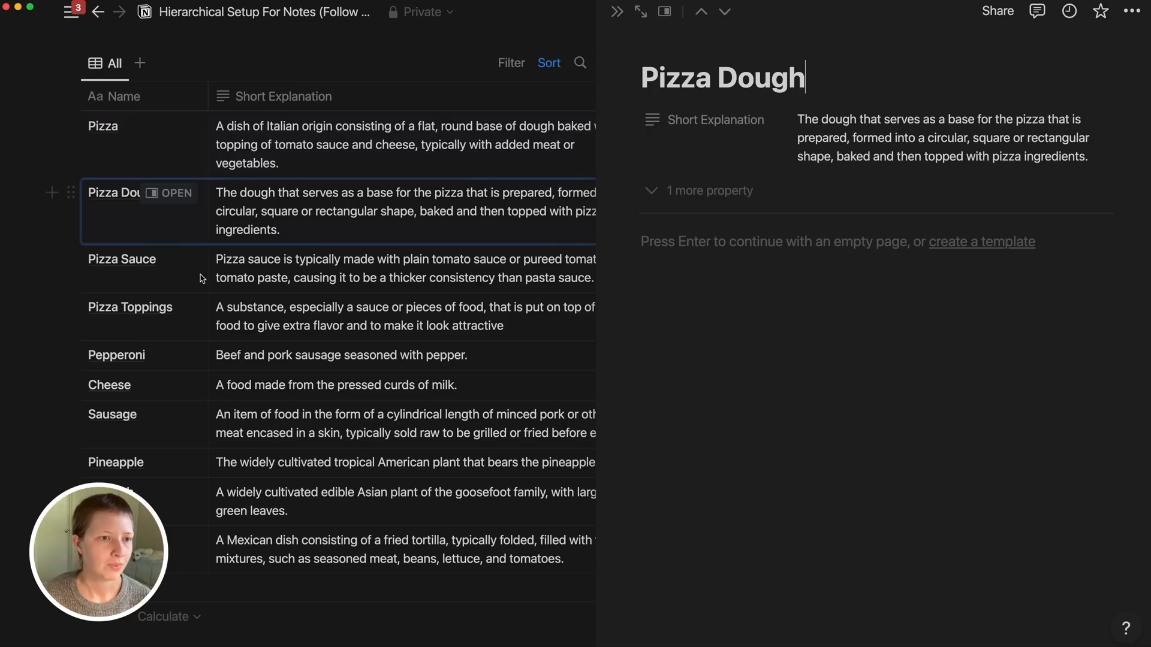
On the Pizza note, add a new property of type Relation to bring up the database picker
click(130, 307)
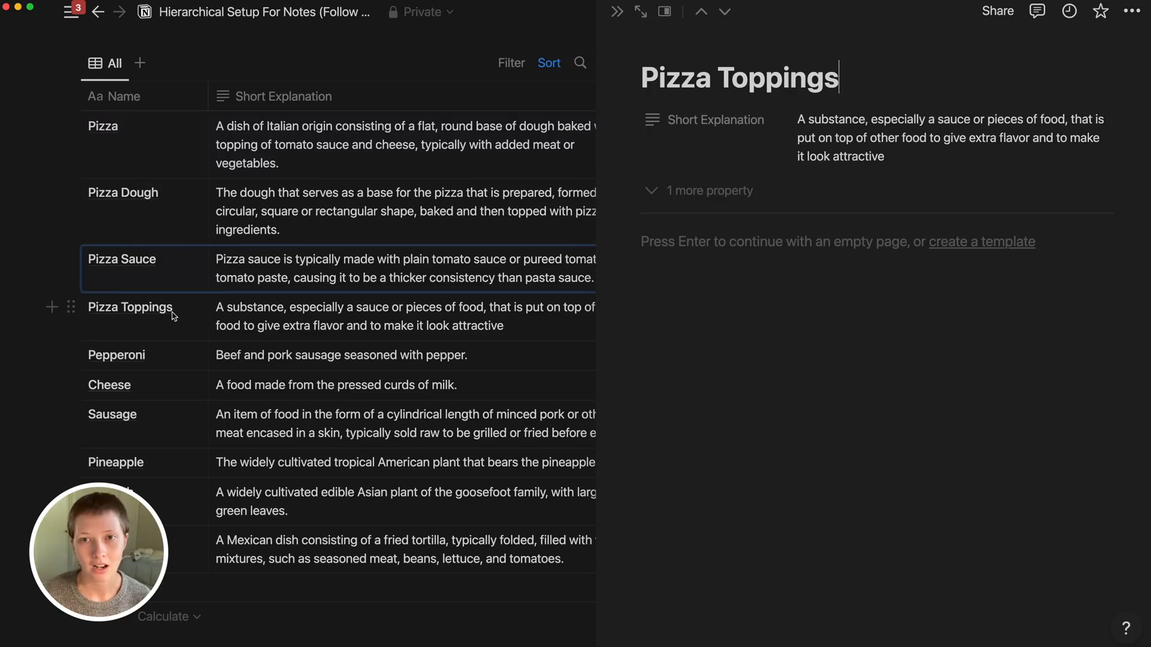
click(103, 126)
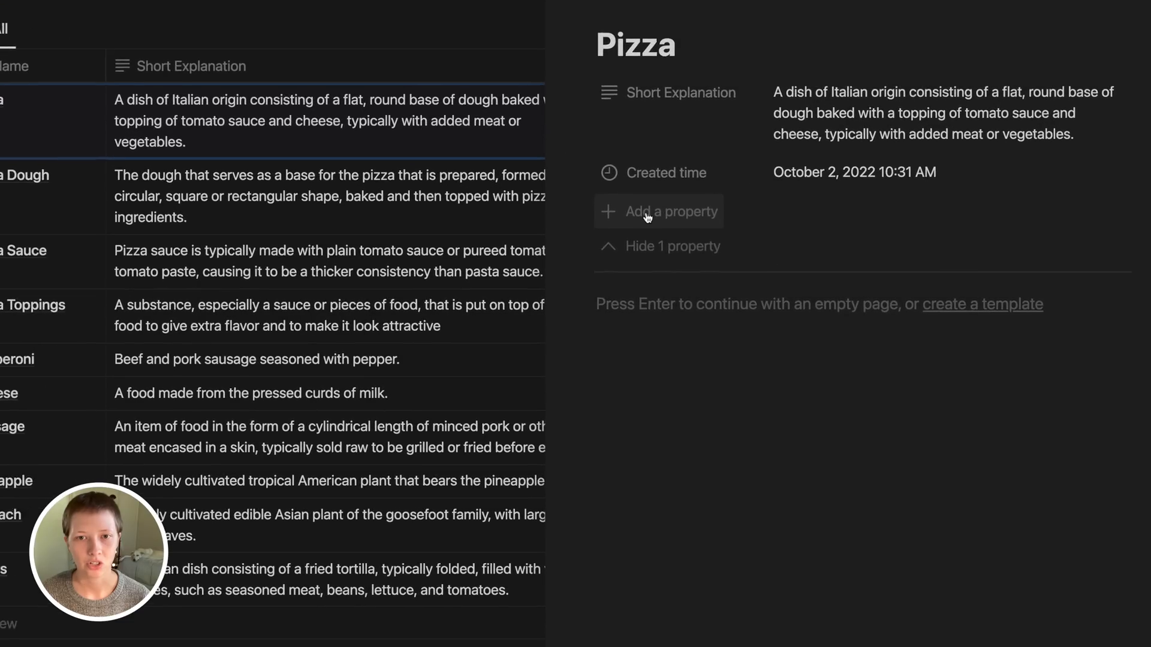
click(659, 211)
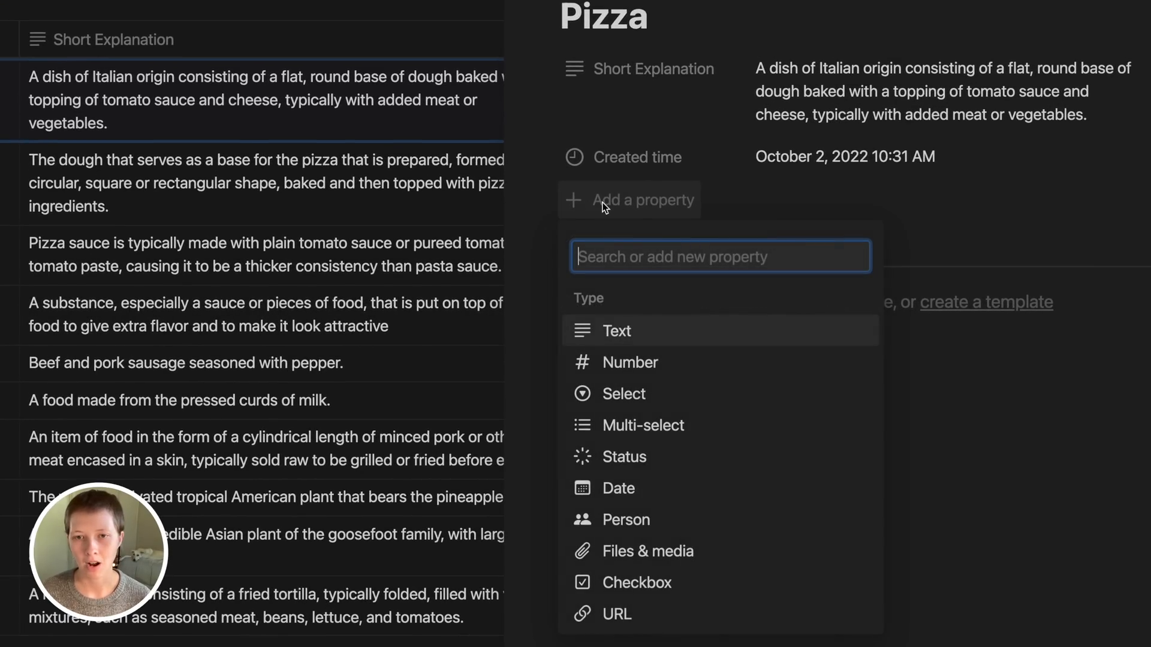
scroll(down, 3)
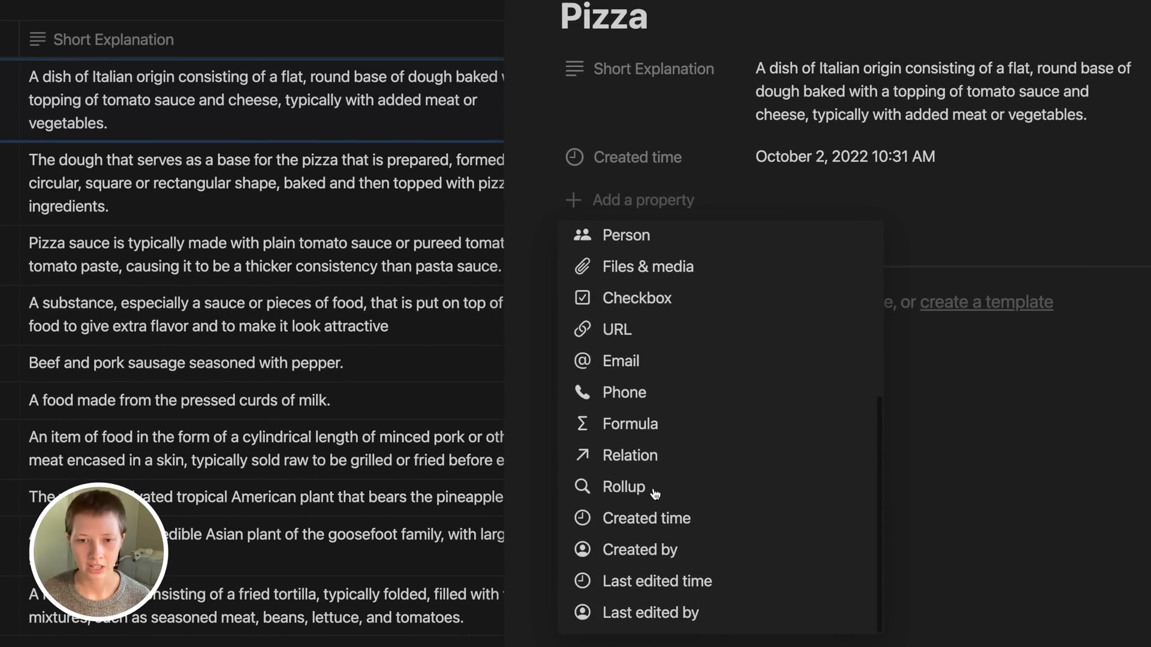
mouse_move(644, 457)
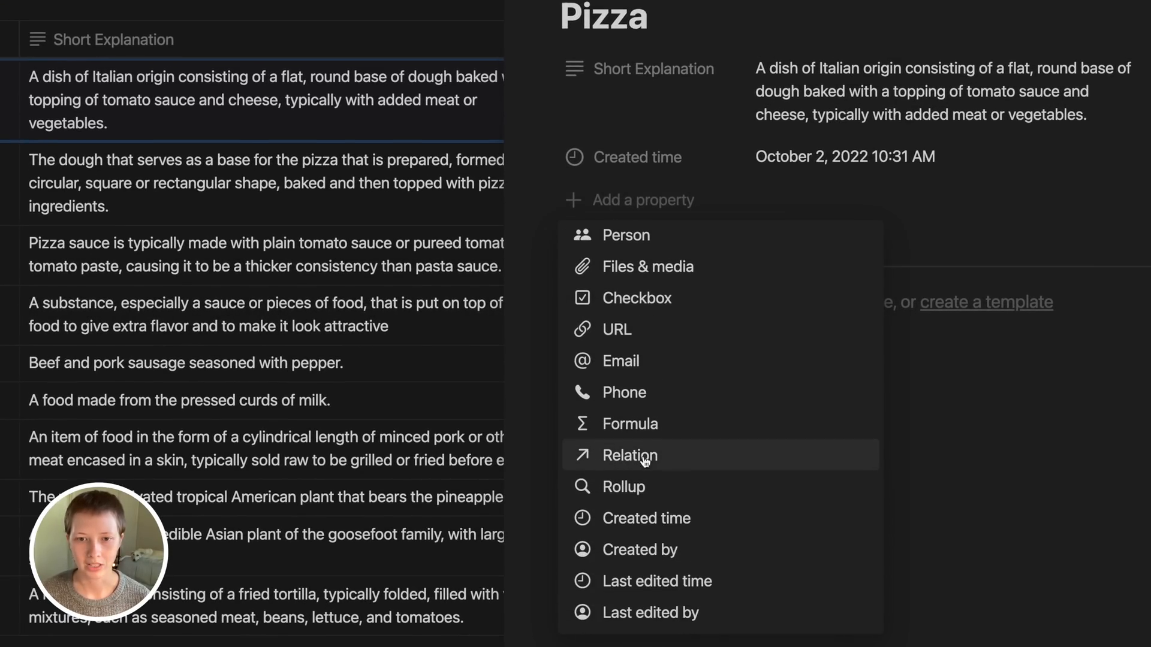
click(631, 456)
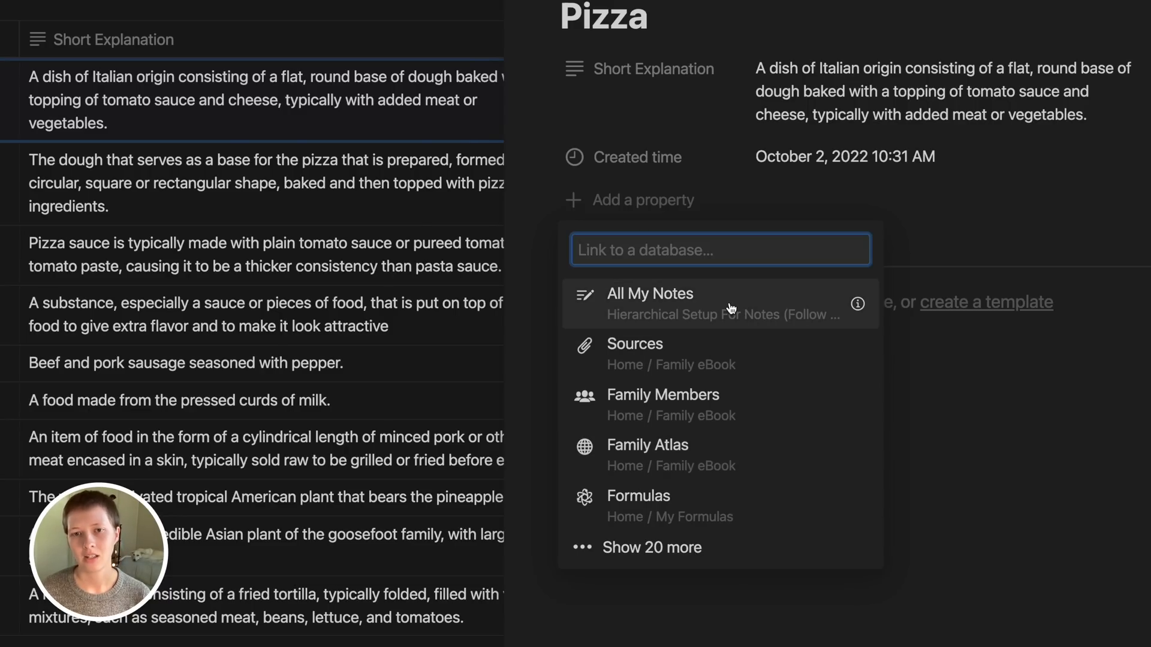
mouse_move(849, 309)
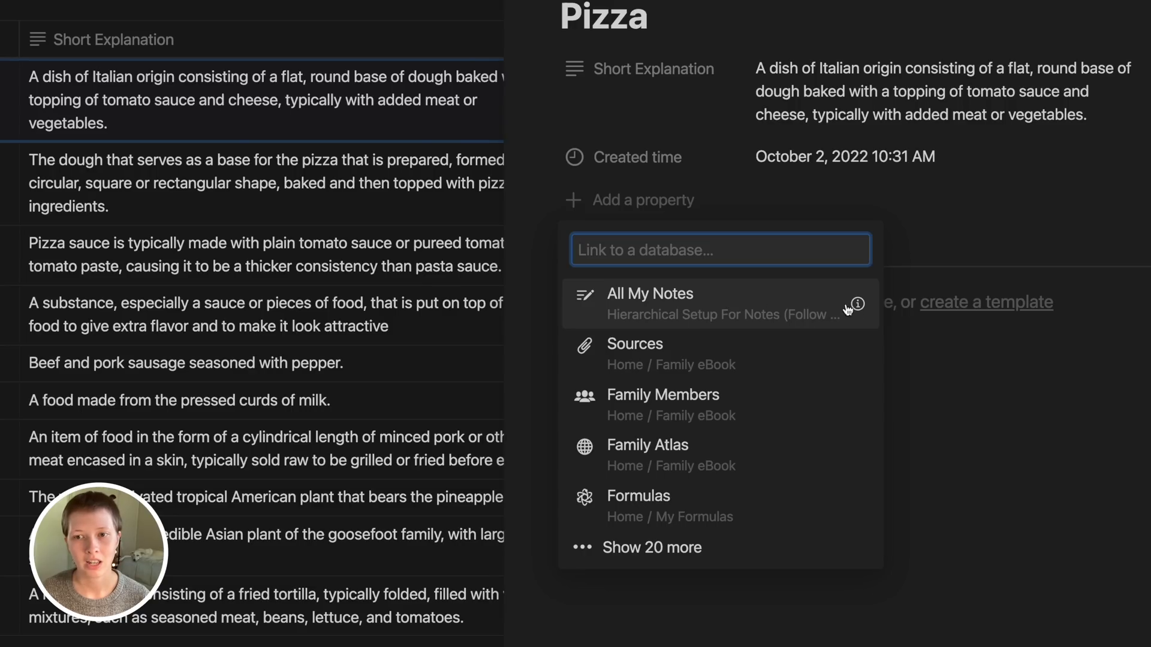
mouse_move(867, 321)
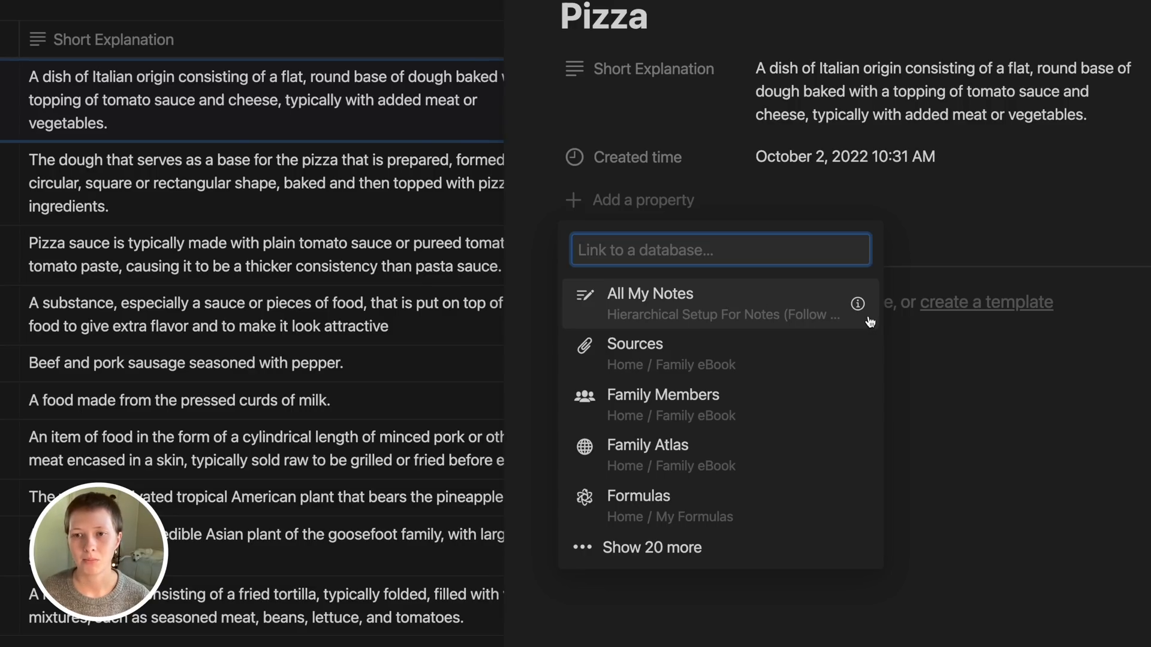
mouse_move(858, 306)
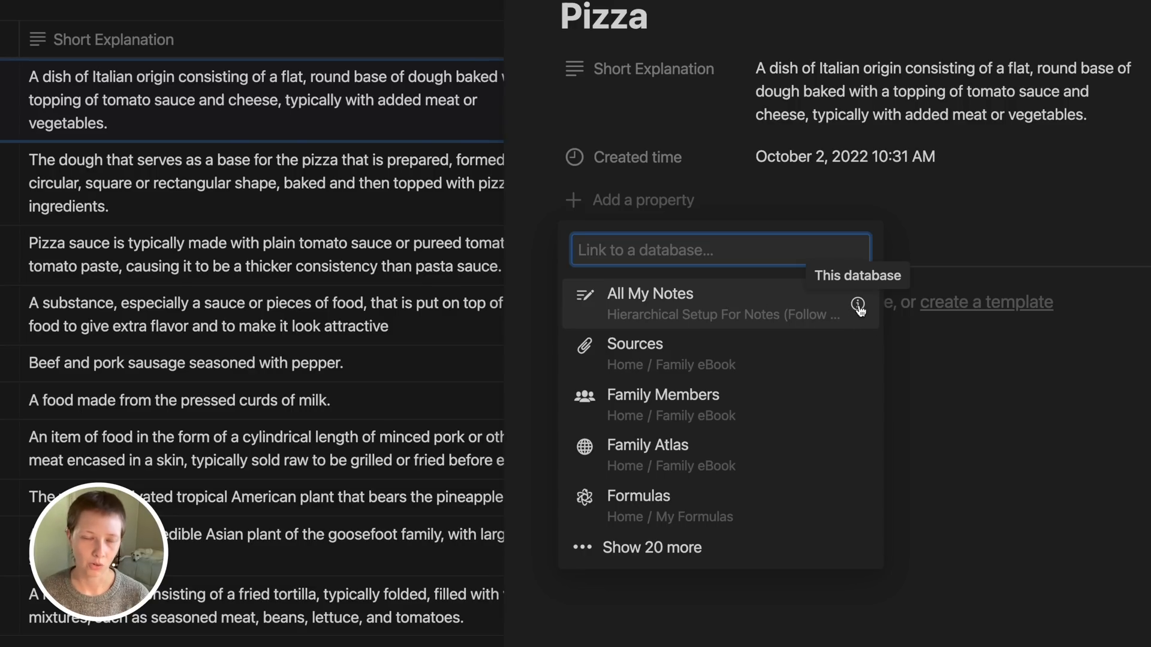
Link the relation to All My Notes, name it Concept, with a separate reverse property Description(s)
click(650, 293)
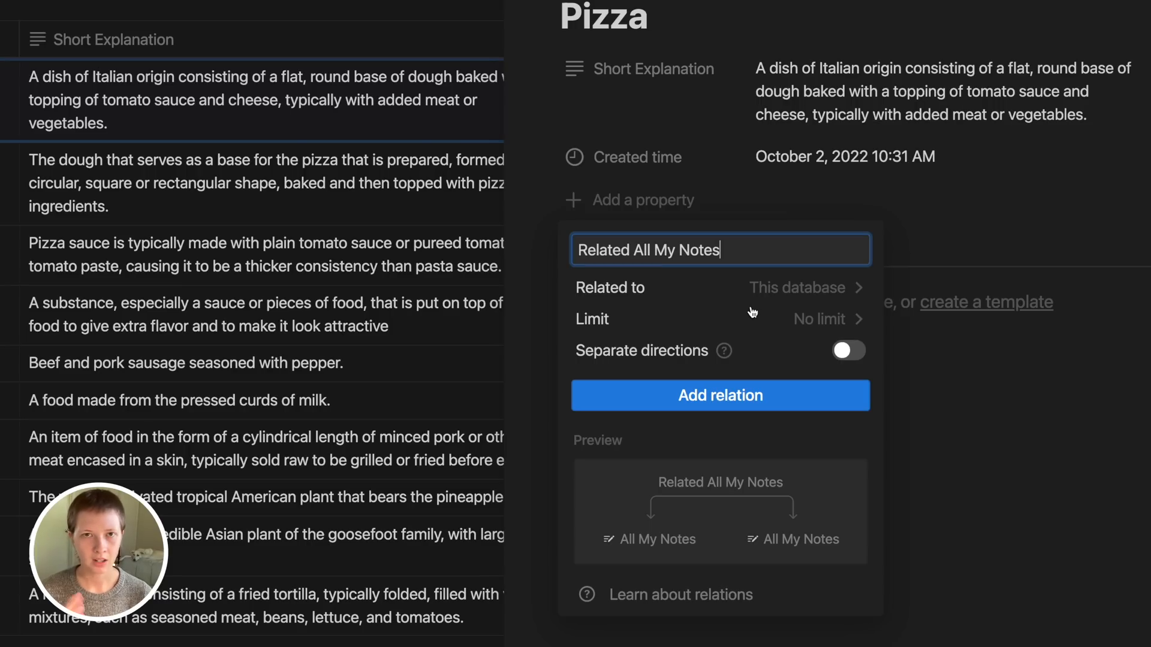
key(Backspace)
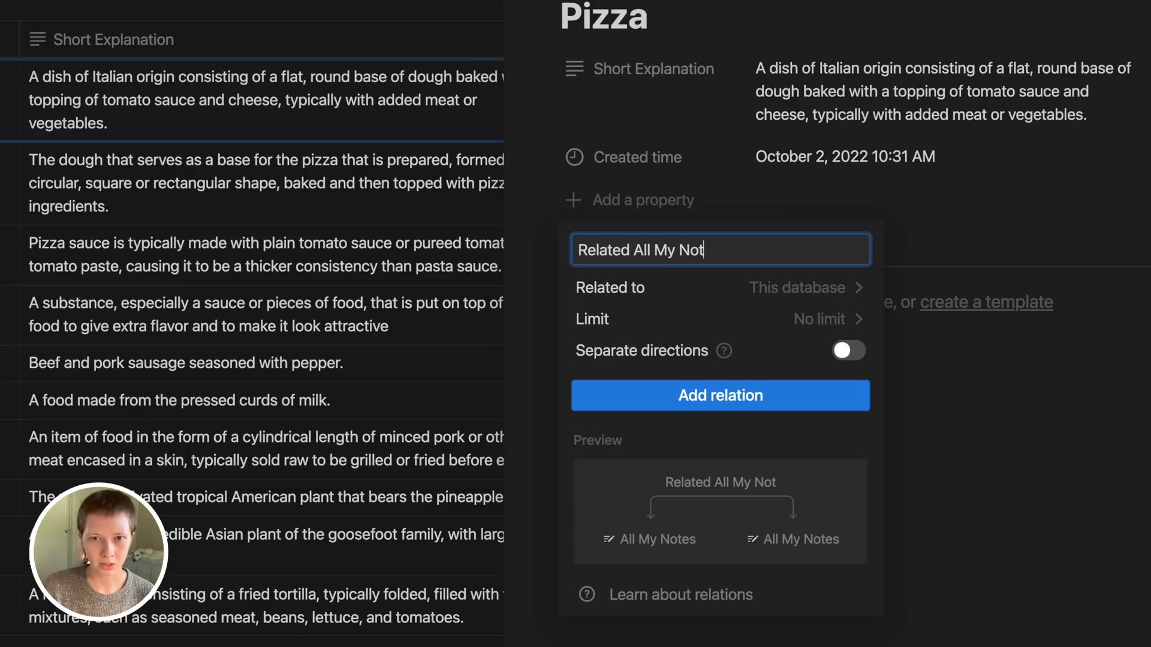
text(Concept)
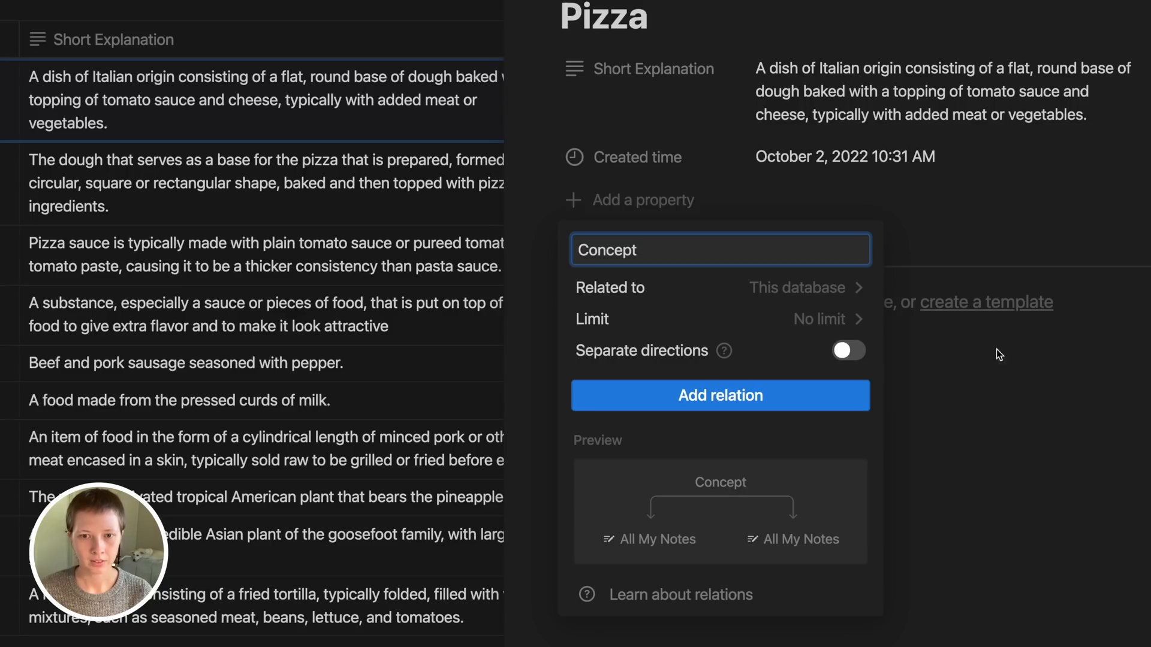
mouse_move(657, 360)
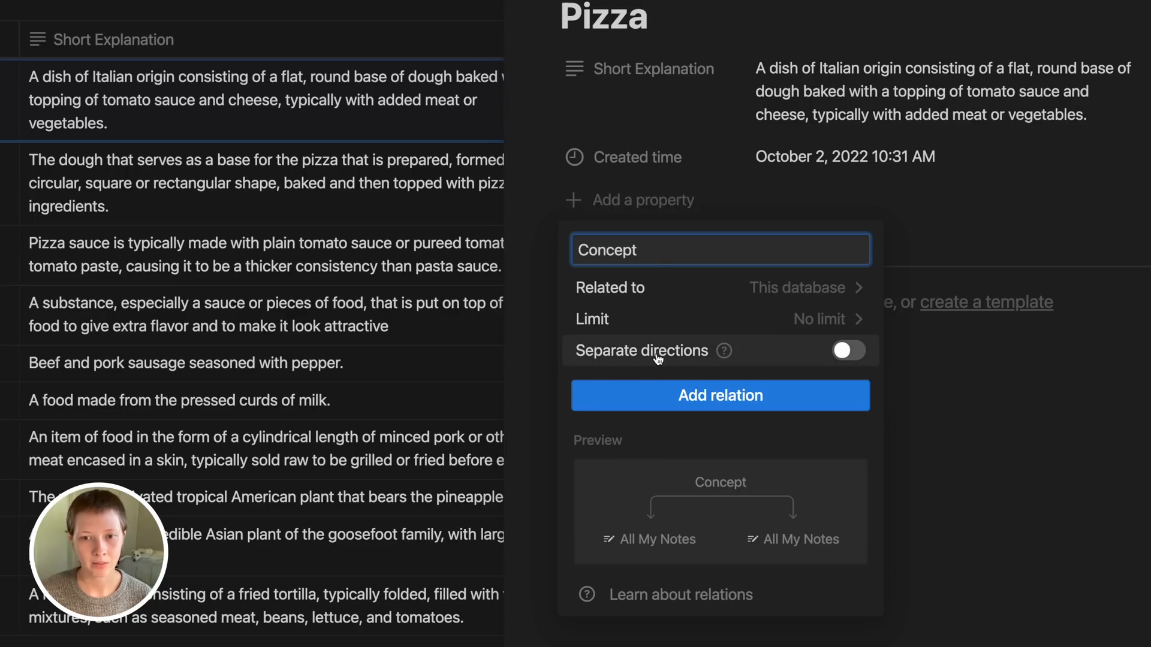
click(848, 350)
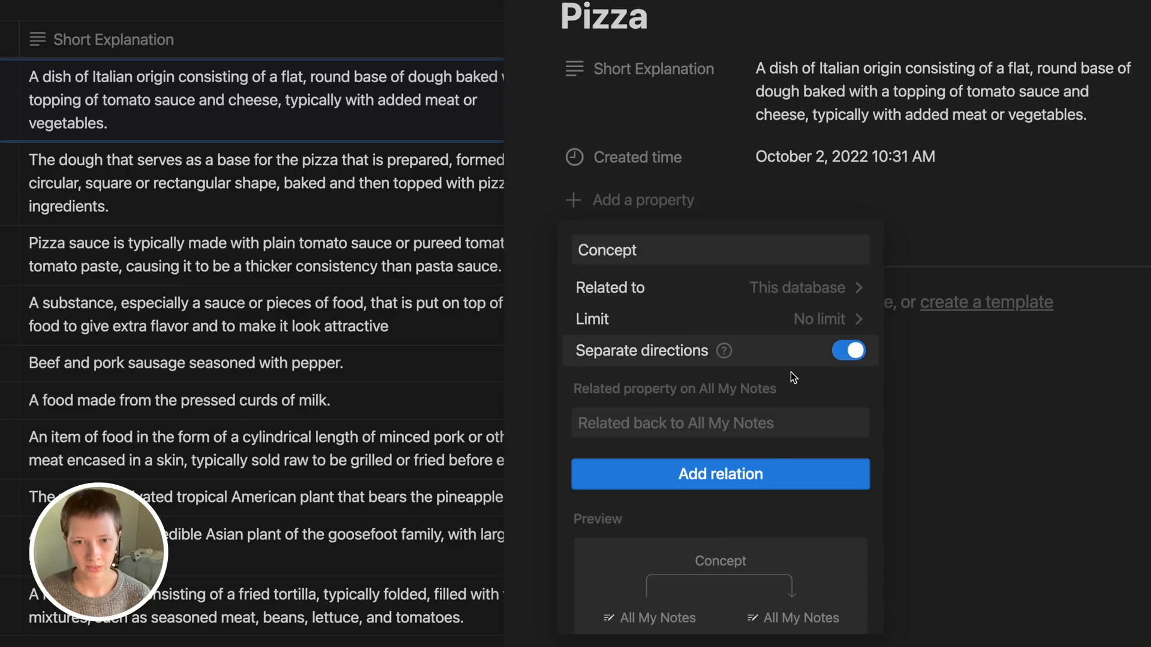
click(719, 422)
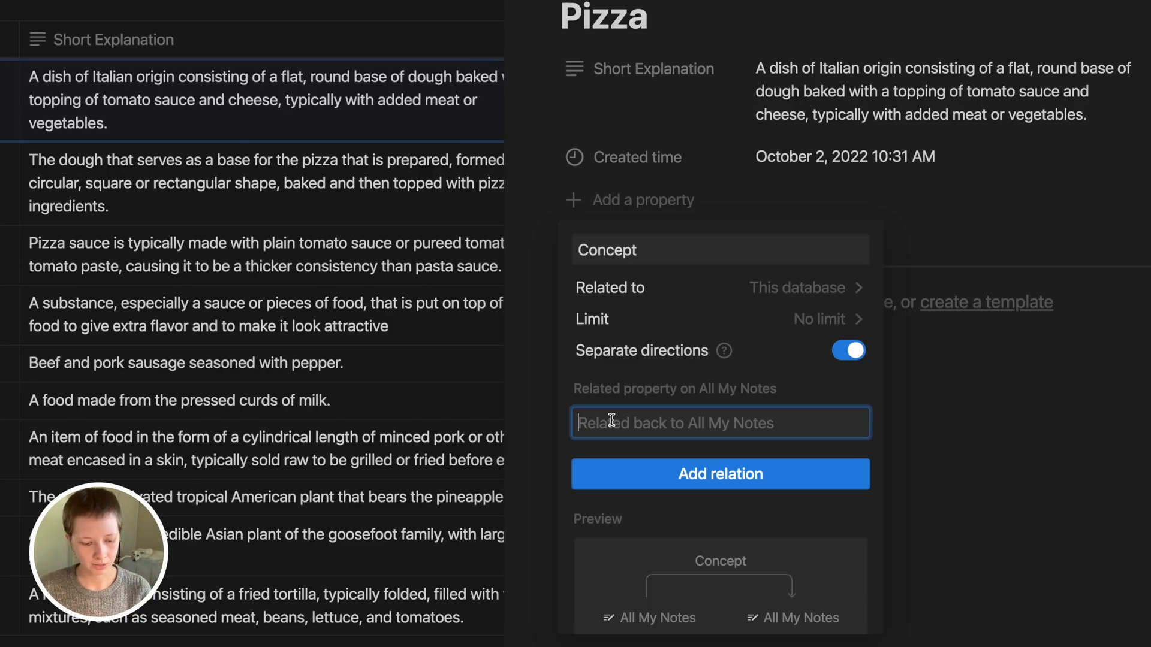
text(Description(s)
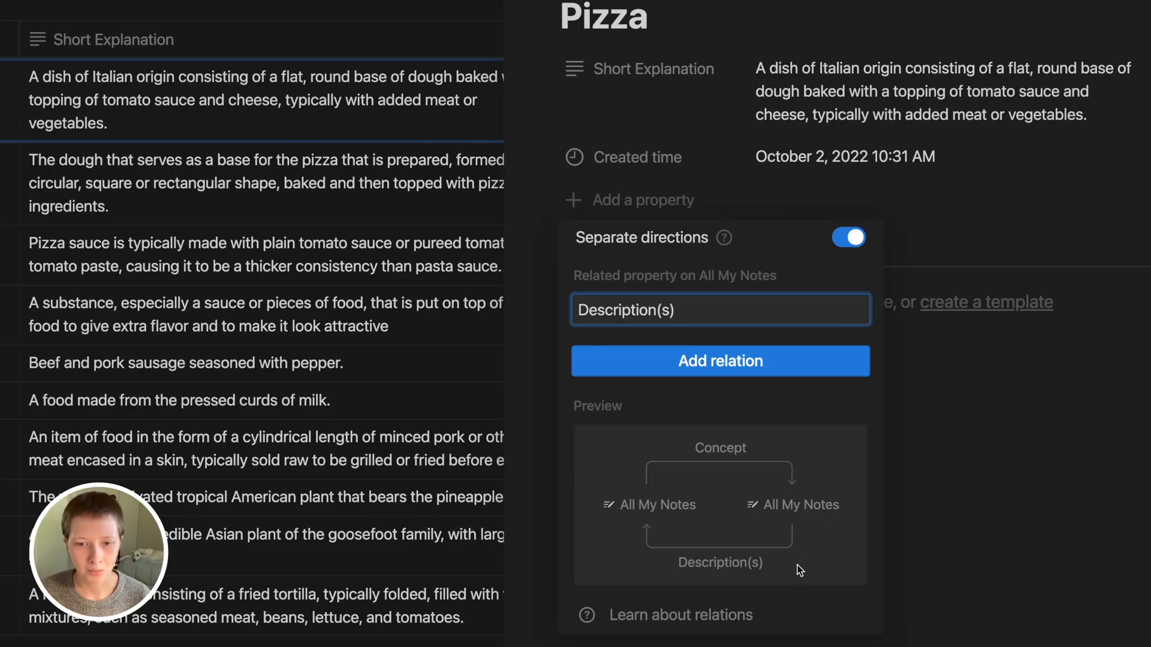
mouse_move(614, 544)
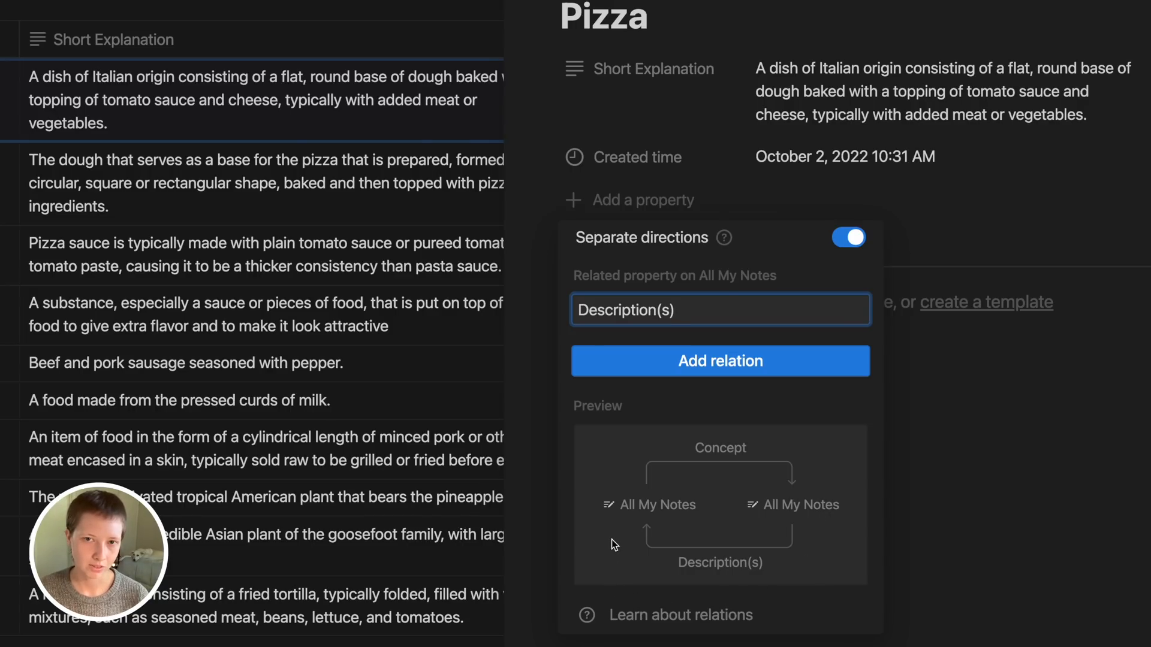
Create the relation and link Pizza Dough, Pizza Sauce and Pizza Toppings as Pizza's descriptions
click(719, 361)
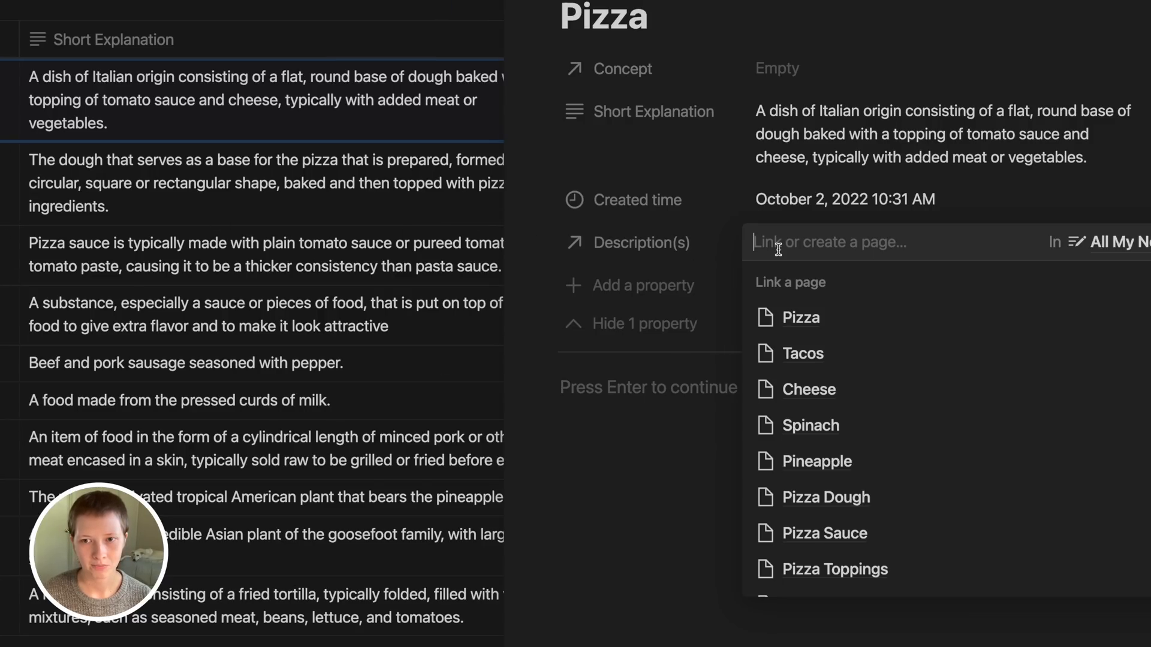
click(825, 497)
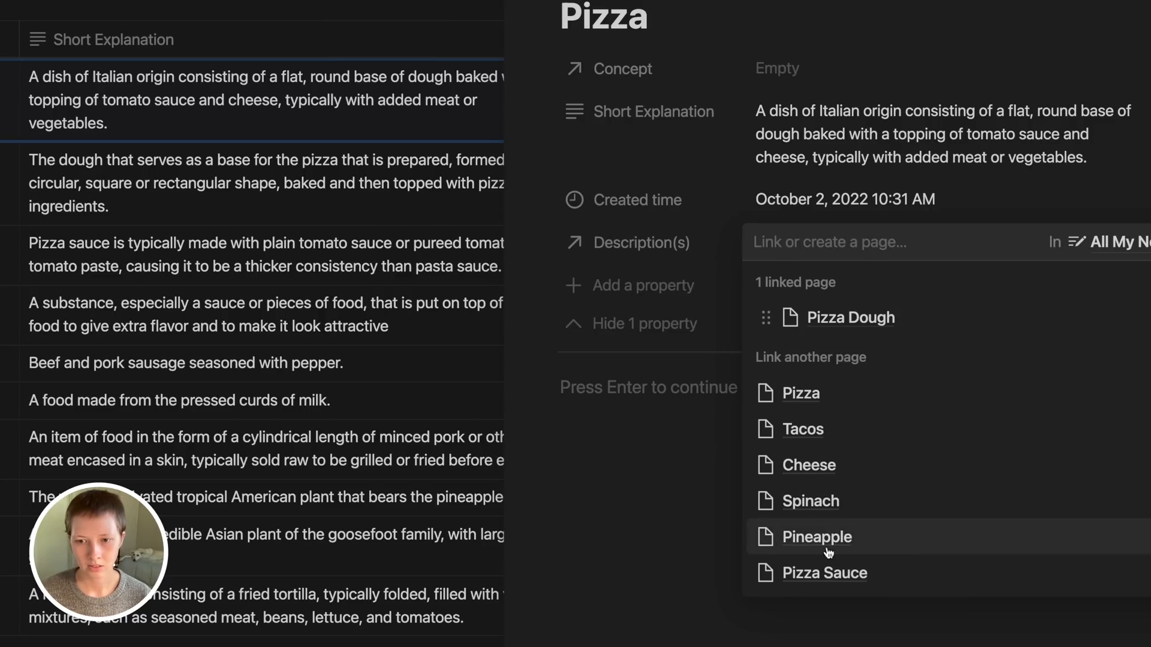
click(825, 573)
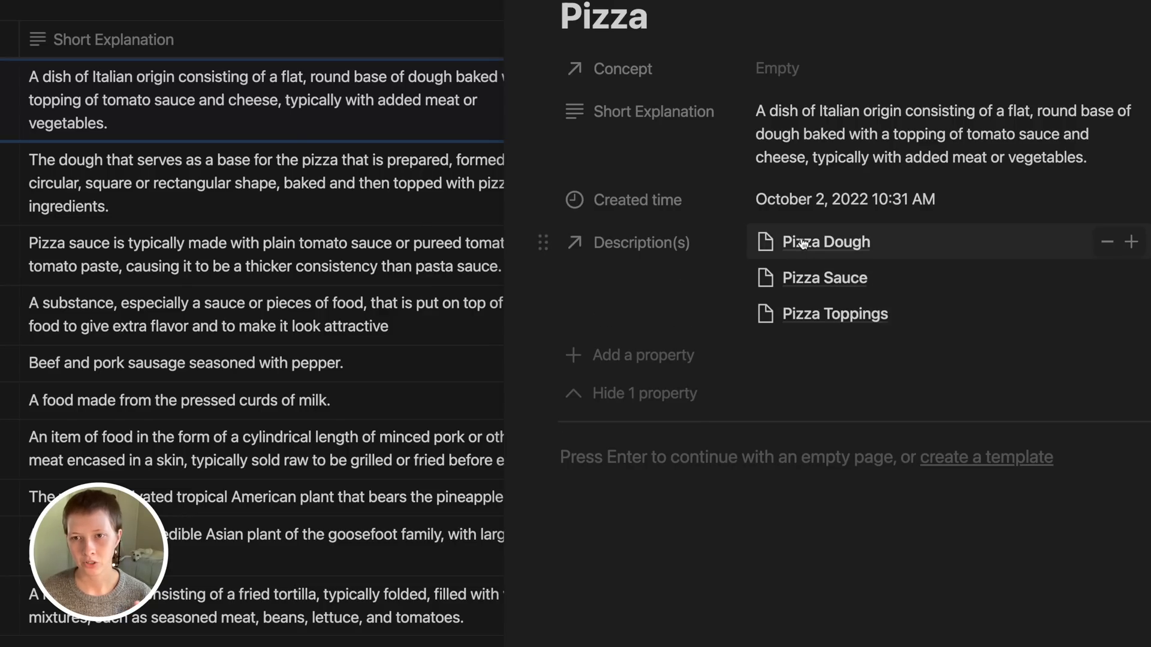
click(825, 243)
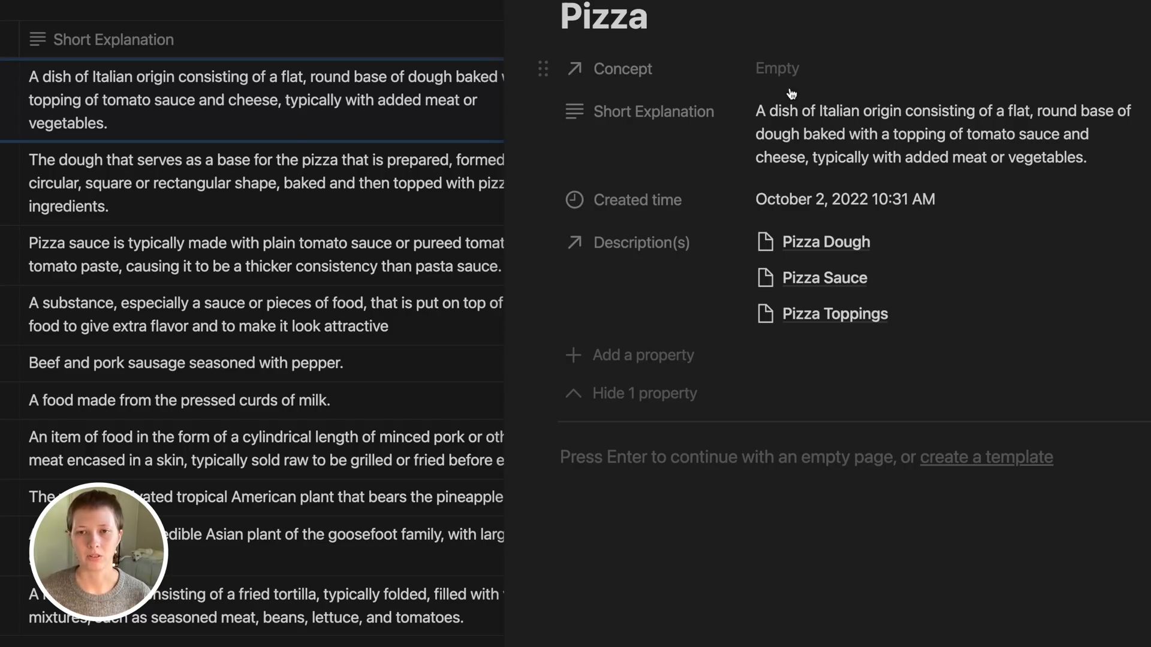
Go into Pizza Dough, which now shows Pizza as its Concept
click(826, 242)
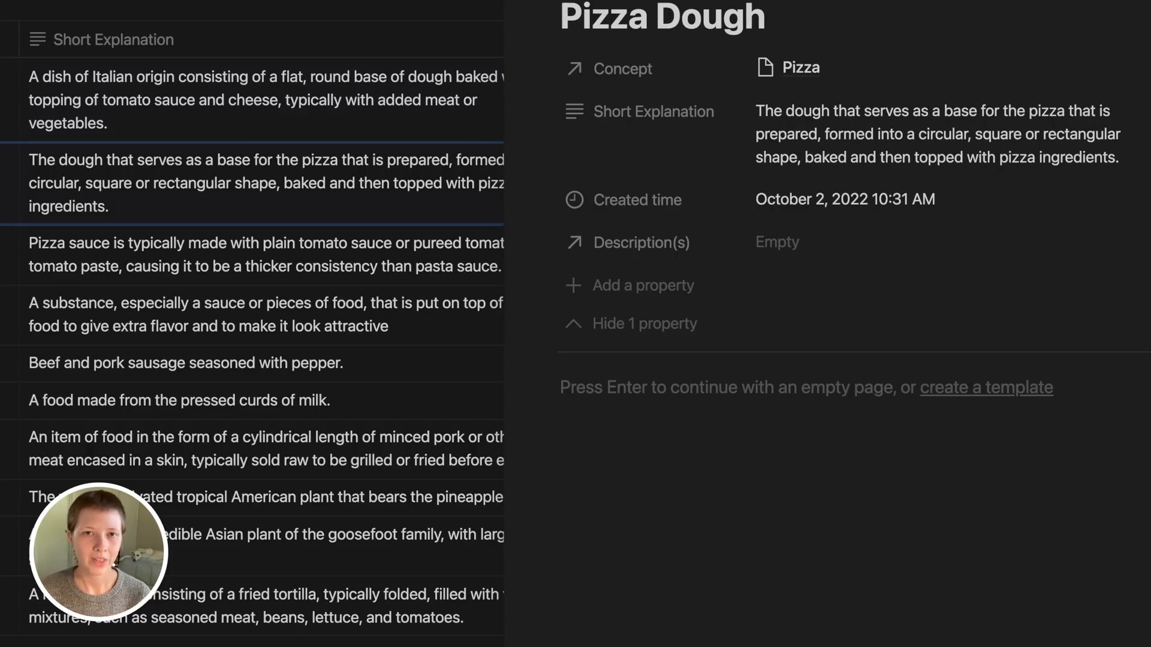
click(764, 18)
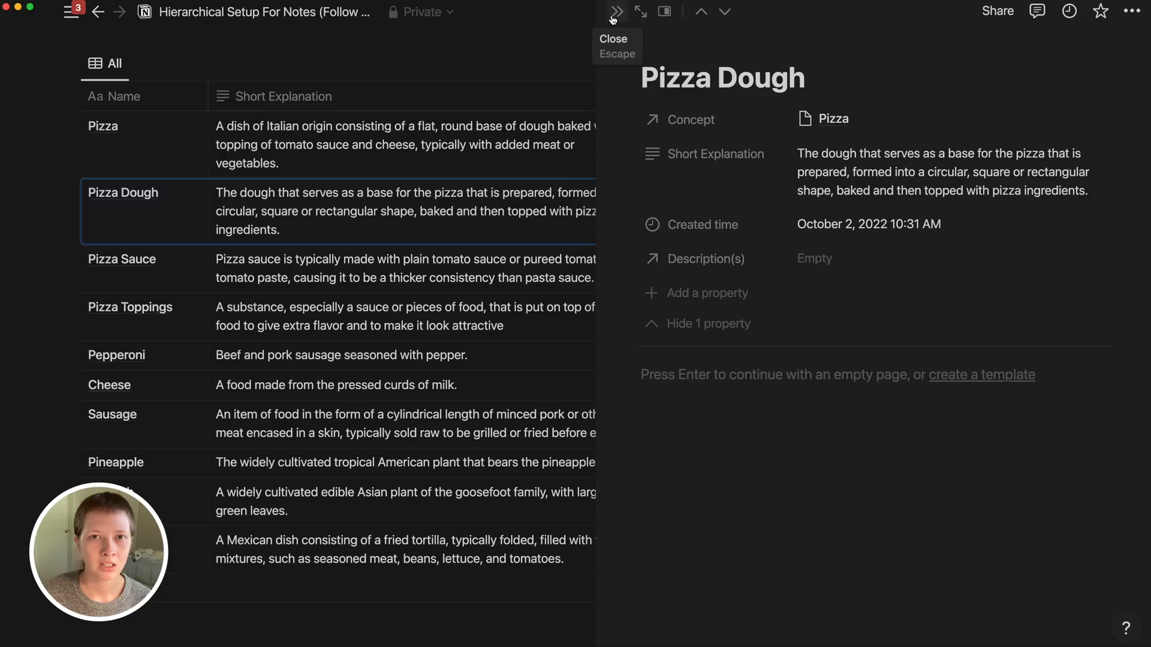
Close Pizza Dough and check the All view's Layout opens pages in Side peek
click(615, 12)
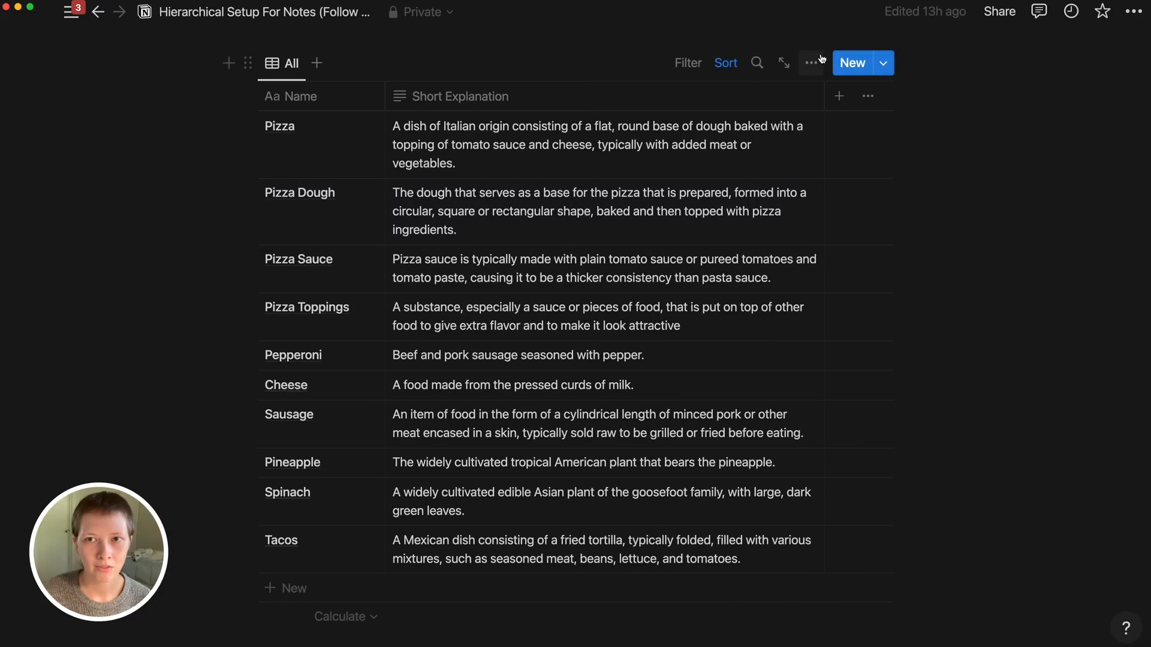
click(811, 62)
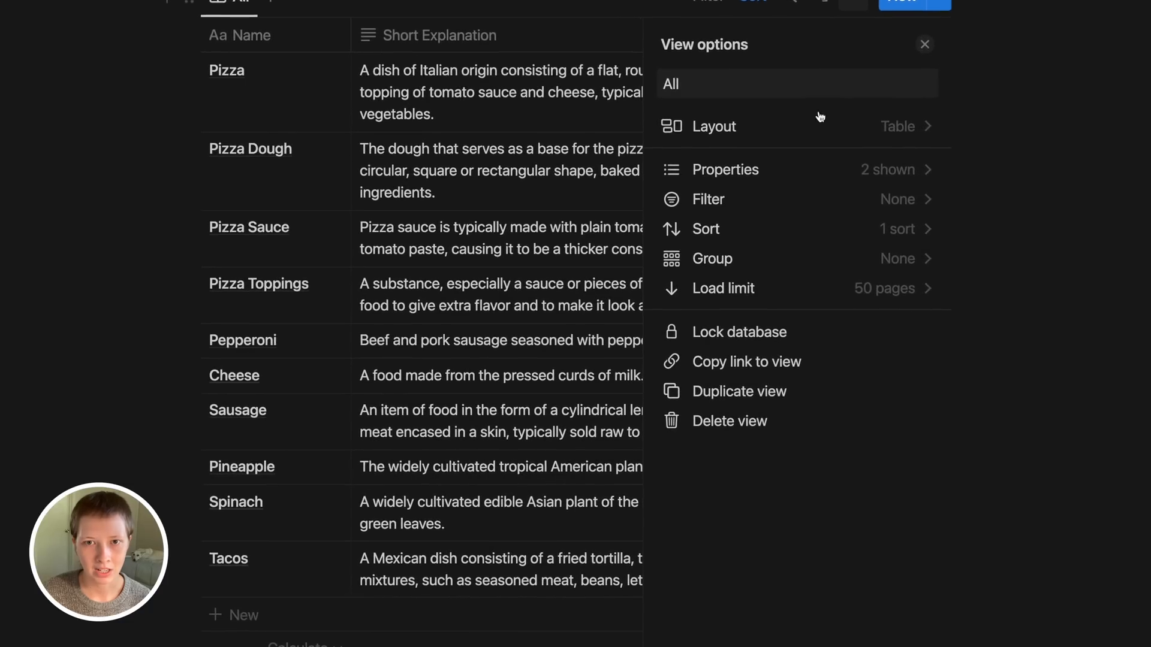
click(713, 128)
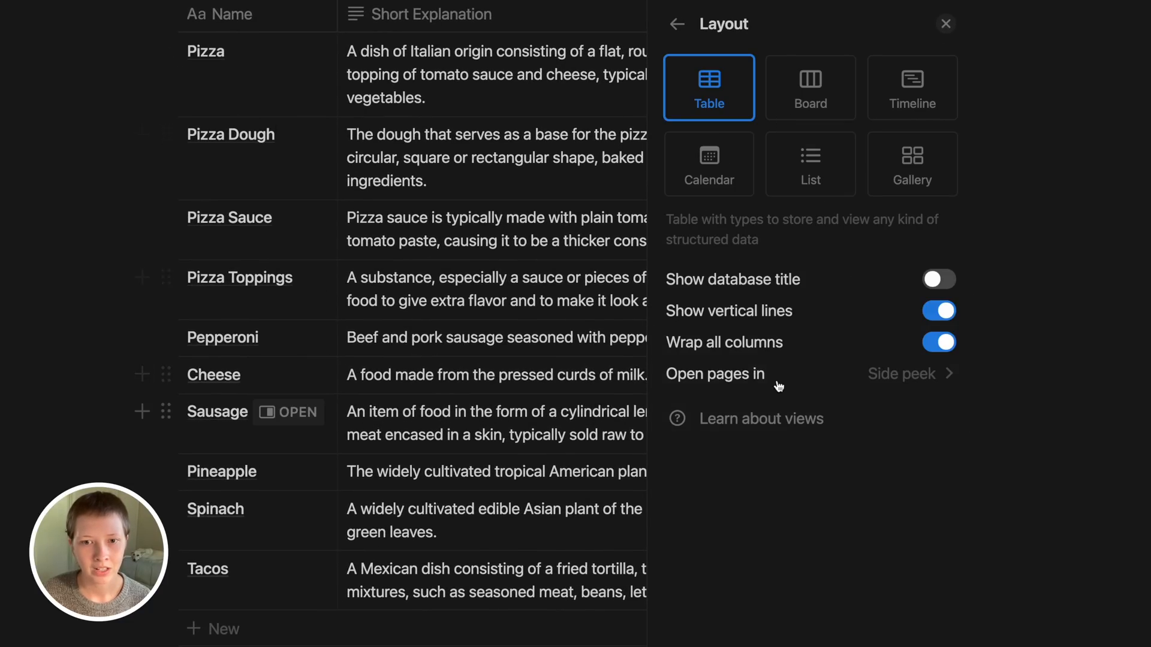
click(909, 374)
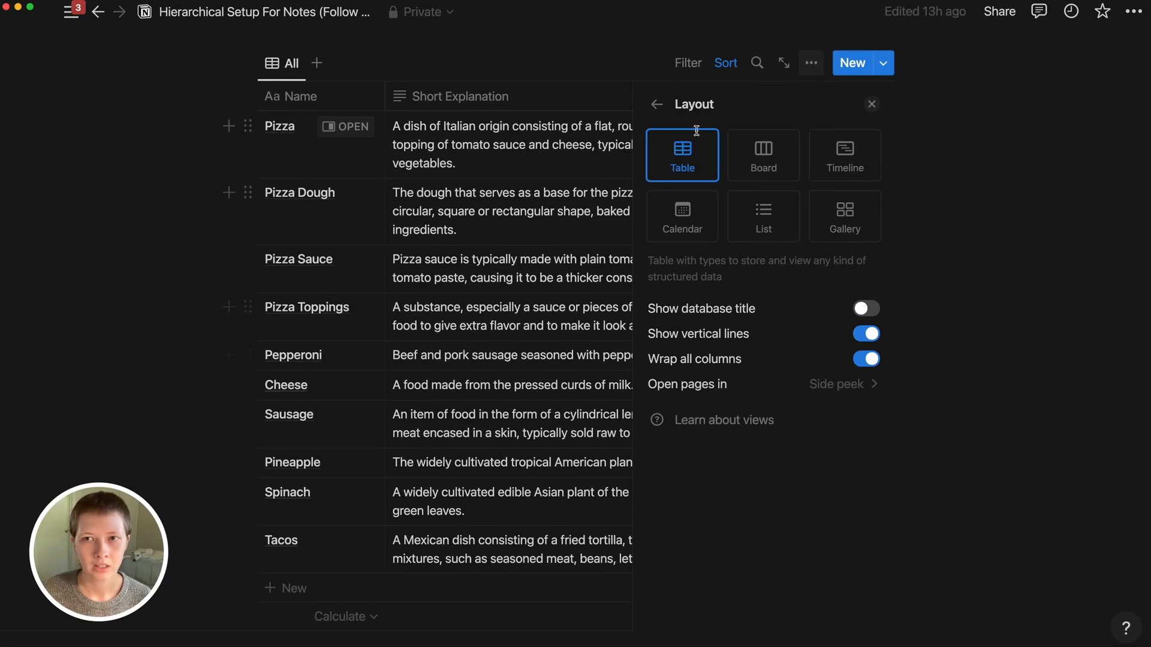
click(871, 103)
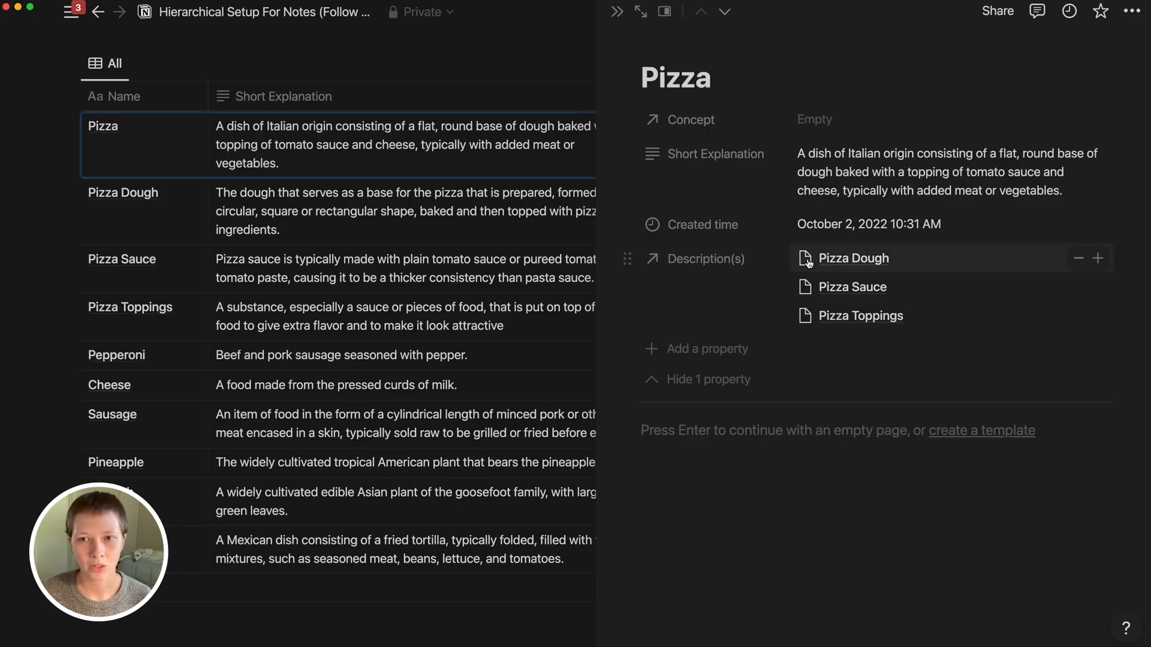
Follow links to Pizza Dough and Pizza Toppings' ingredients, then back up to Pizza via its Concept
click(853, 259)
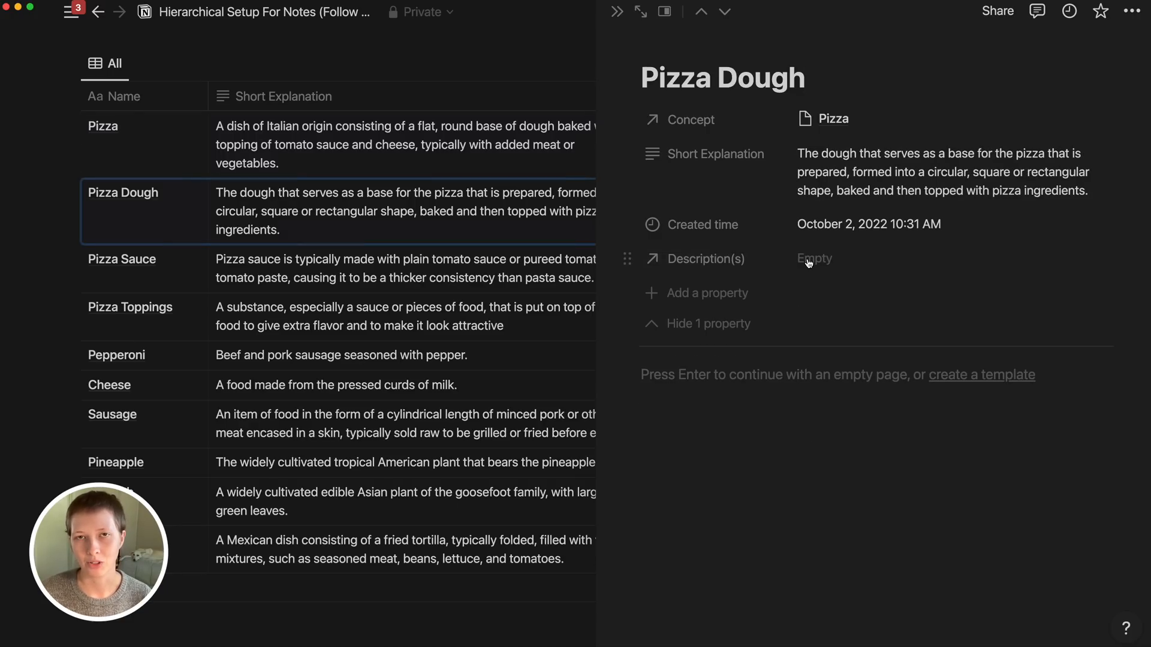
click(129, 306)
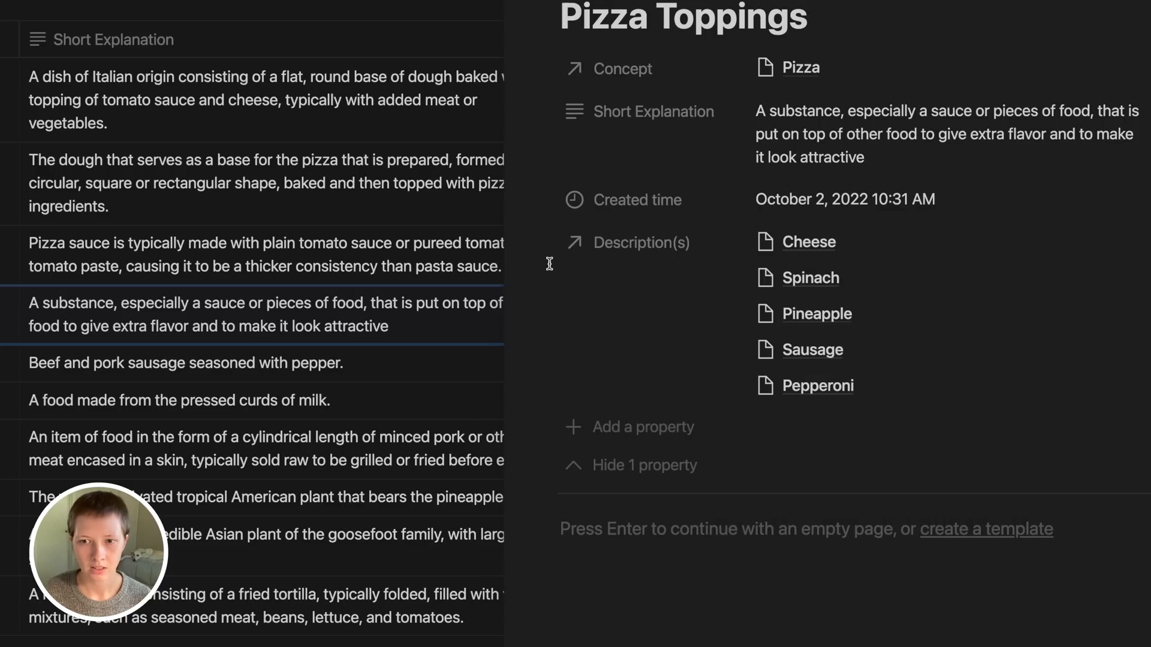
click(803, 67)
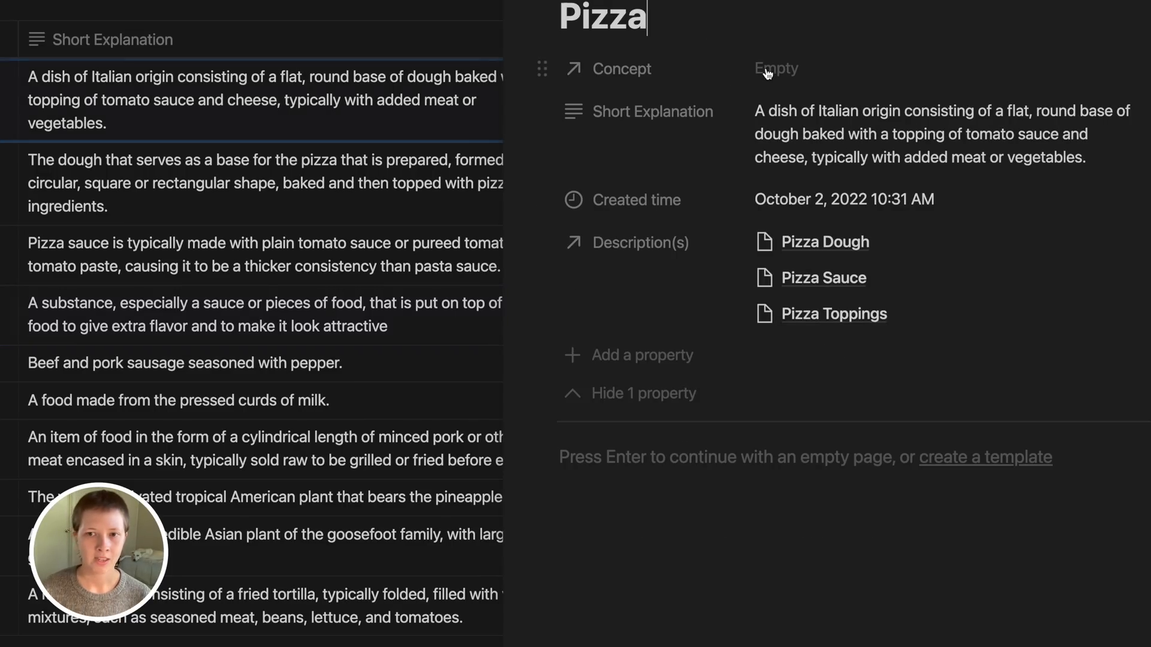
mouse_move(899, 321)
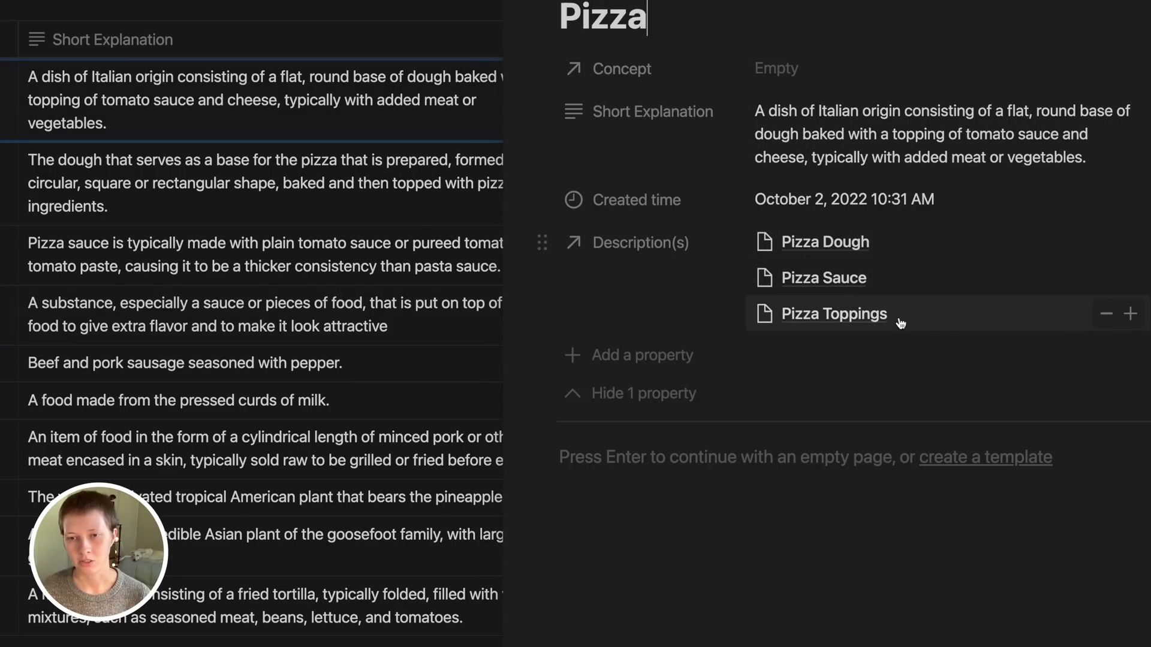
mouse_move(949, 329)
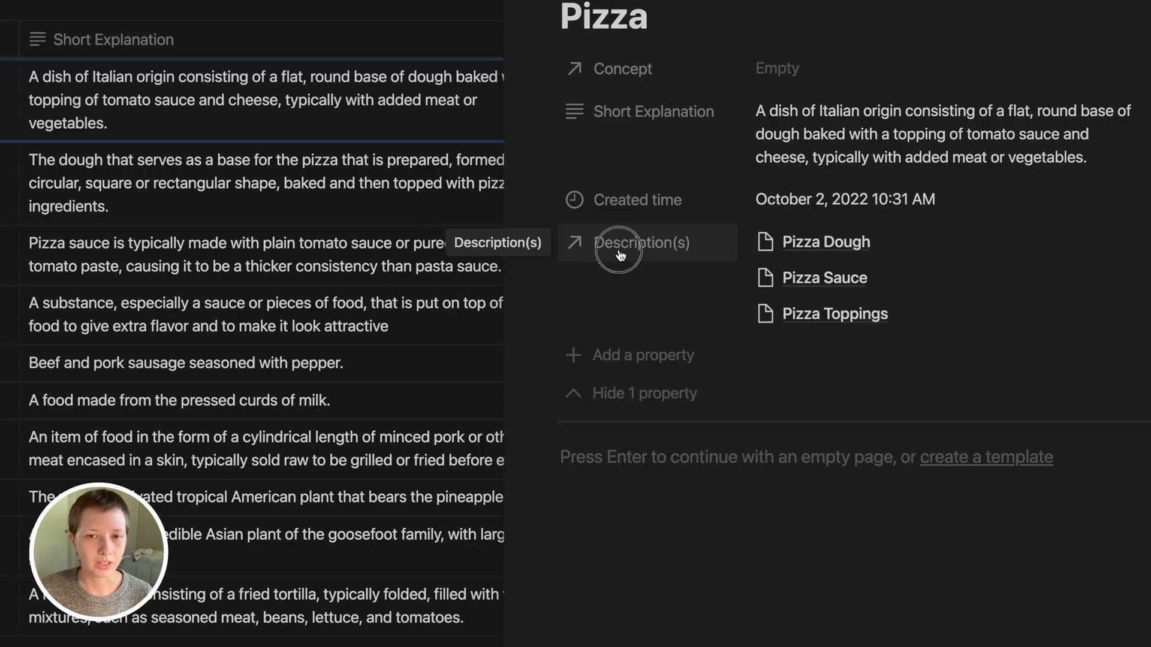
Show Description(s) as a page section that also displays each note's Short Explanation
click(643, 242)
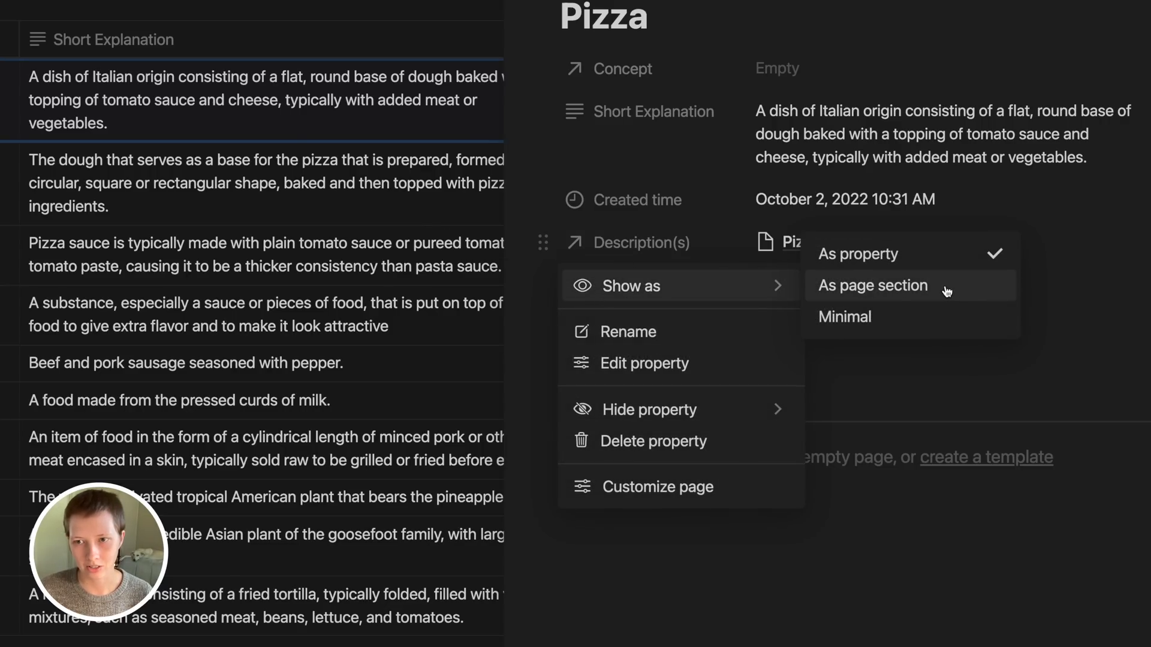
click(872, 286)
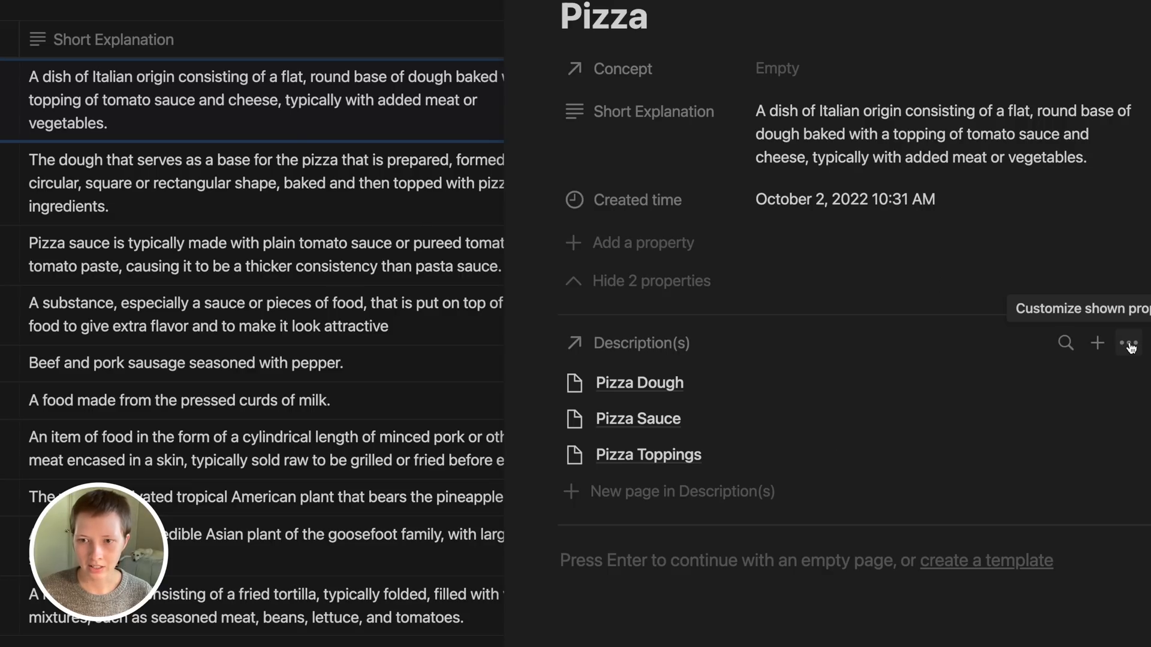
click(1125, 343)
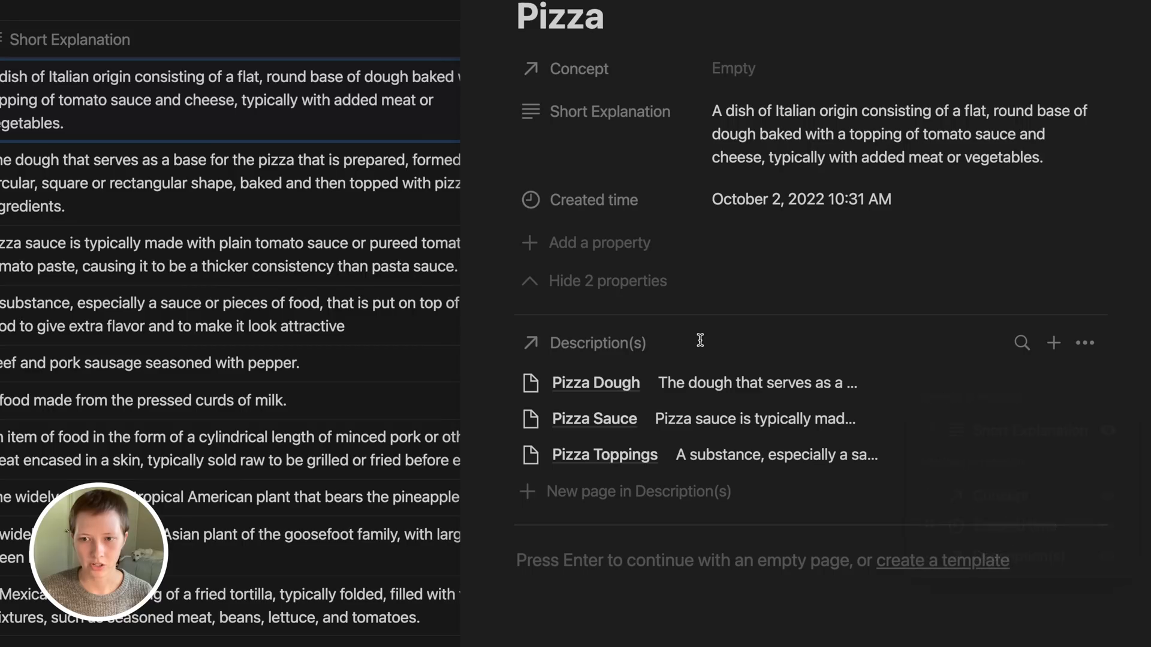
mouse_move(590, 273)
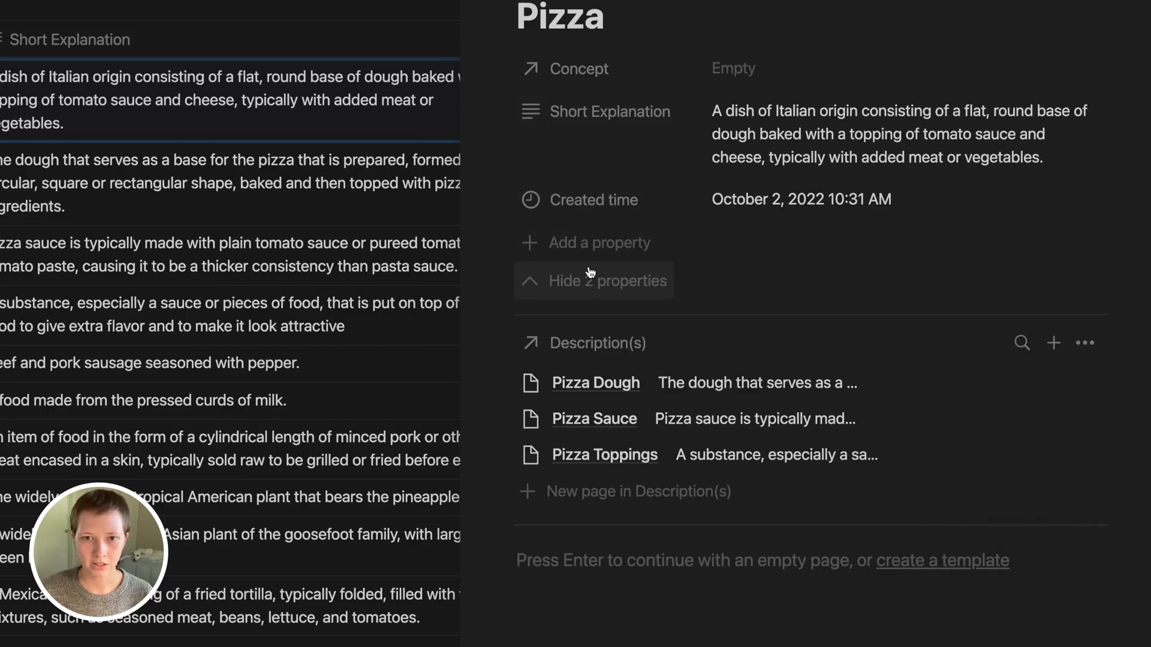
Hide the two empty properties on Pizza, then reveal them again
click(594, 281)
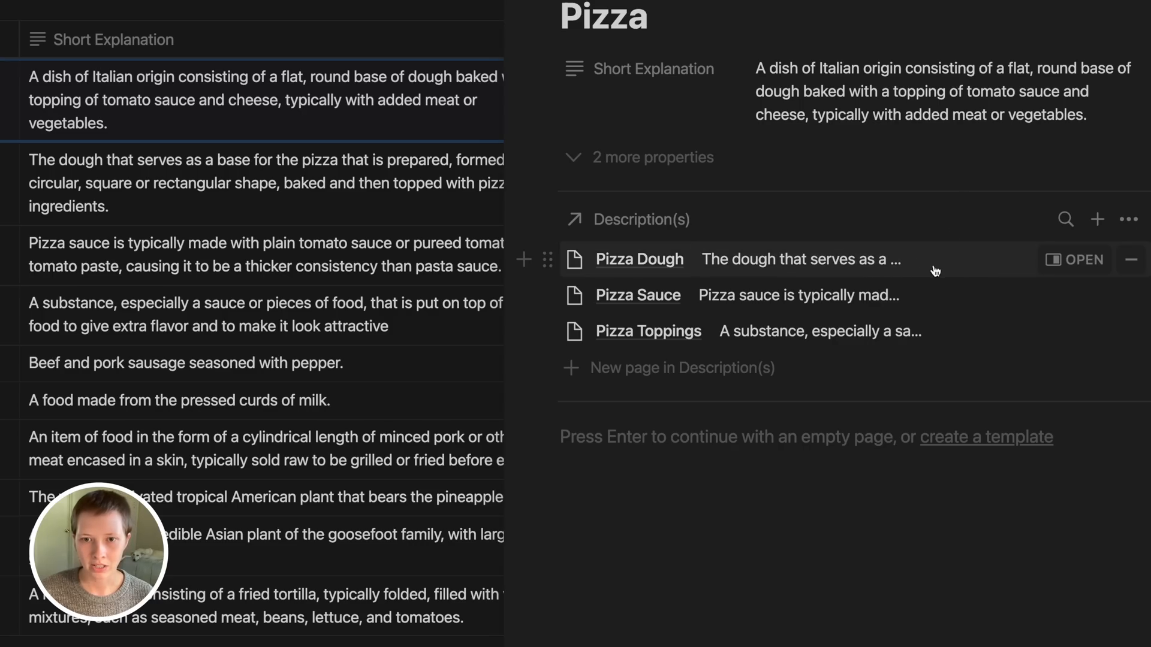
mouse_move(956, 334)
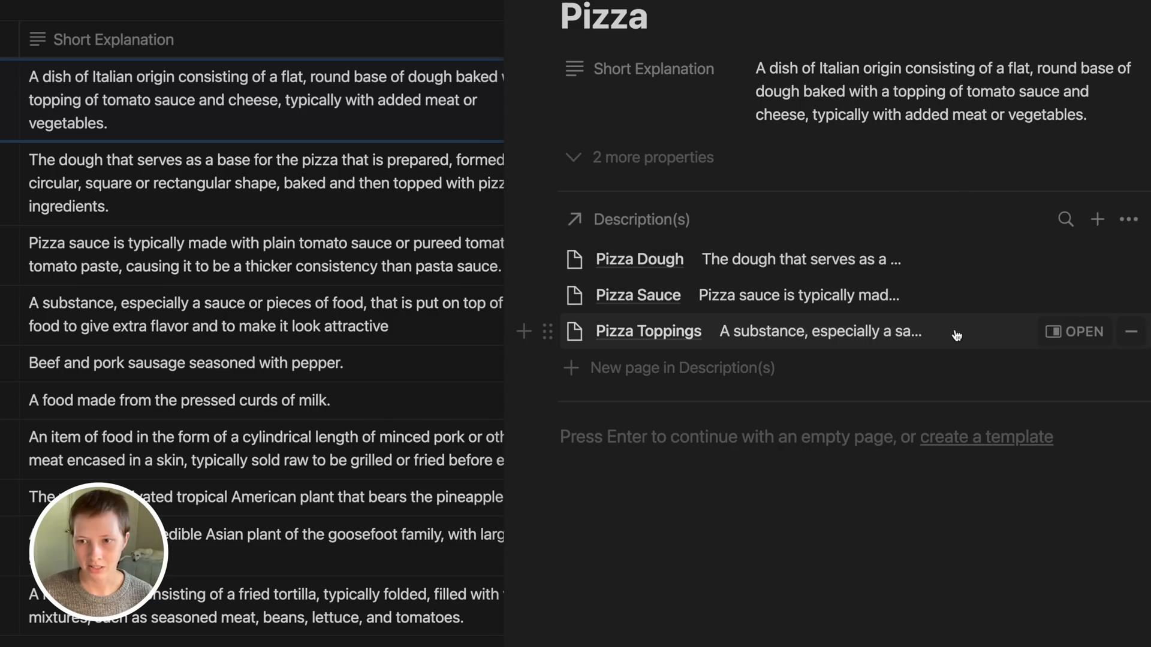
click(652, 157)
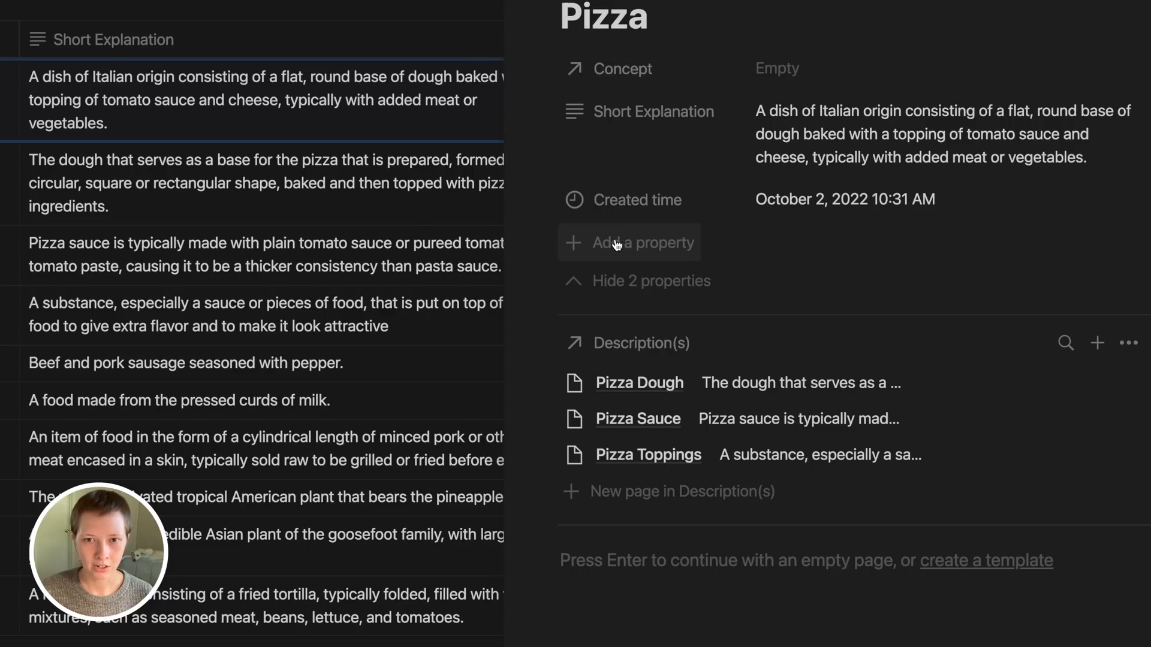
Add a Rollup property to Pizza named No. Desc
click(642, 242)
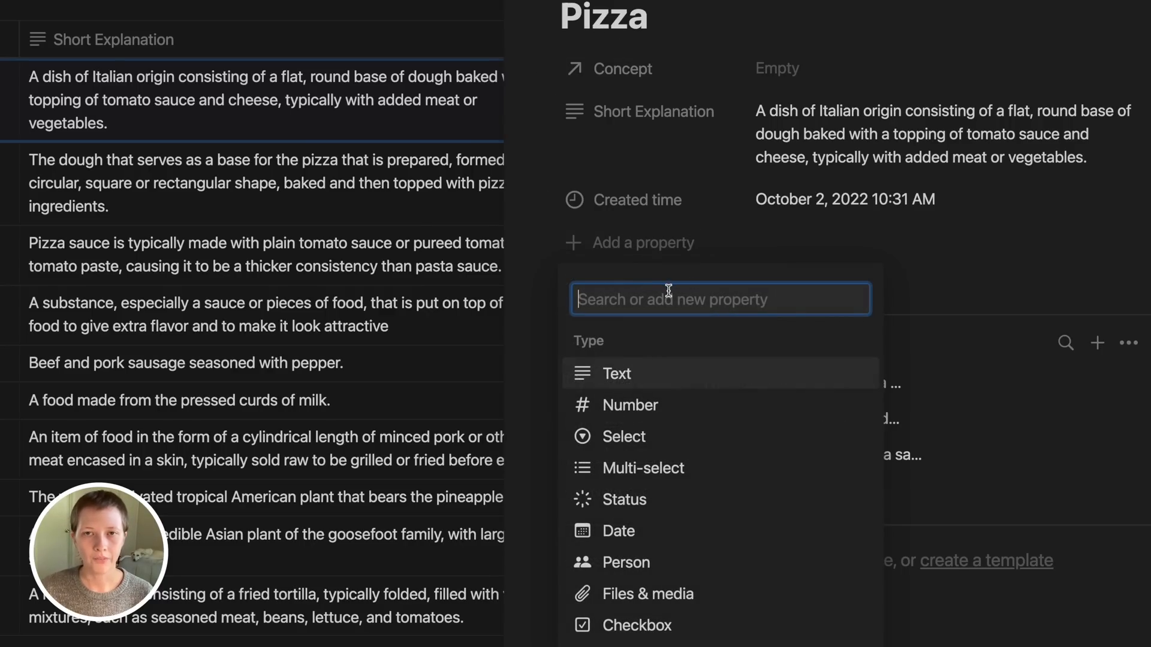
scroll(down, 3)
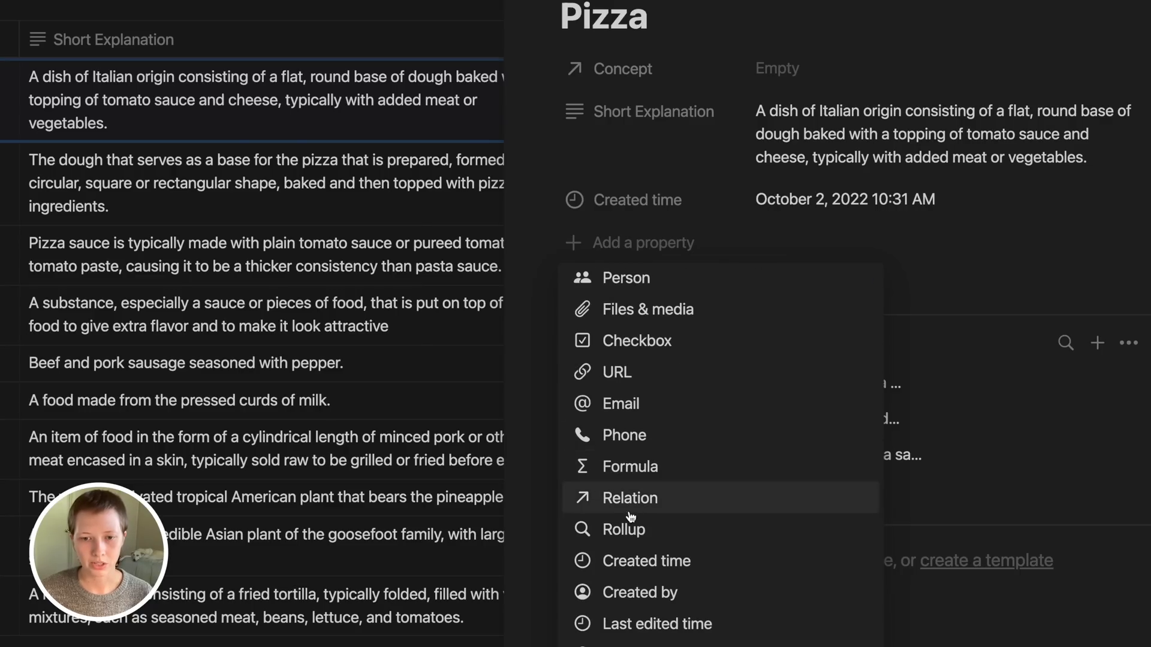
mouse_move(609, 539)
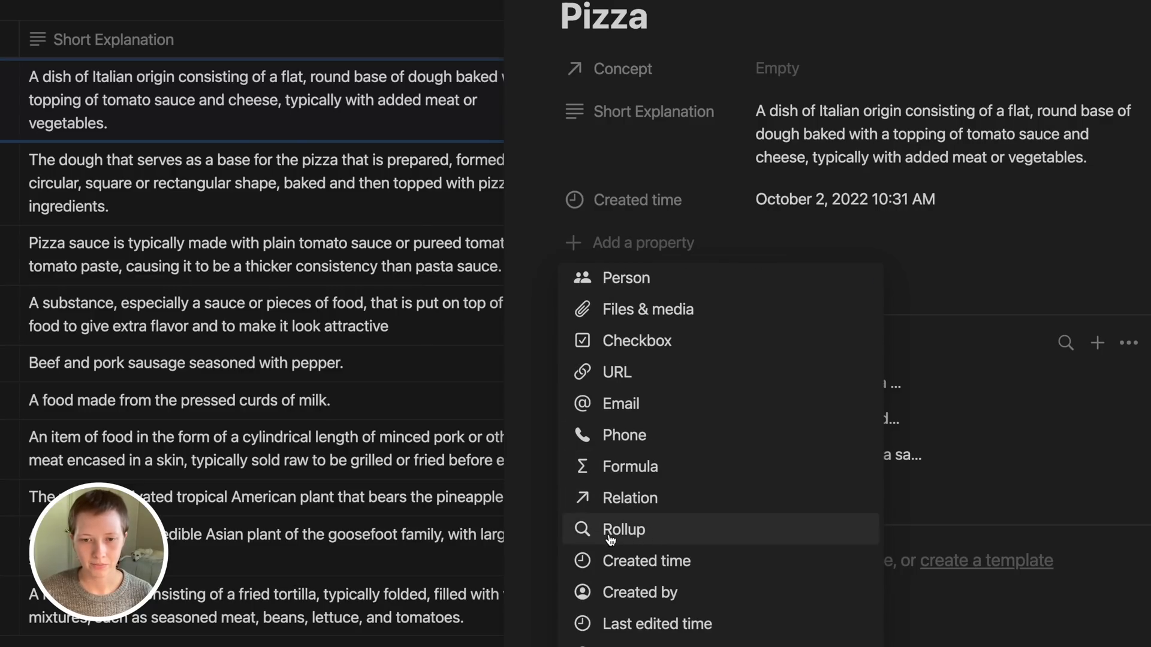
click(623, 530)
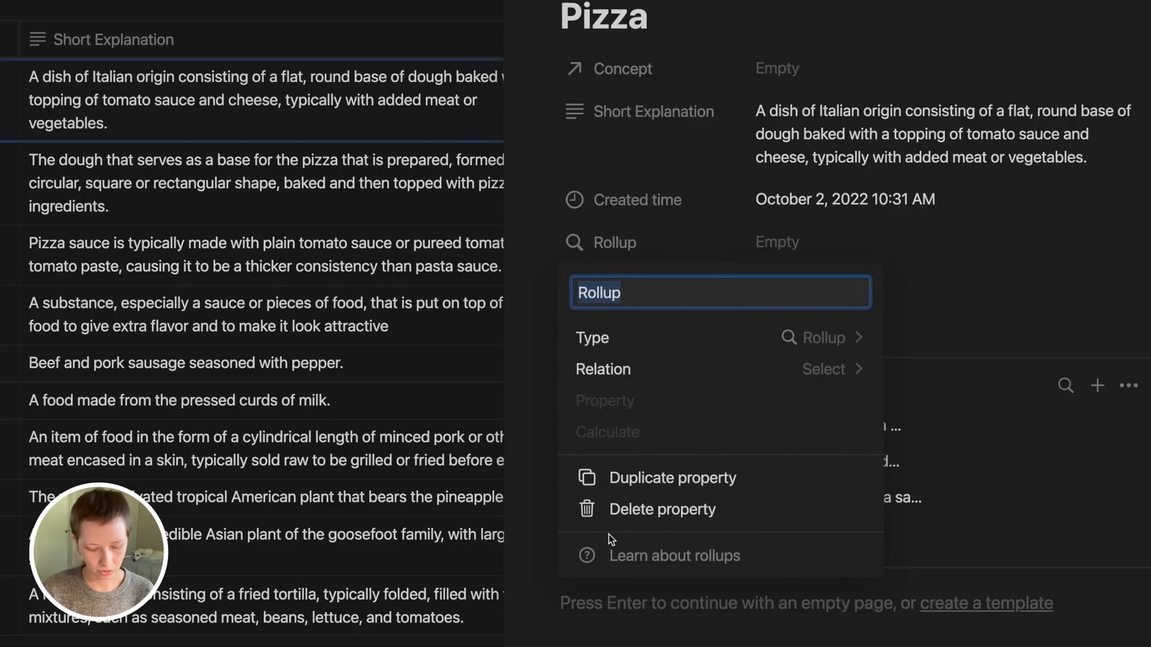
text(No. Desc)
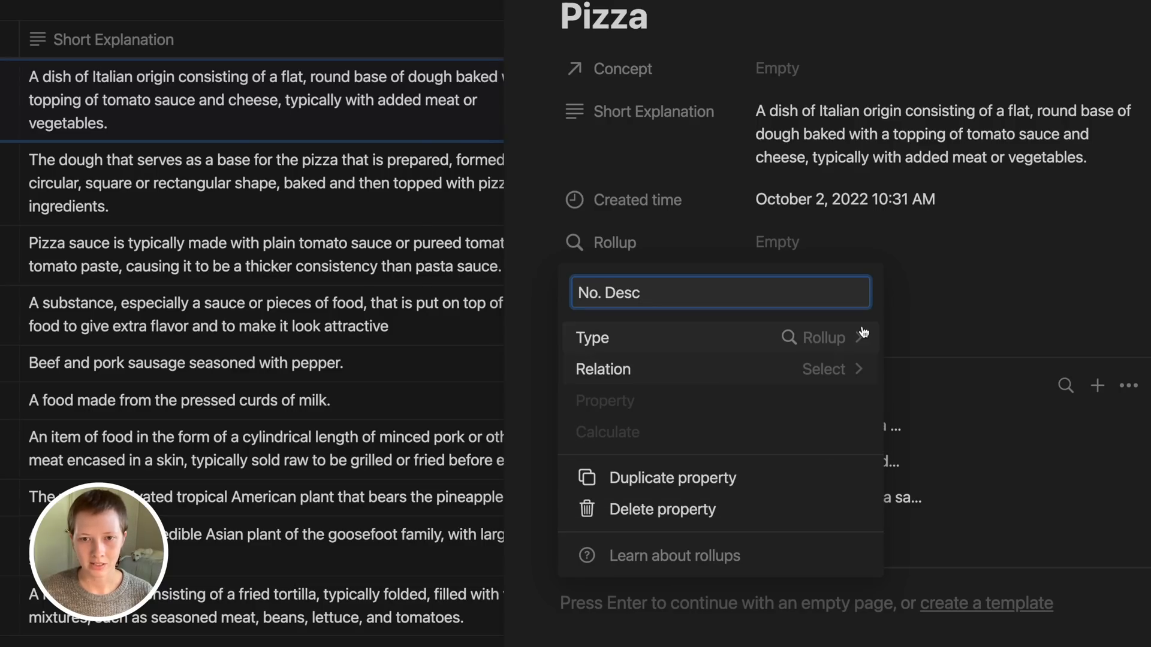
mouse_move(919, 501)
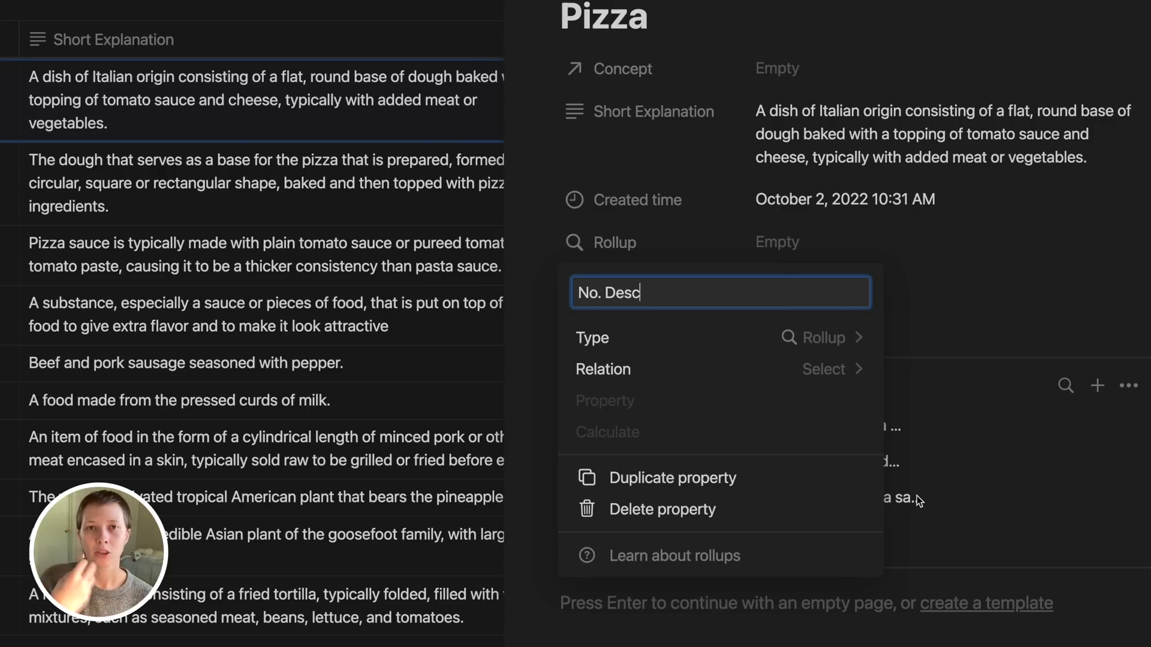
mouse_move(959, 486)
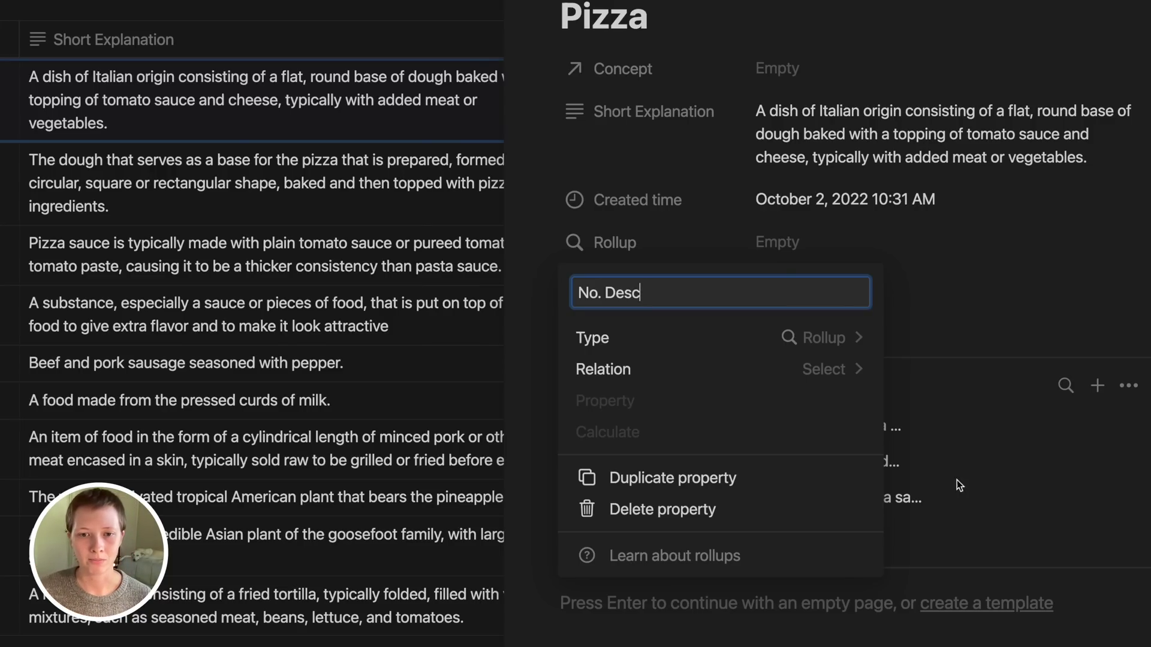
Point the rollup at the Description(s) relation and finish its setup
click(823, 369)
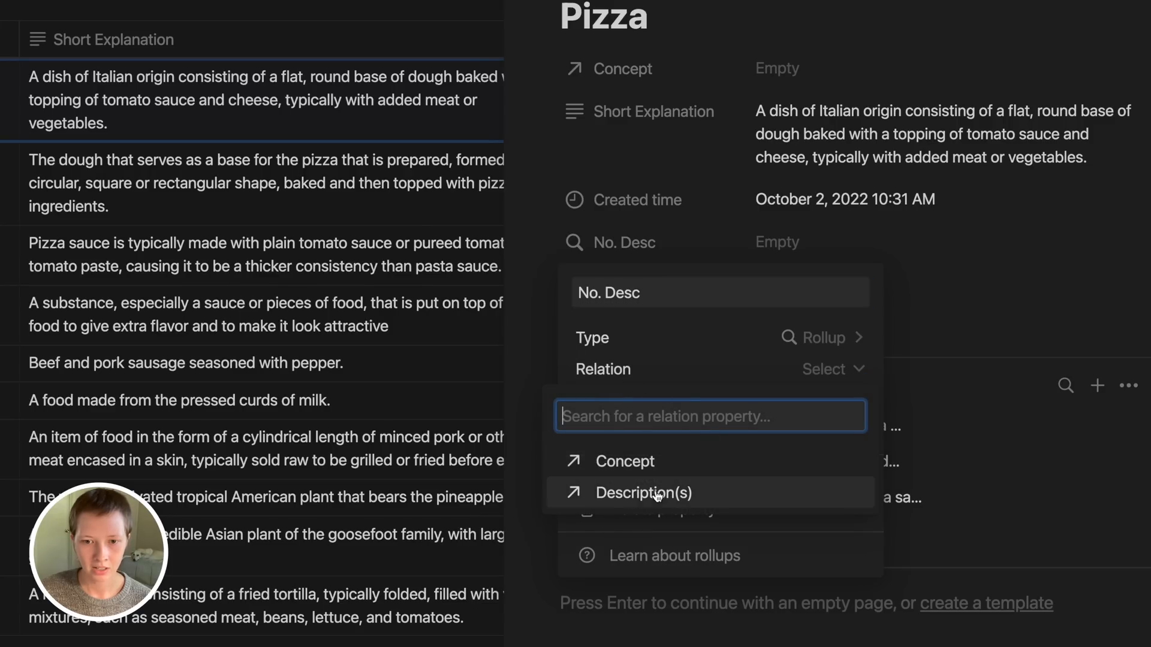
mouse_move(714, 505)
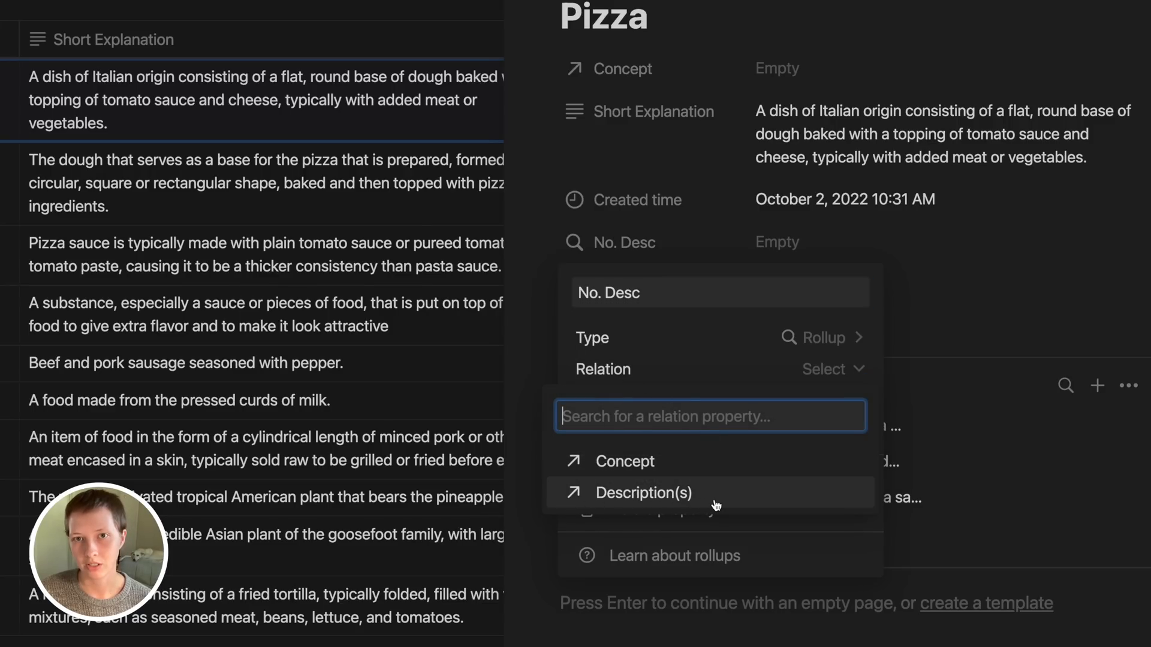
click(644, 493)
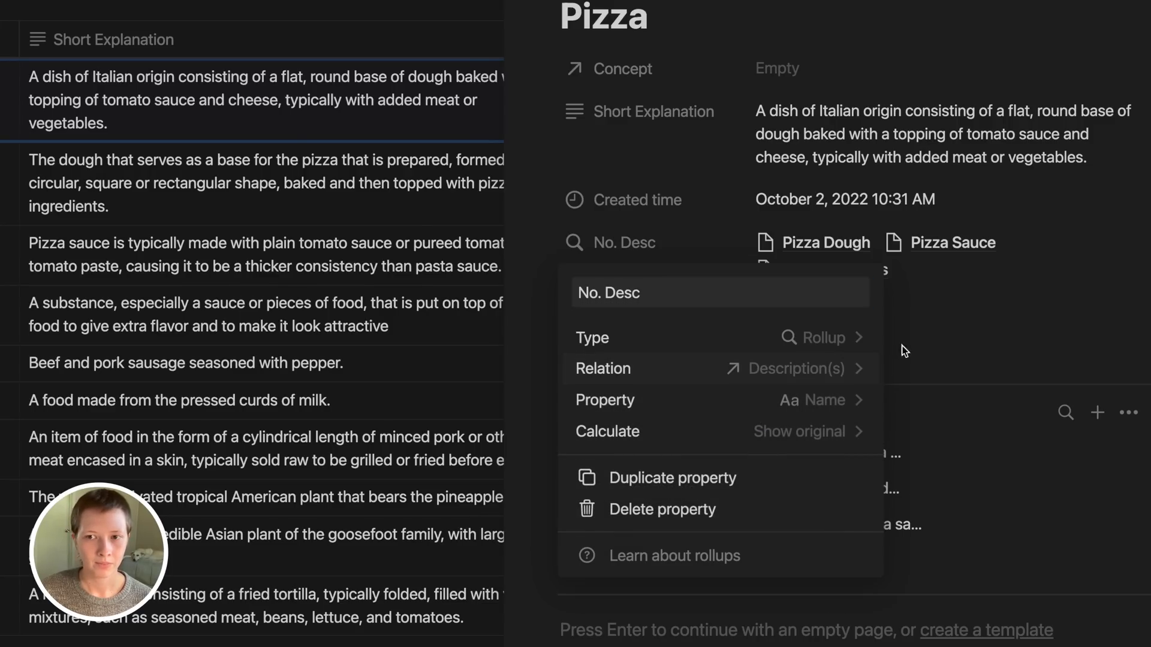
click(902, 350)
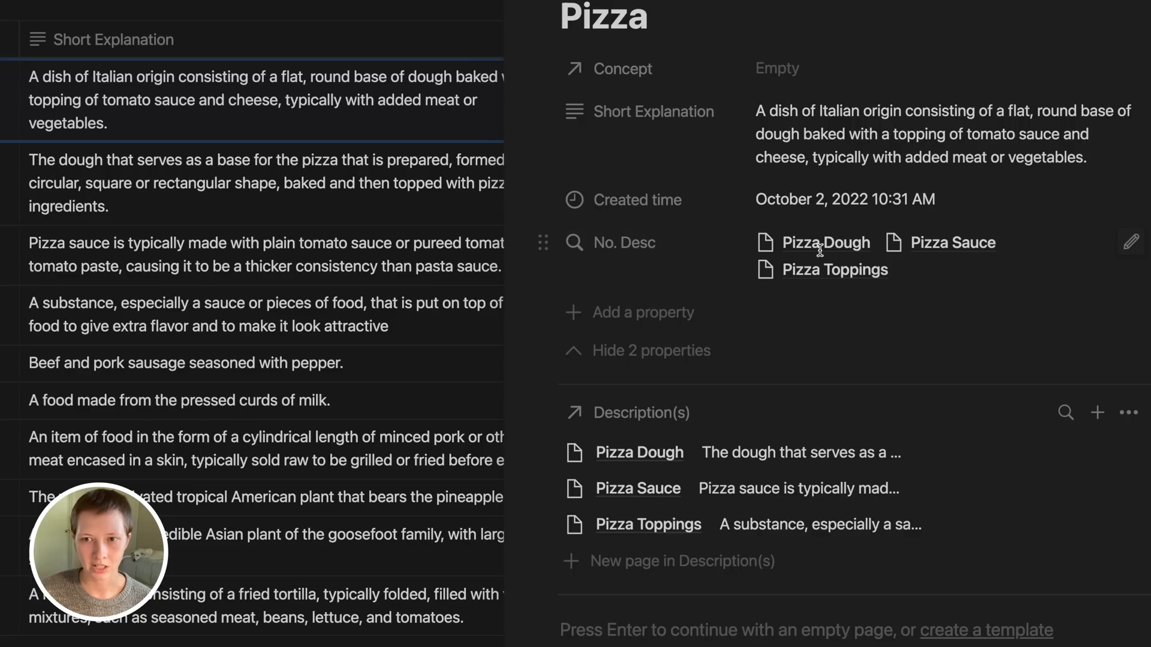
mouse_move(593, 475)
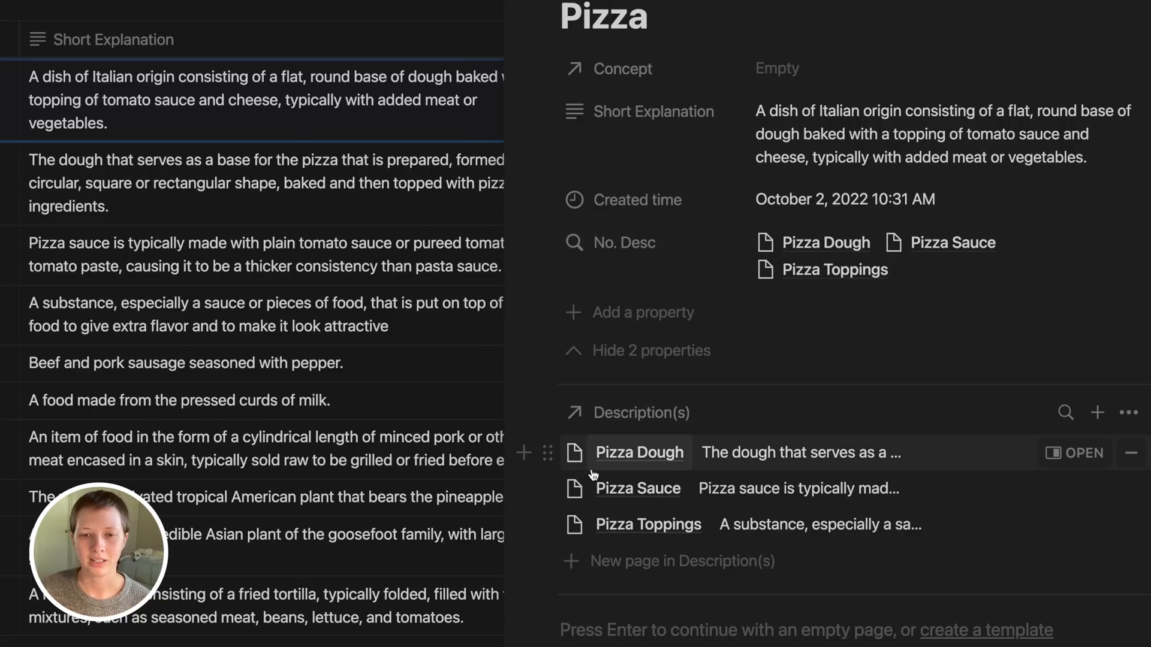
Set the No. Desc rollup to Count (showing 3), always hide it, and drop it from the Description(s) list
click(624, 242)
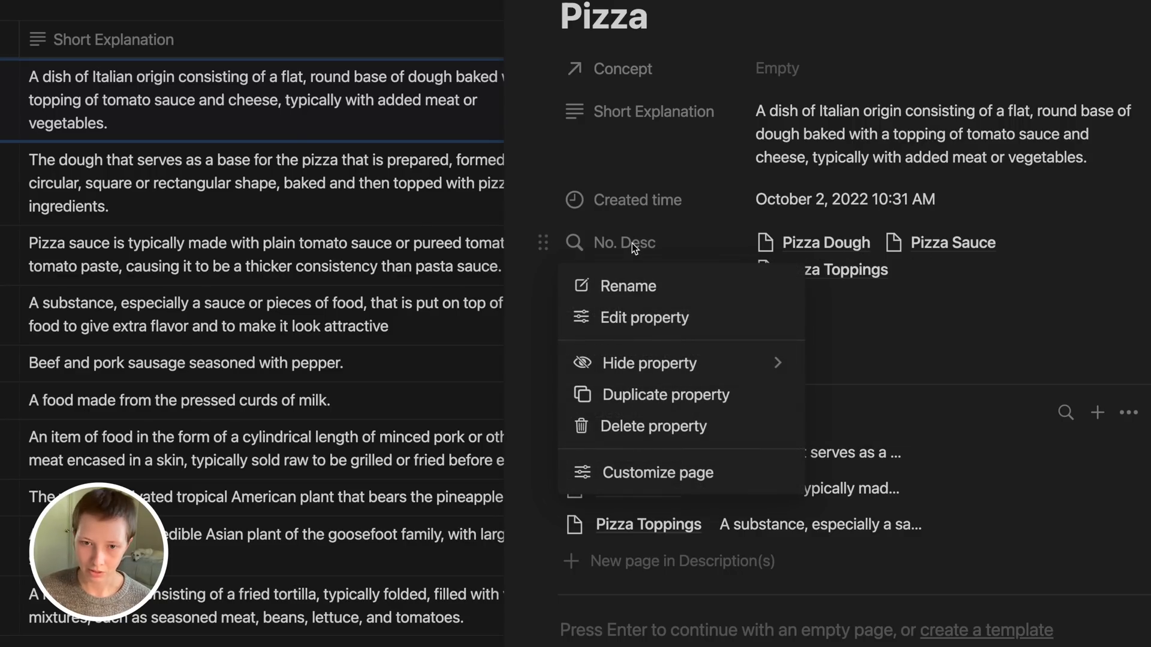
click(644, 317)
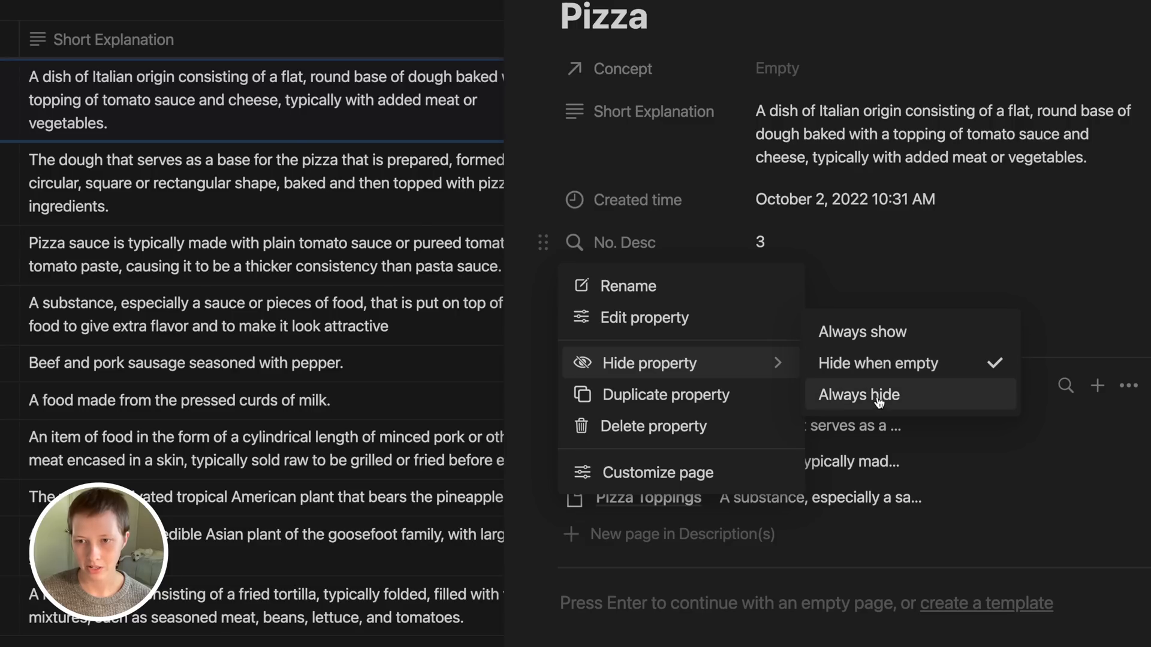
click(880, 396)
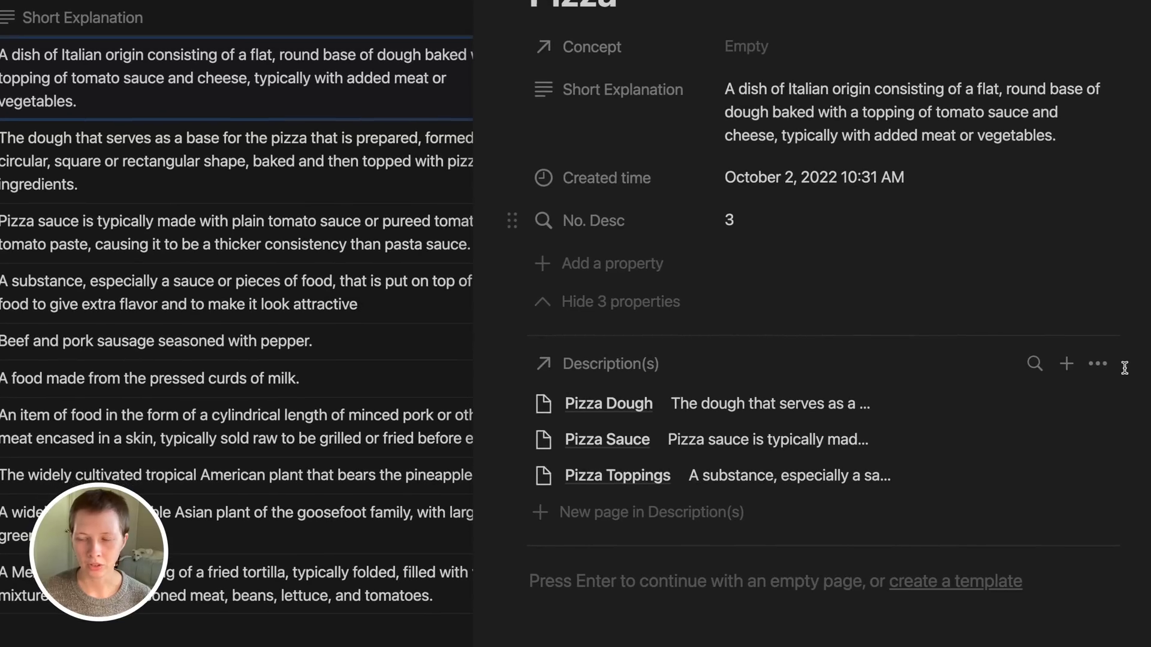
click(1083, 365)
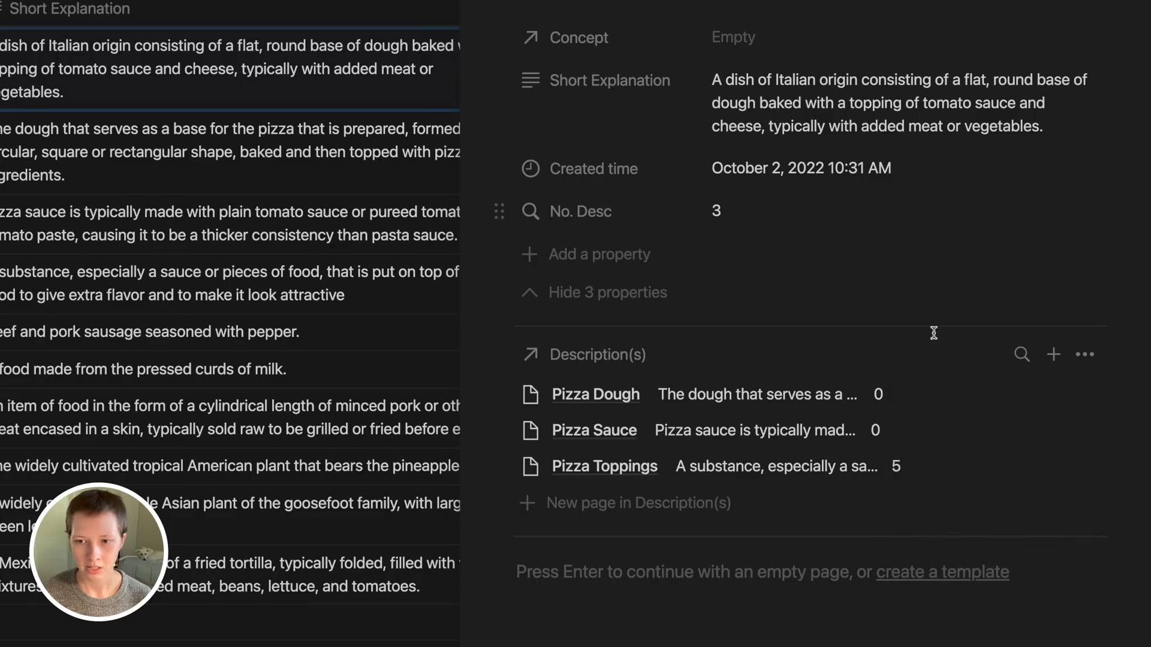
mouse_move(846, 483)
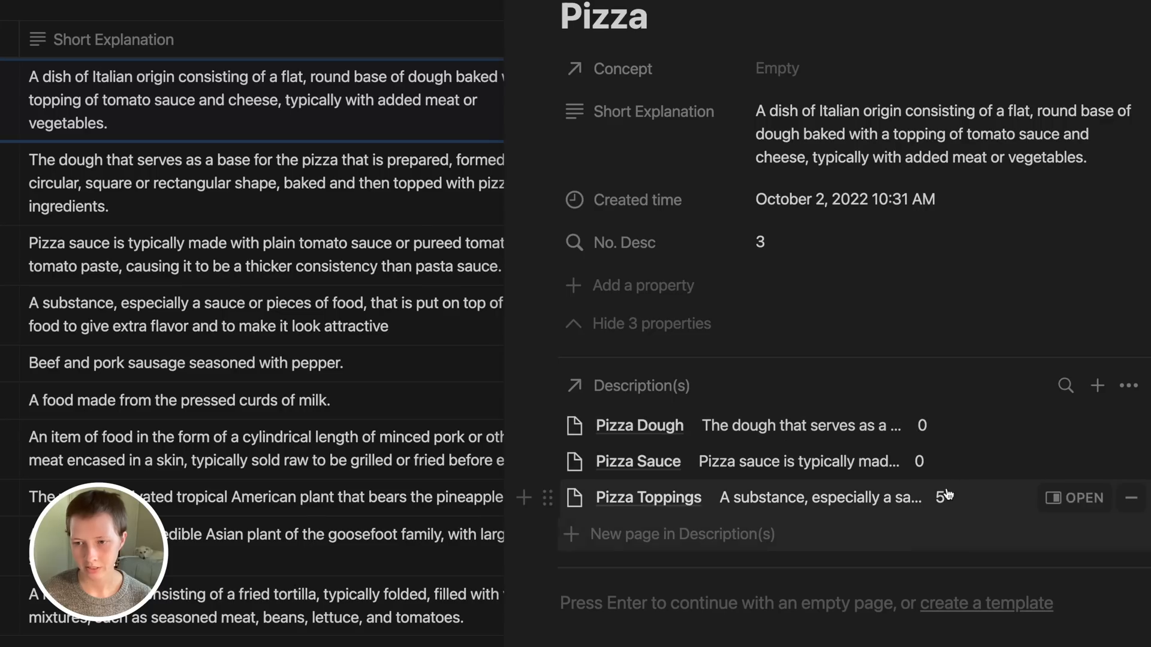
click(1129, 386)
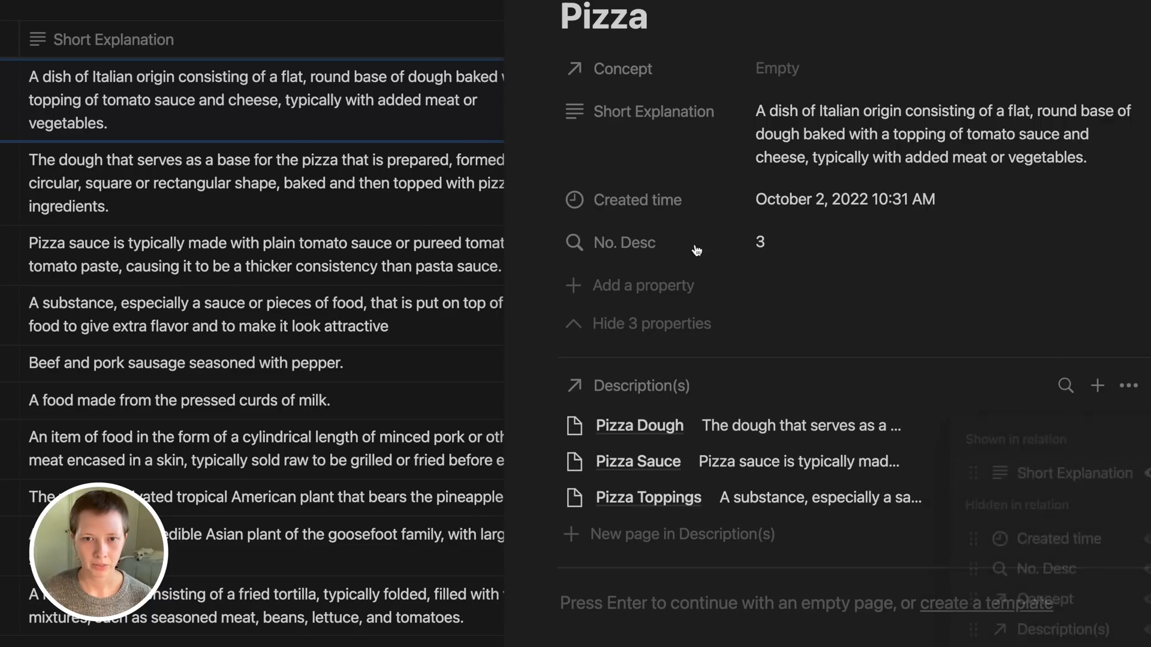
Add a Formula property to the Pizza page and name it Signal
click(642, 286)
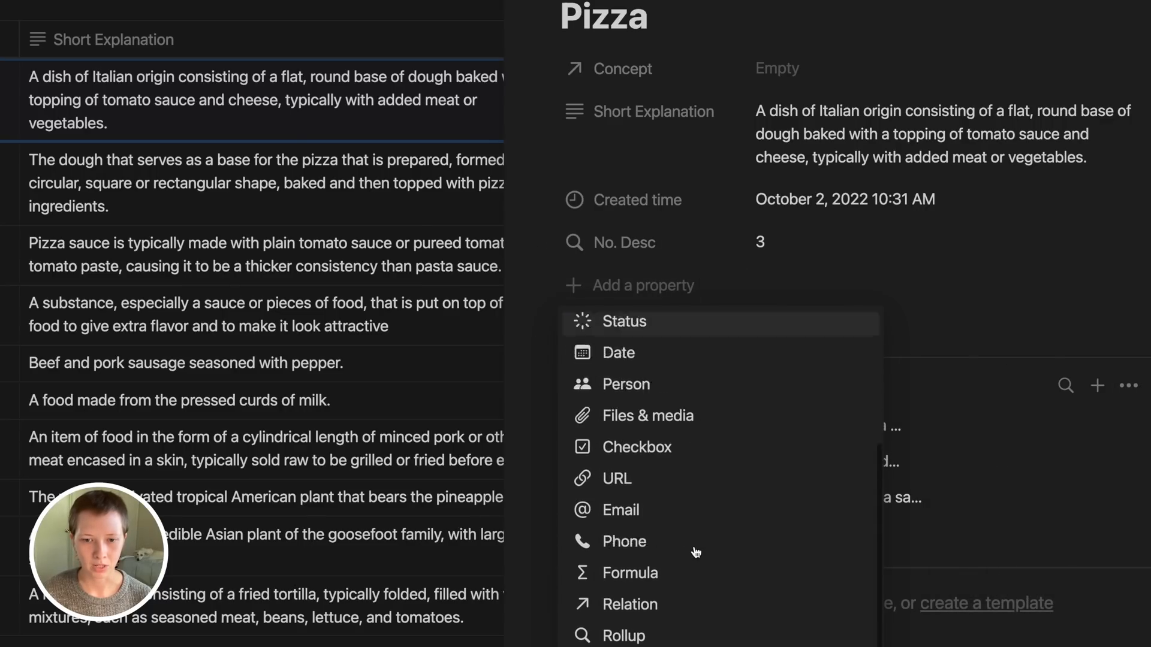
click(629, 573)
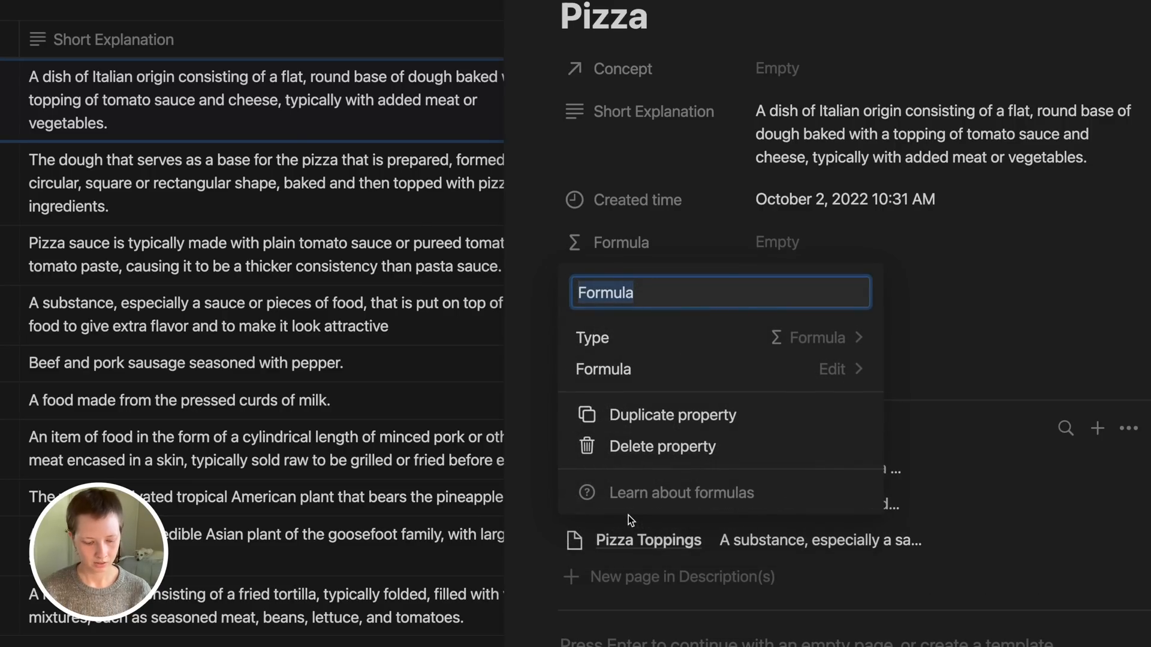
text(Signal)
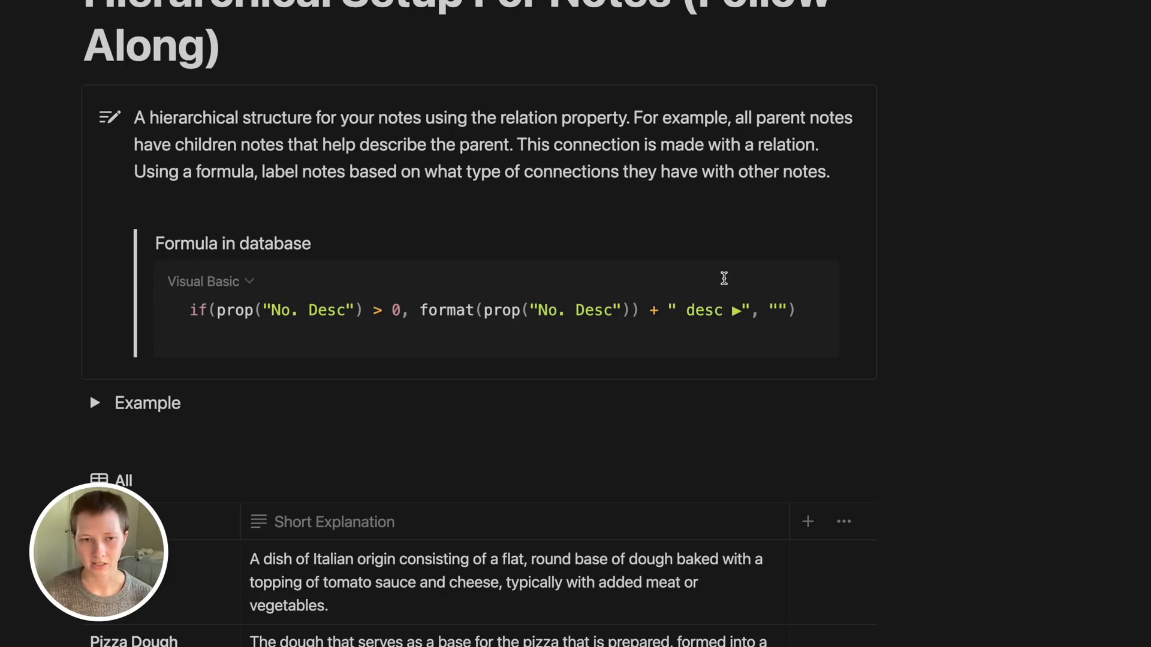
mouse_move(734, 310)
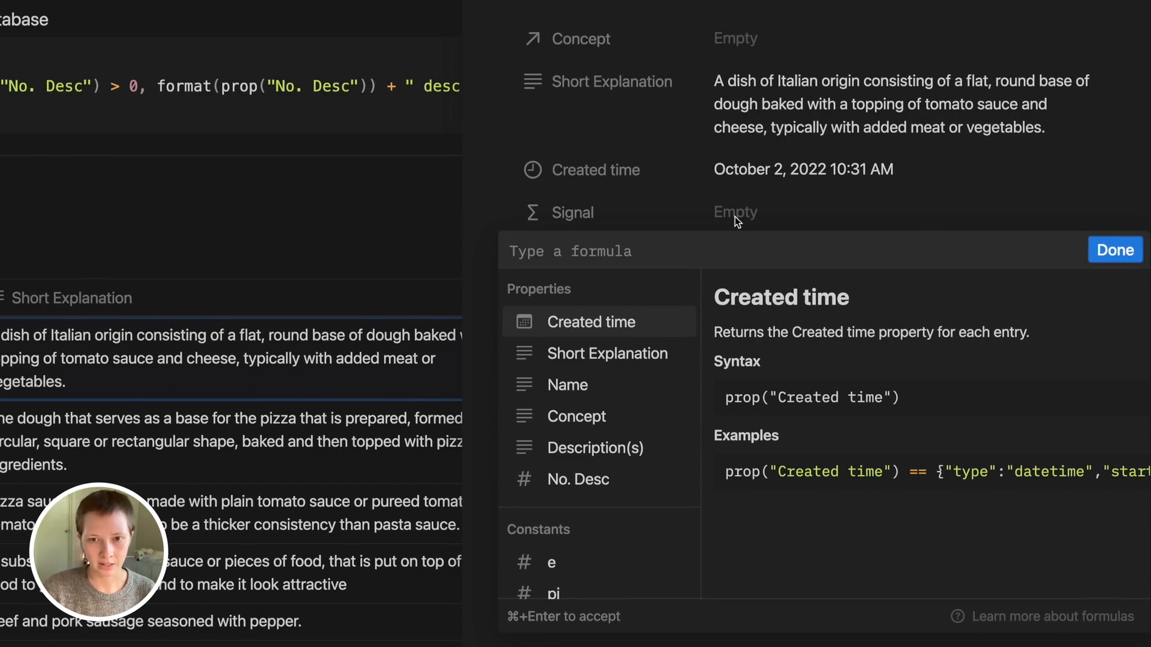
Begin the Signal formula as if(No. Desc > 0, format() ..
text(if()
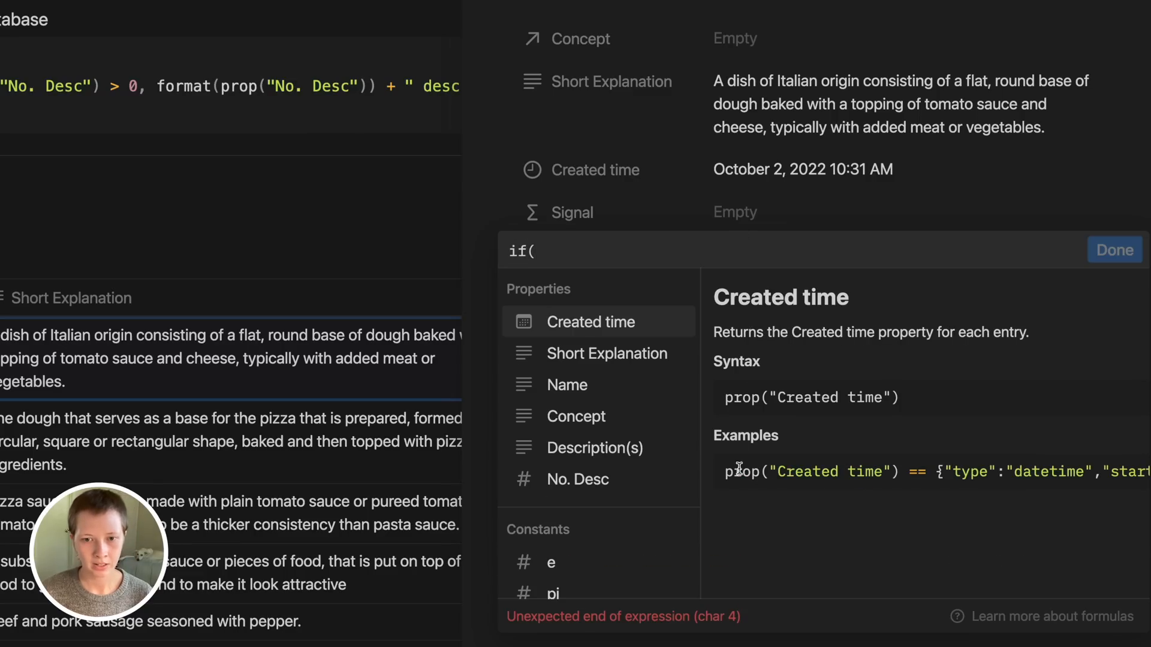
mouse_move(550, 490)
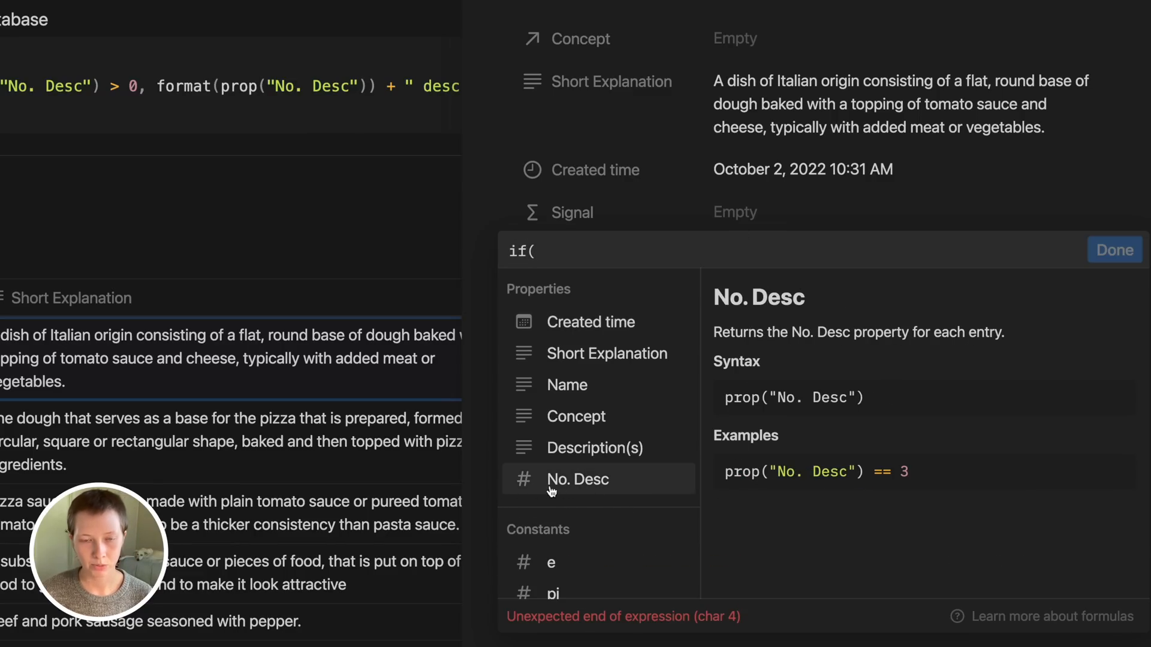
click(578, 480)
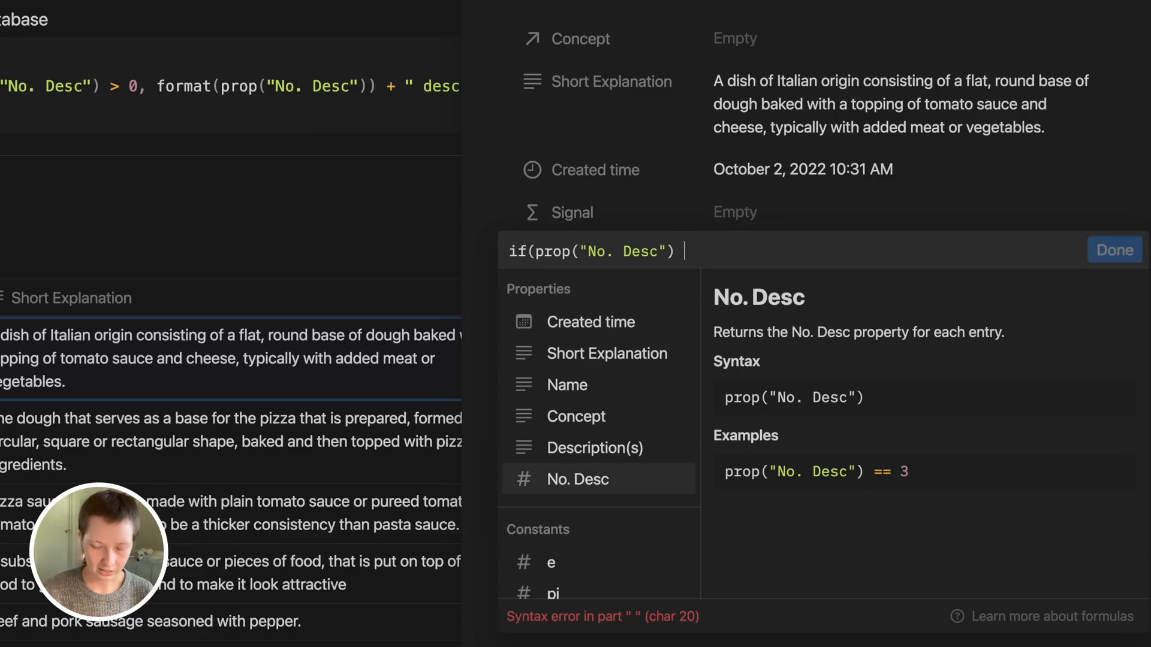
text(> 0,)
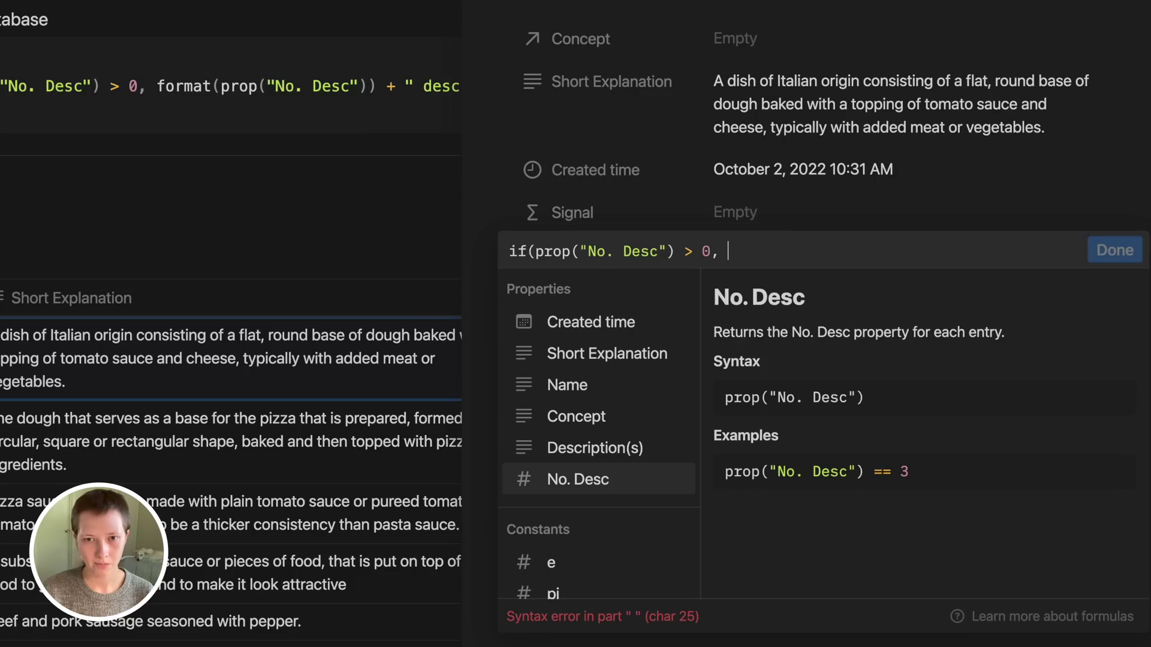
text(format)
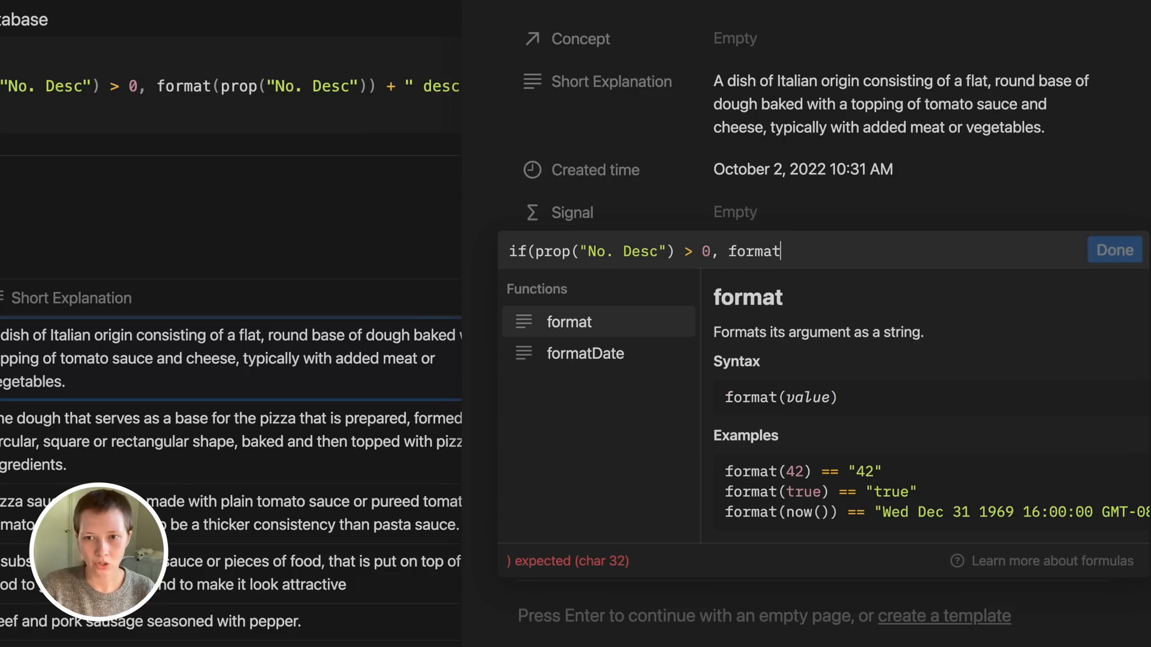
text(())
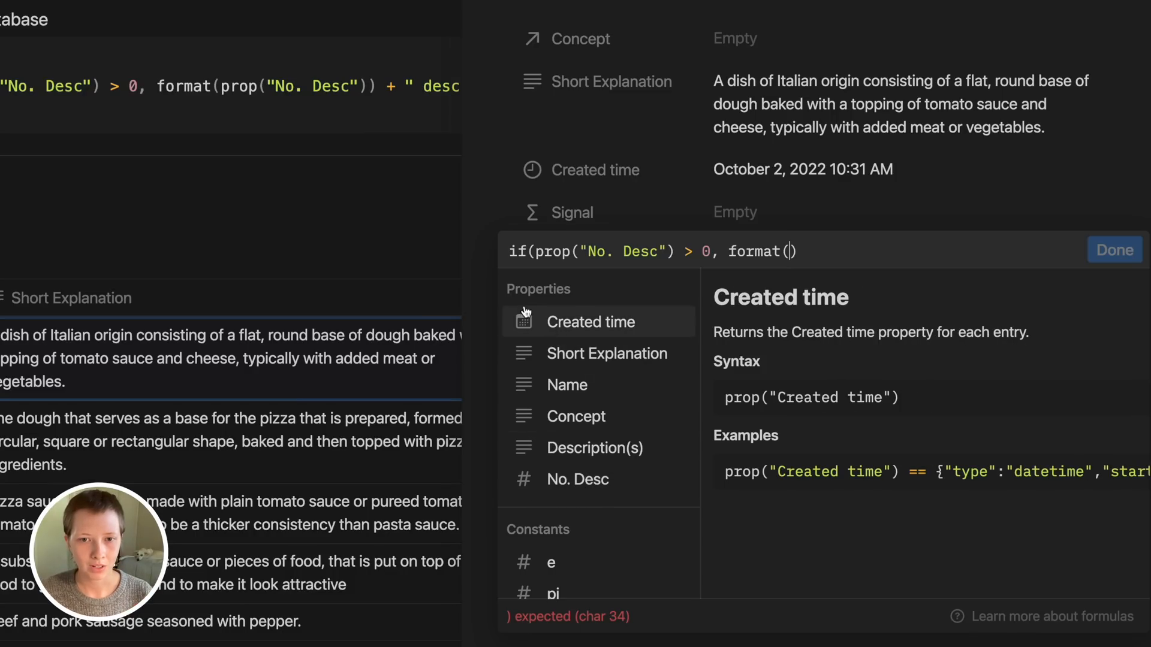
Complete it as format(No. Desc) + desc label, "" fallback, and confirm so Pizza shows 3 desc ▶
click(578, 479)
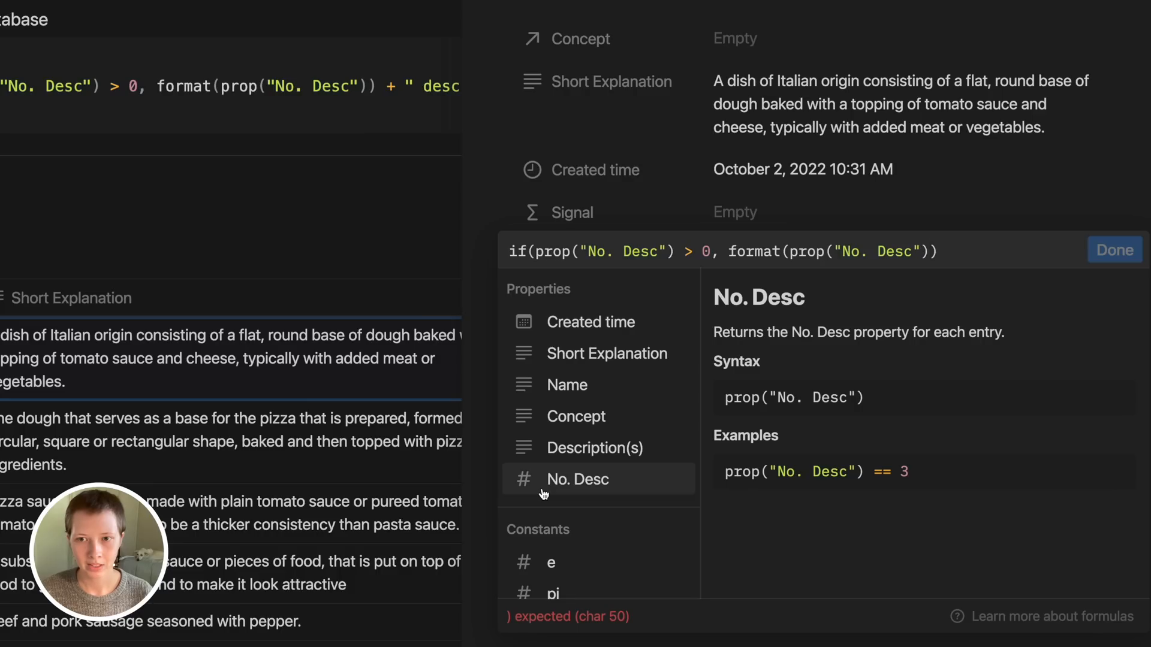
text(+ ")
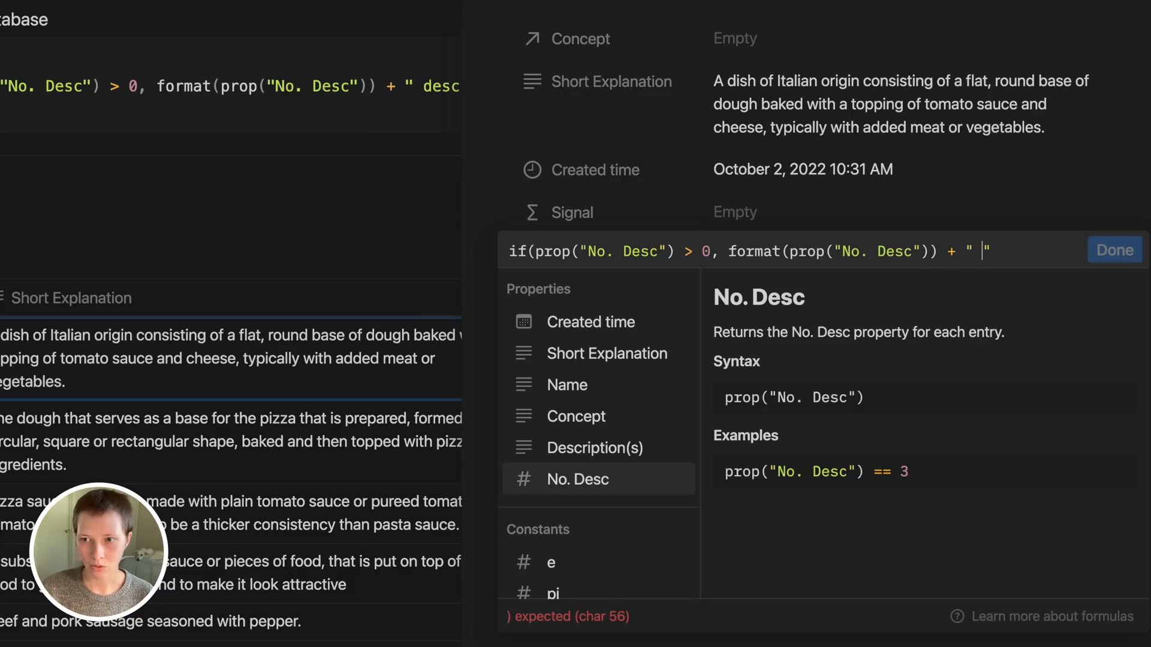
text(dessc)
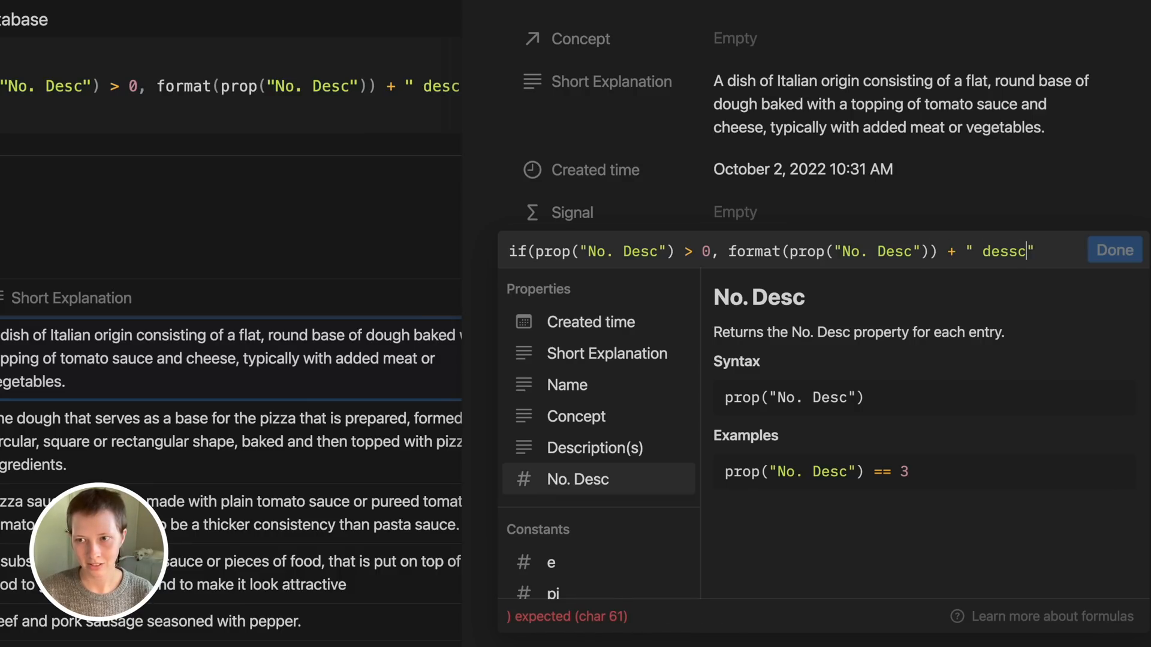
key(Backspace)
text( ▶)
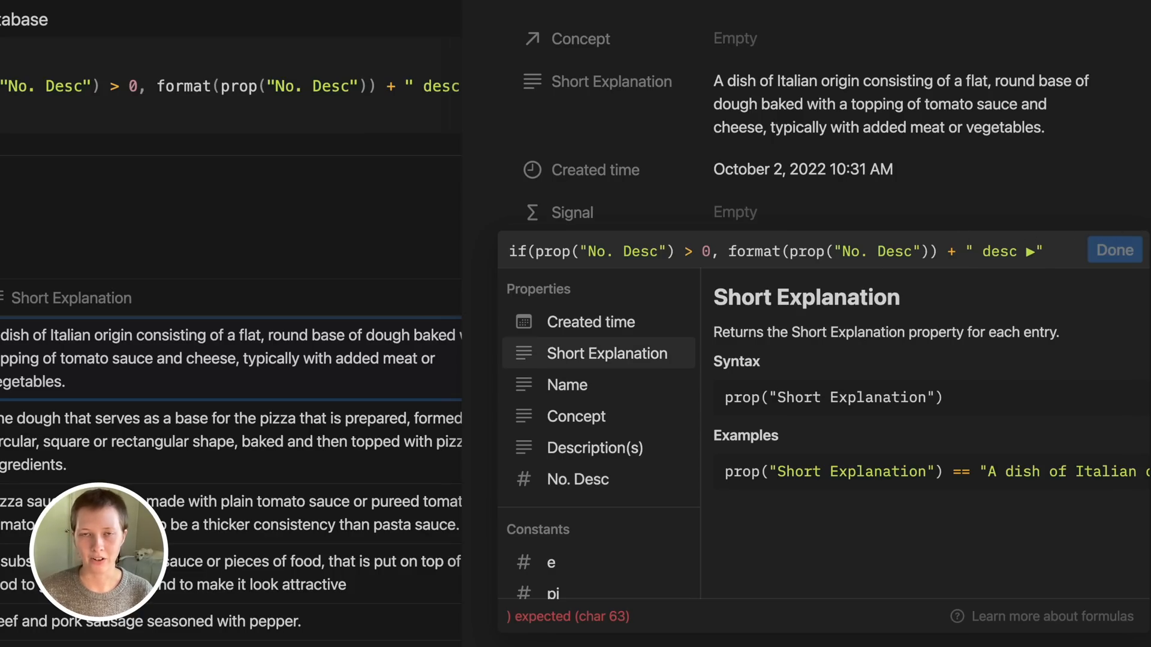
text(,)
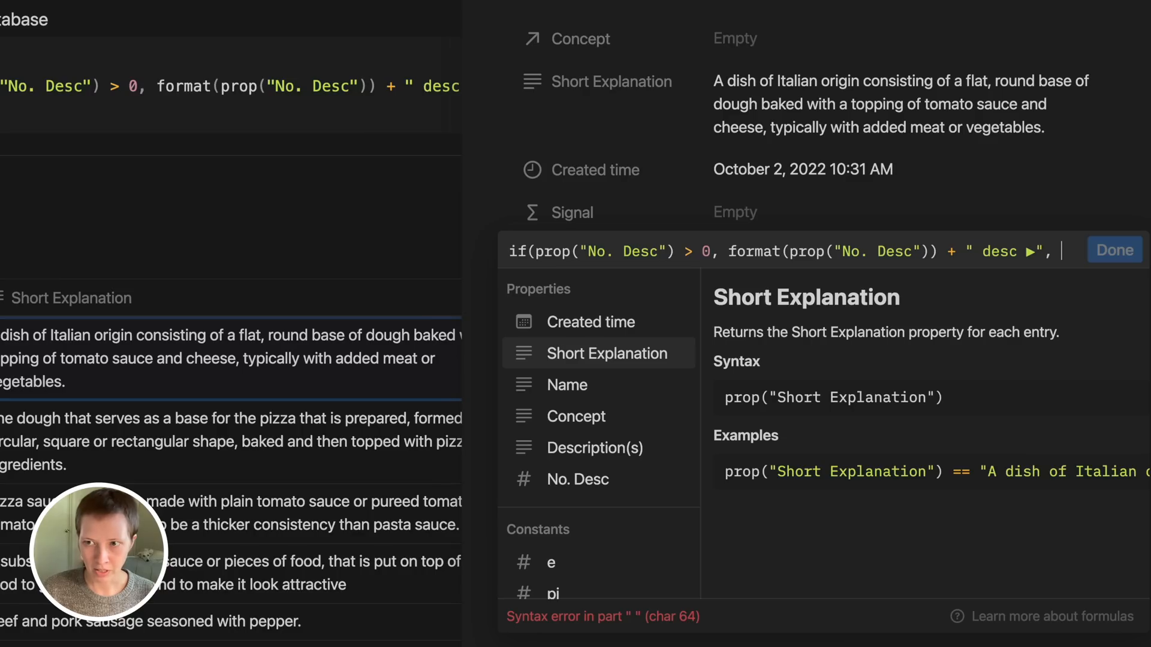
text("")
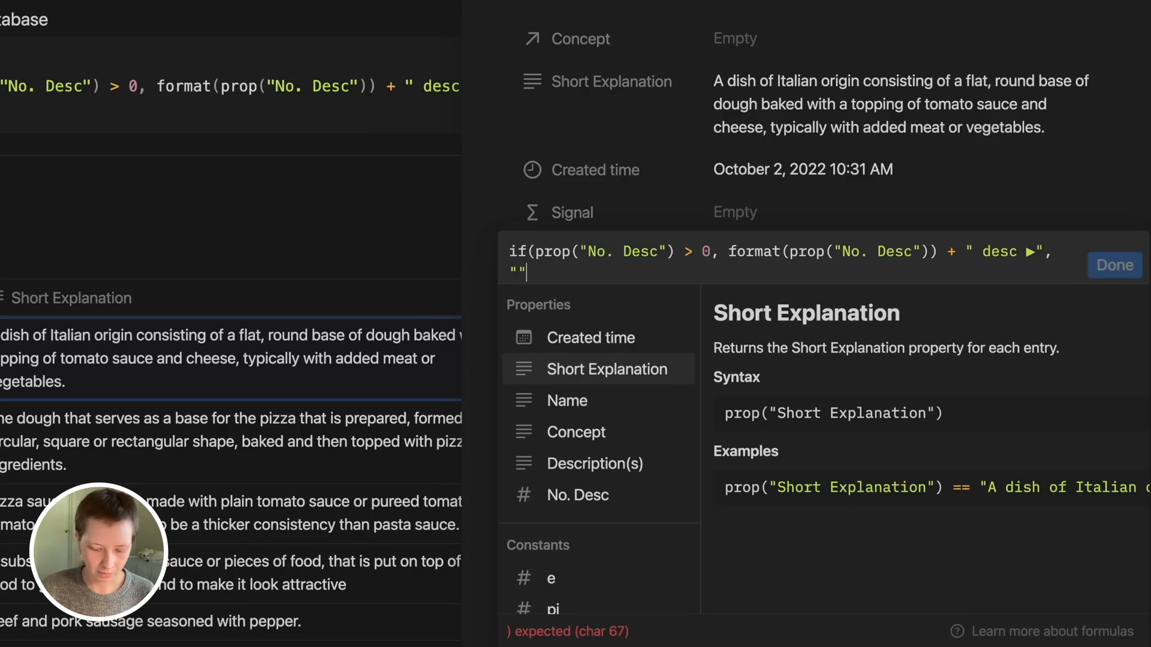
text())
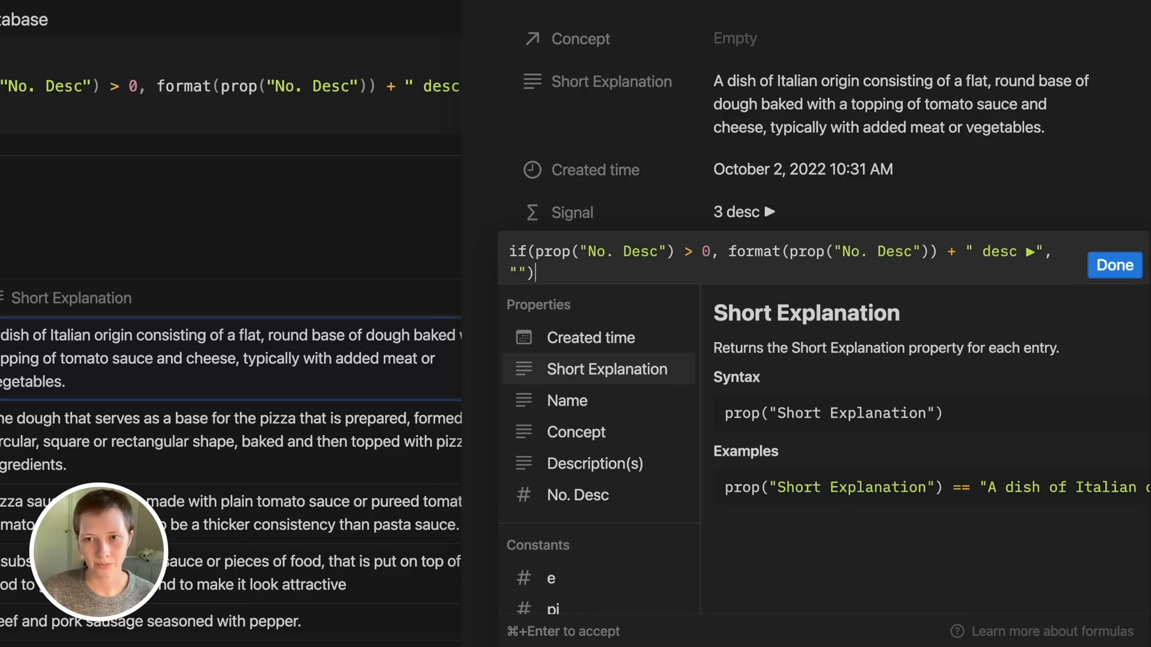
click(1114, 265)
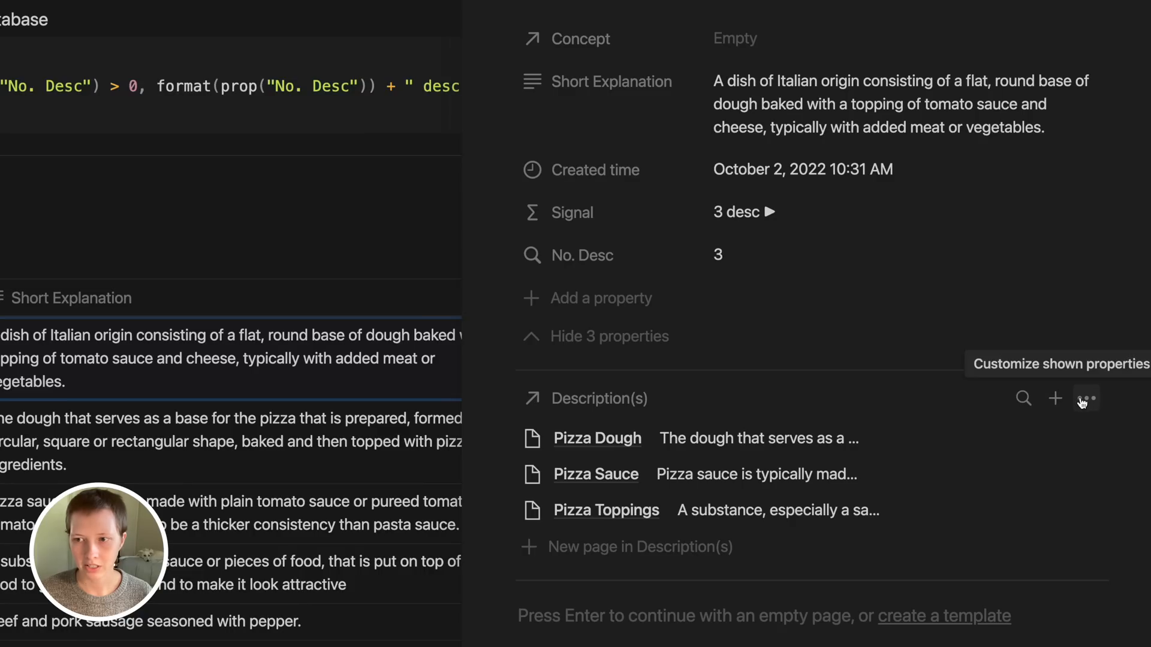
Collapse Pizza's extra properties and close the page back to the notes database
click(1083, 399)
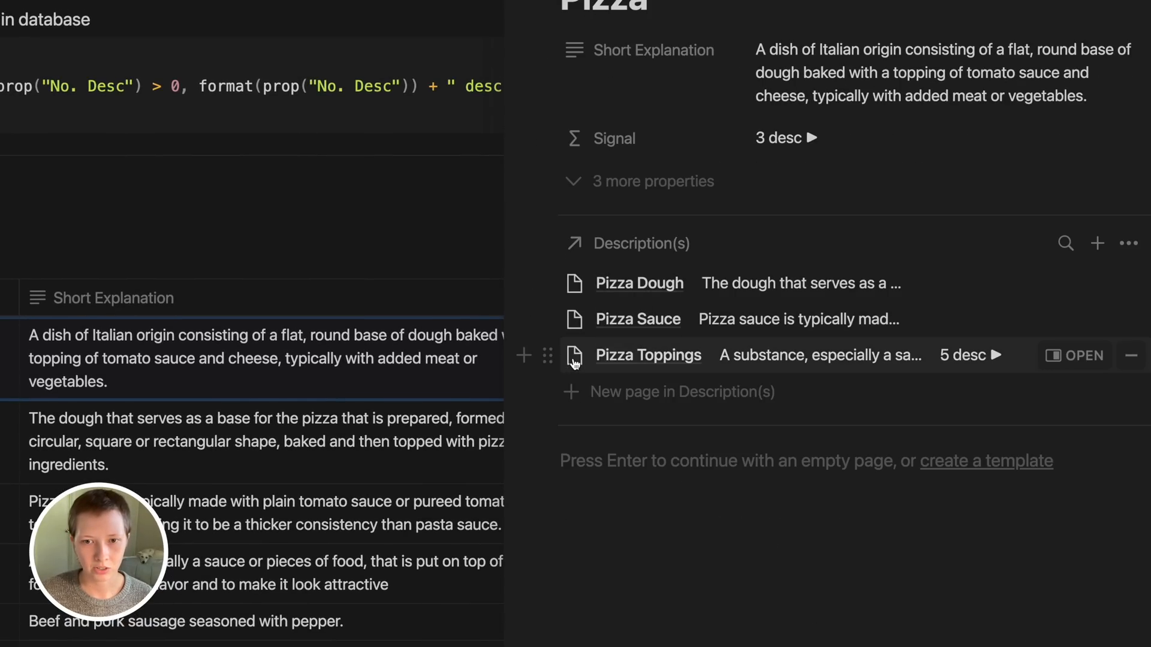
click(647, 355)
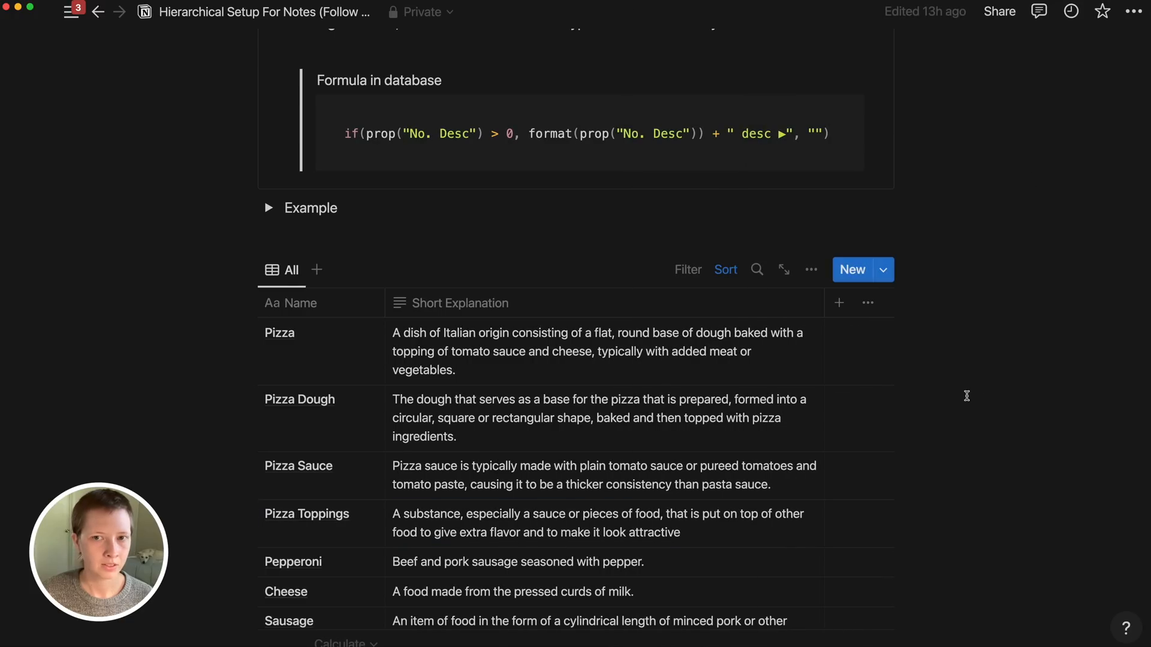
scroll(down, 3)
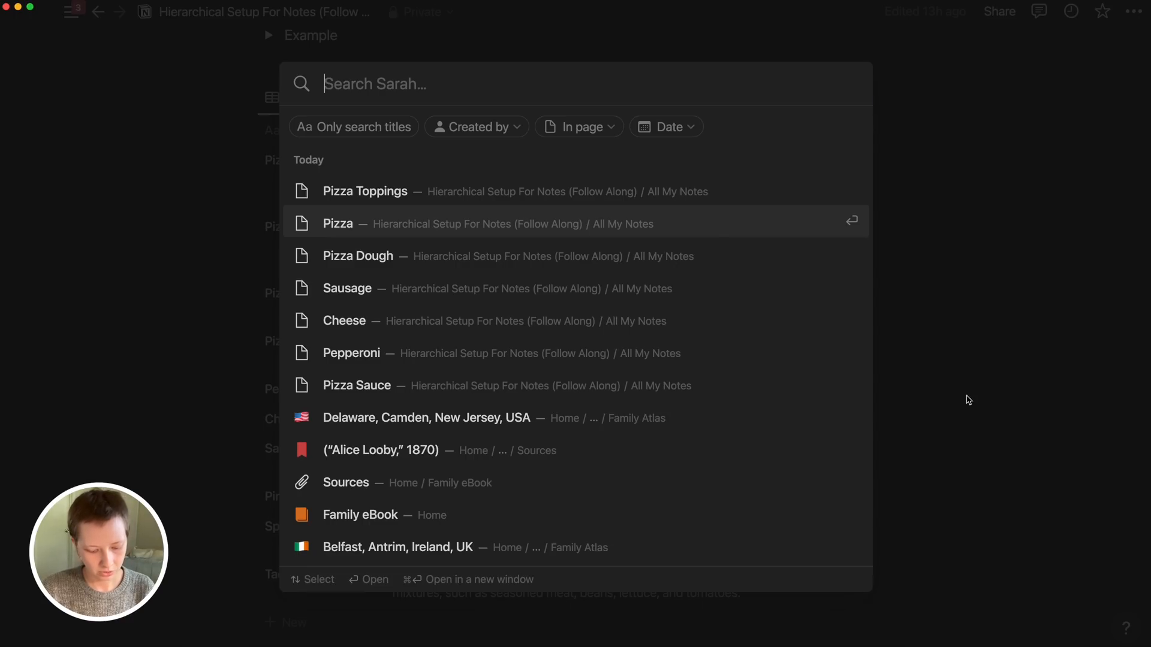
text(family membeb)
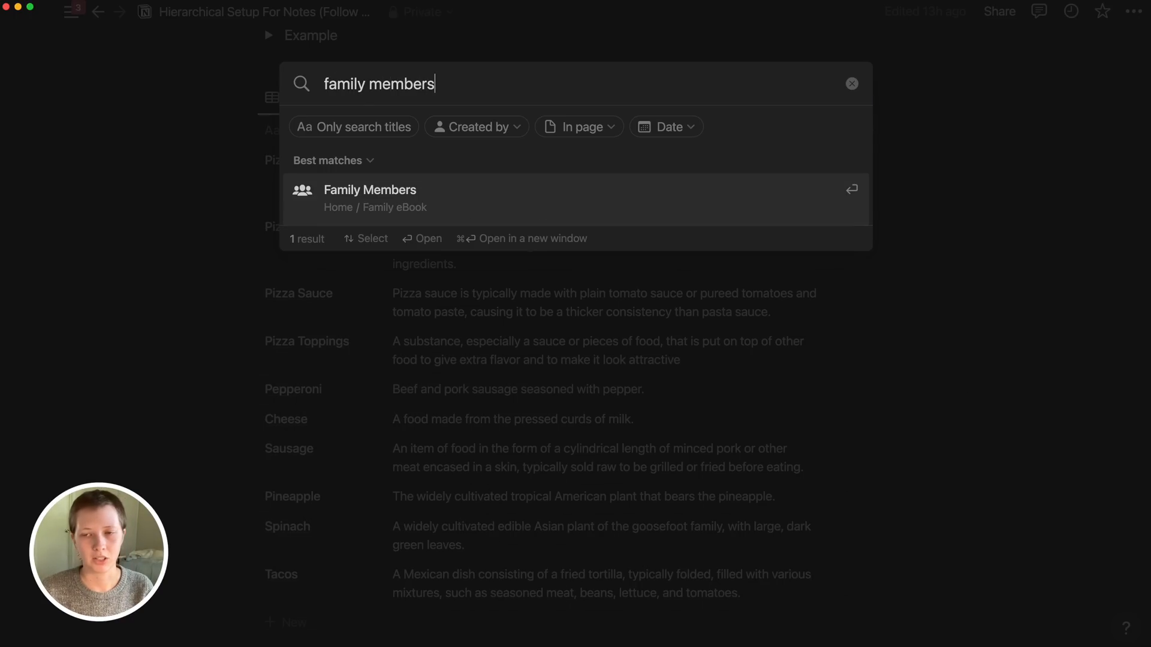
click(369, 189)
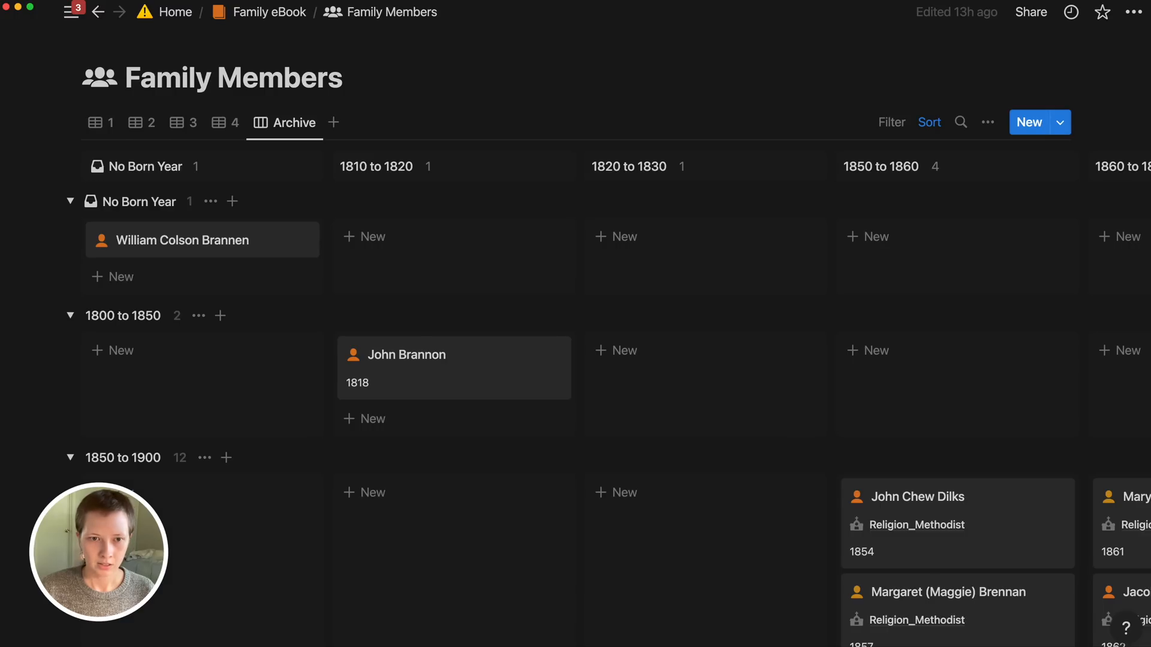
scroll(down, 3)
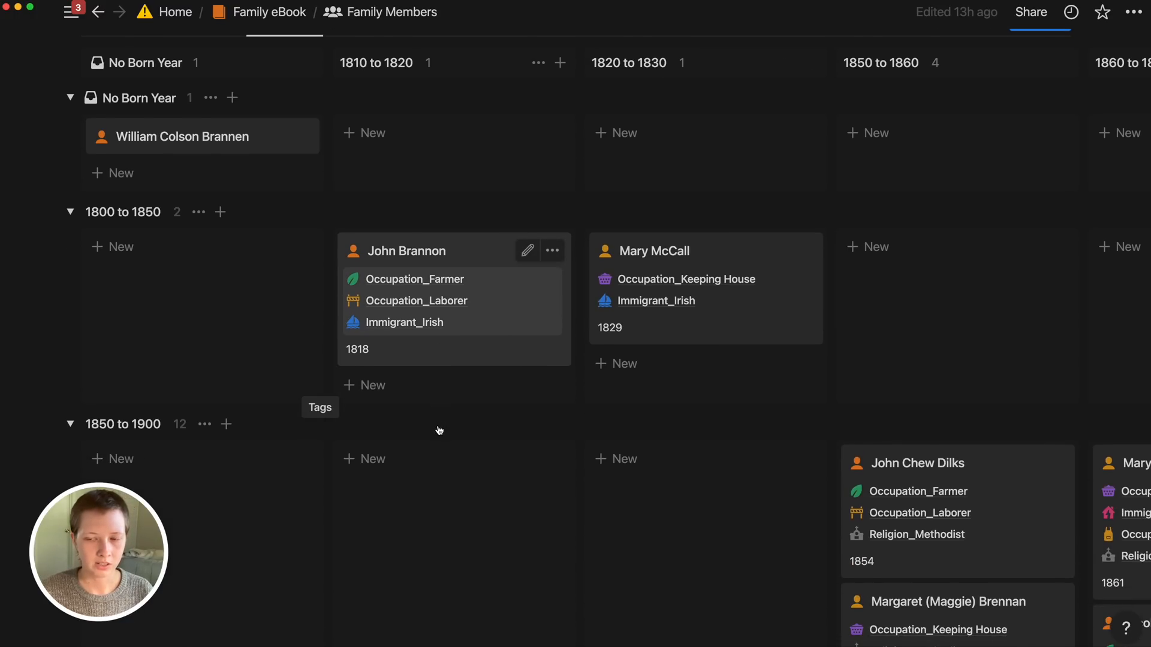
click(429, 250)
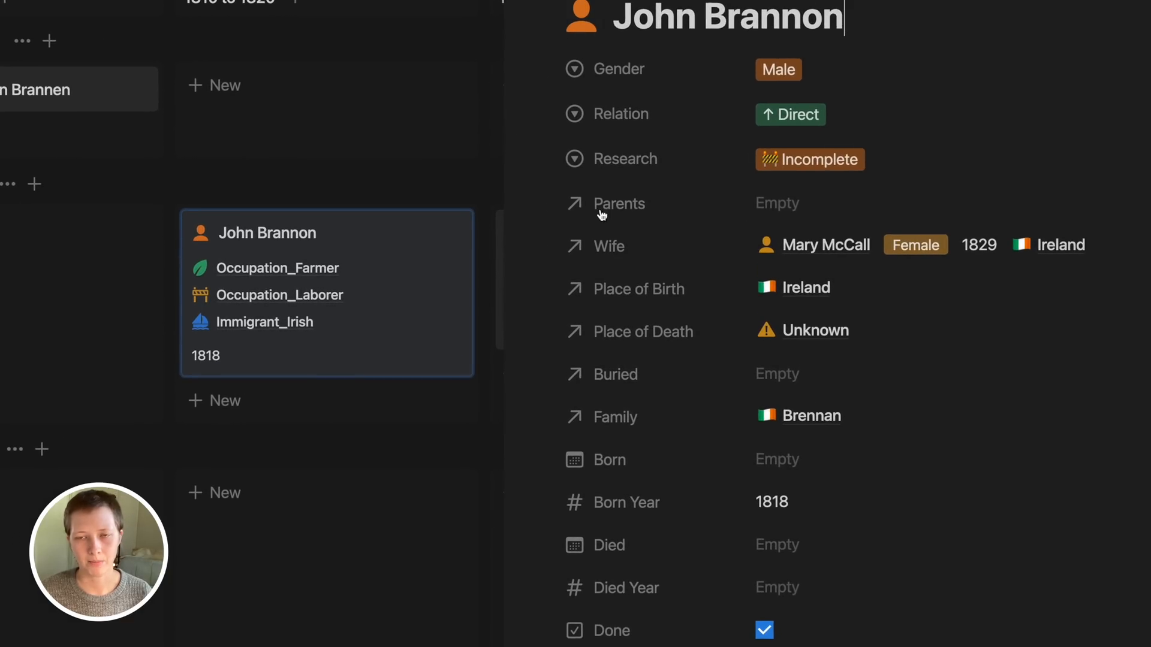
scroll(down, 3)
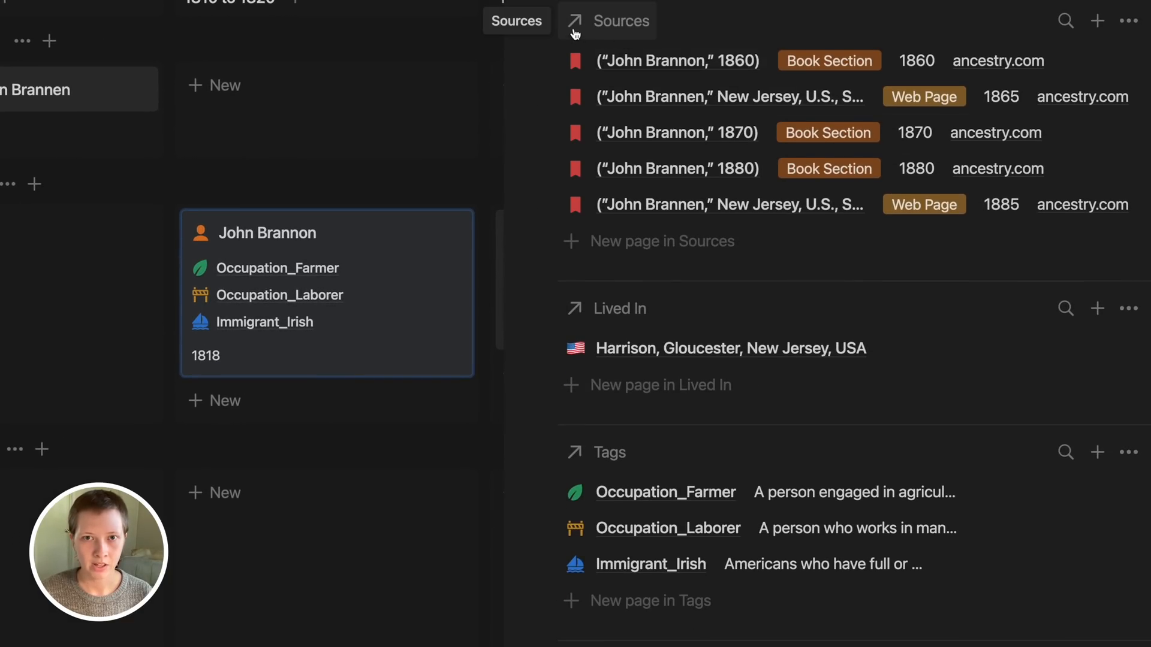
click(621, 22)
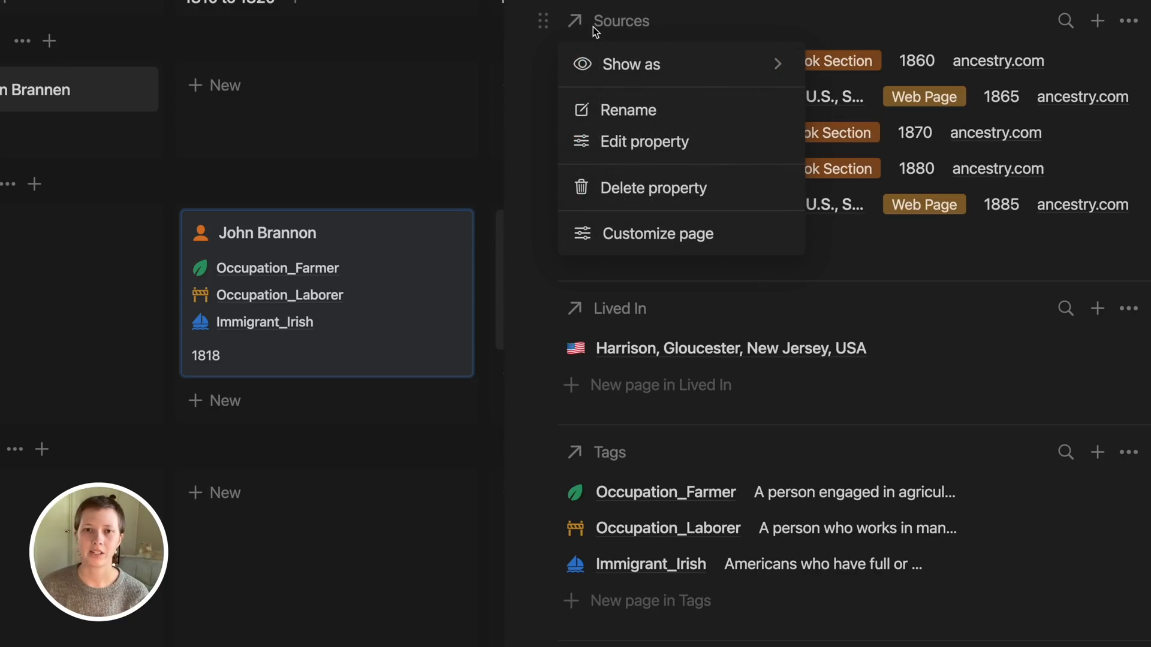
click(644, 142)
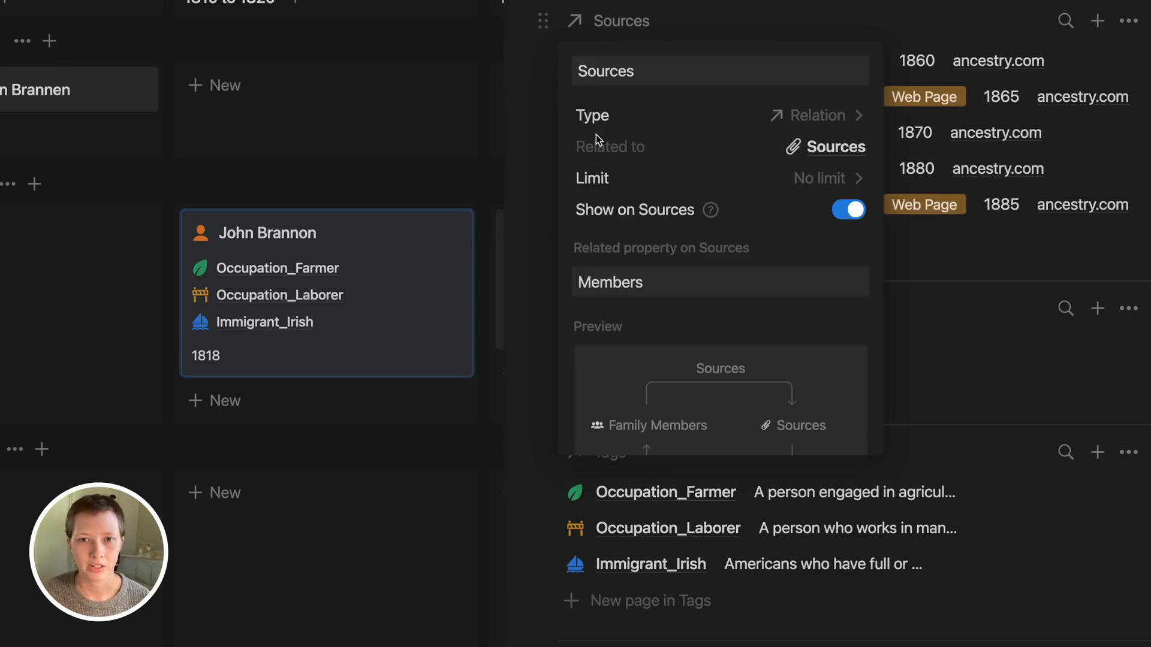
scroll(down, 3)
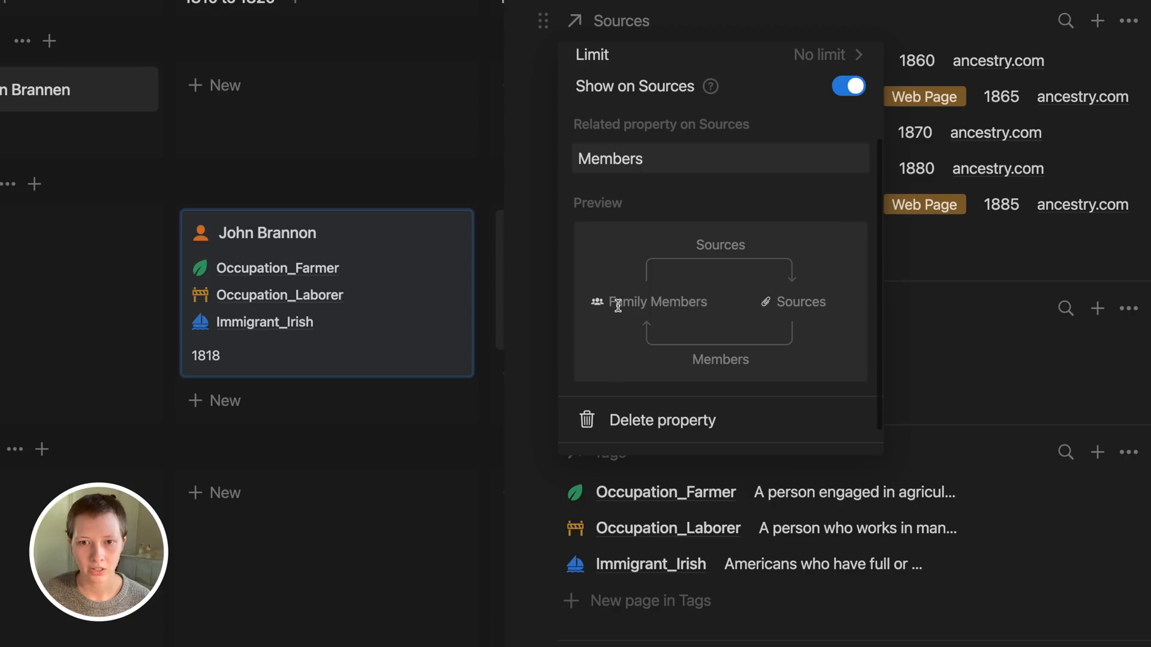
mouse_move(807, 309)
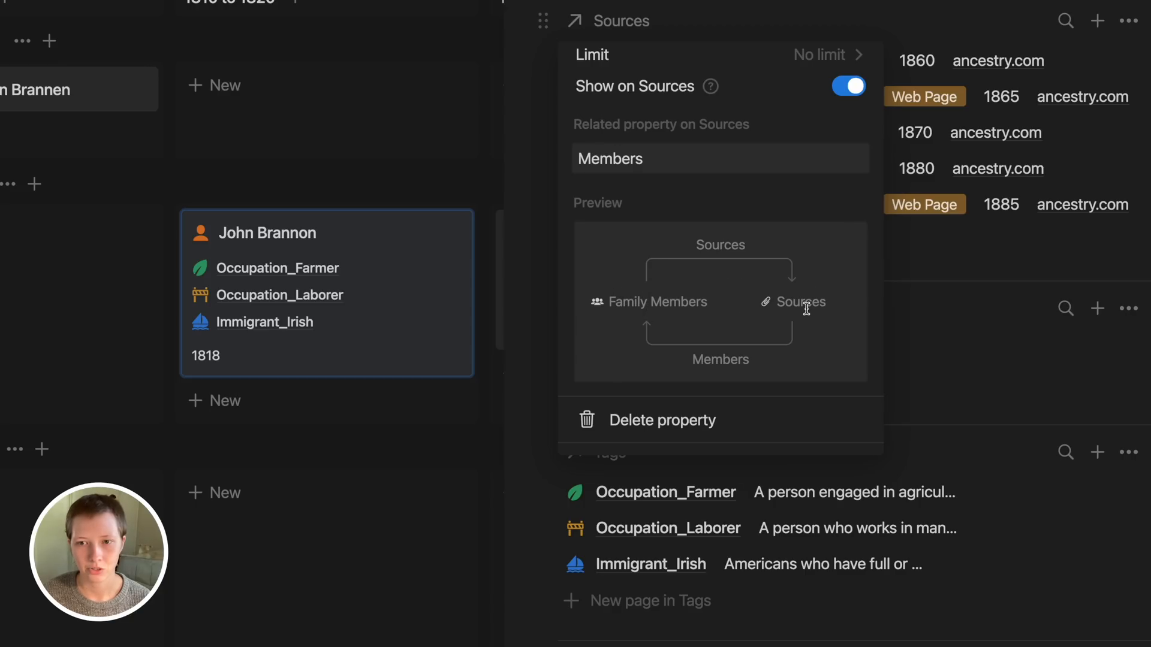
mouse_move(700, 247)
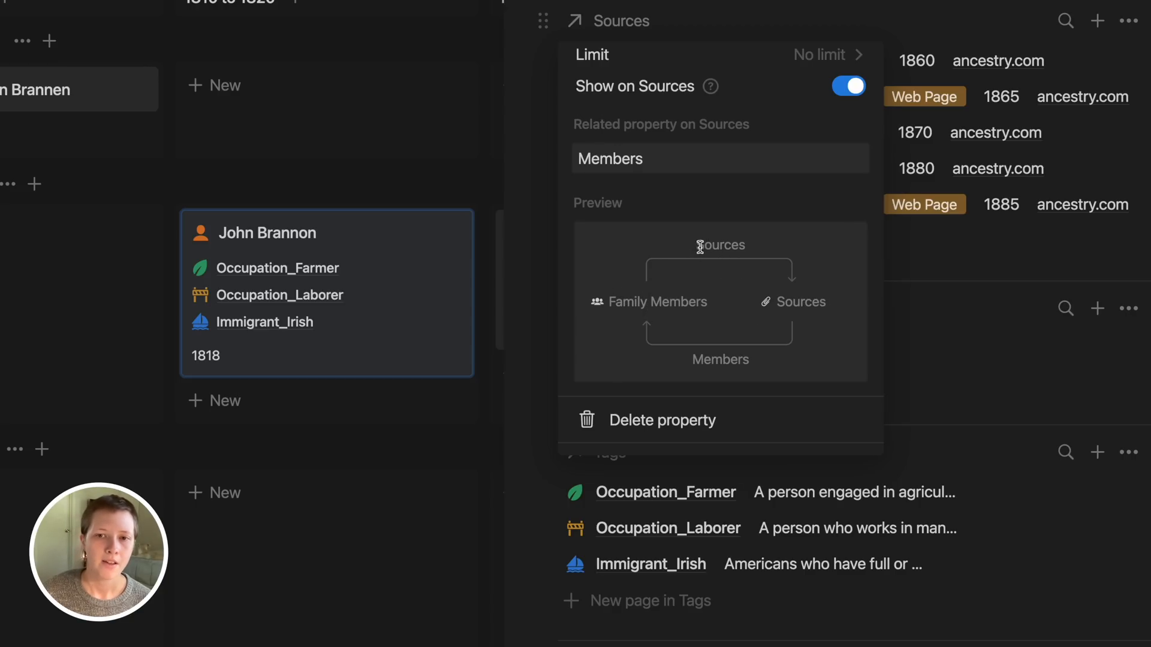
mouse_move(776, 359)
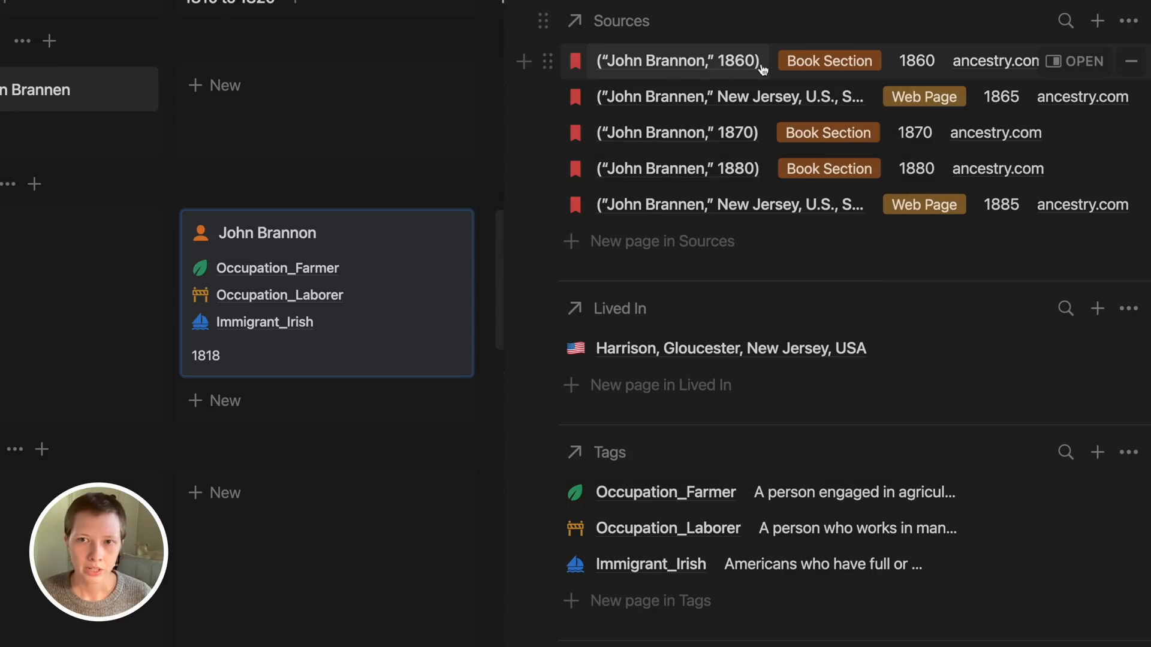
mouse_move(819, 62)
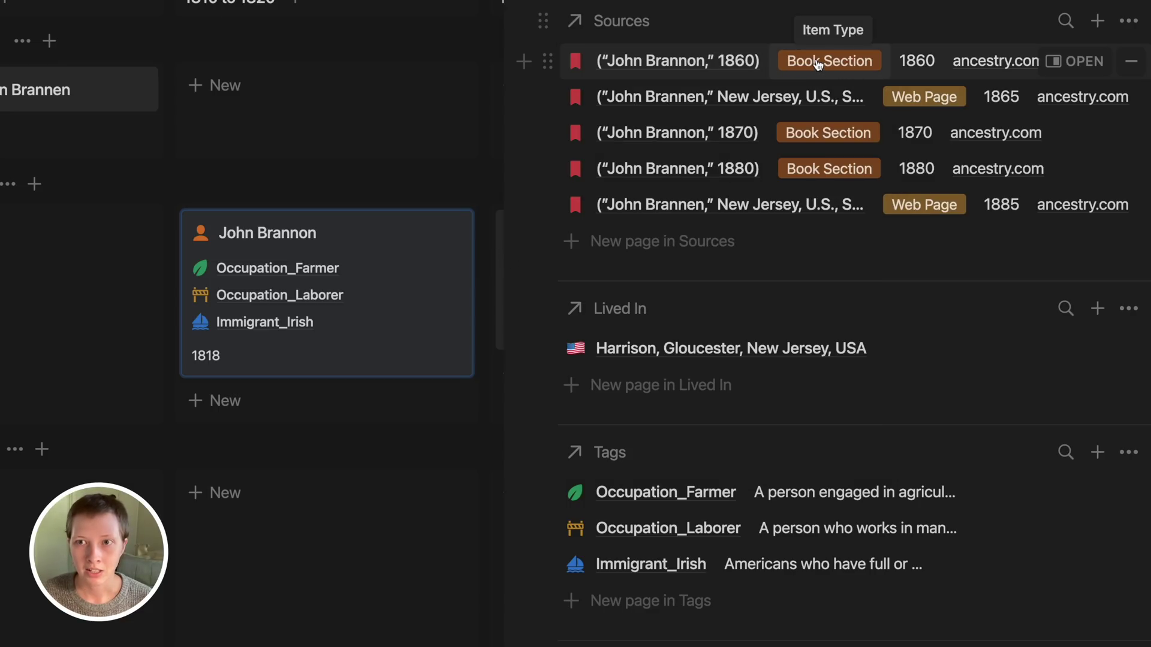
click(828, 60)
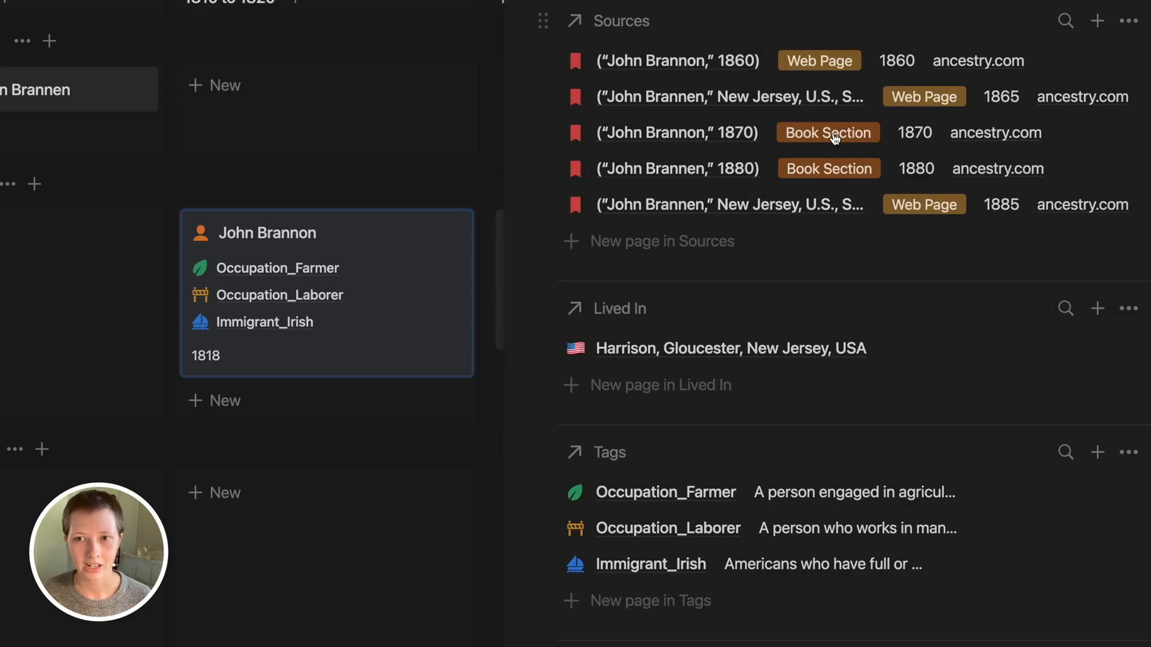
click(819, 60)
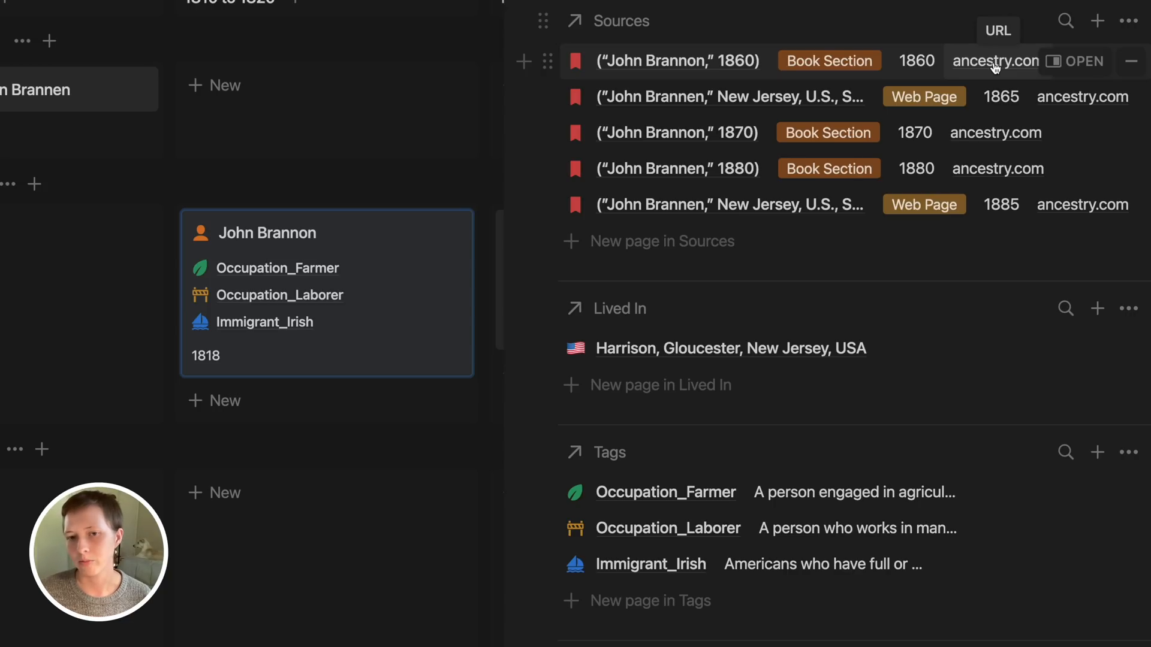
scroll(down, 3)
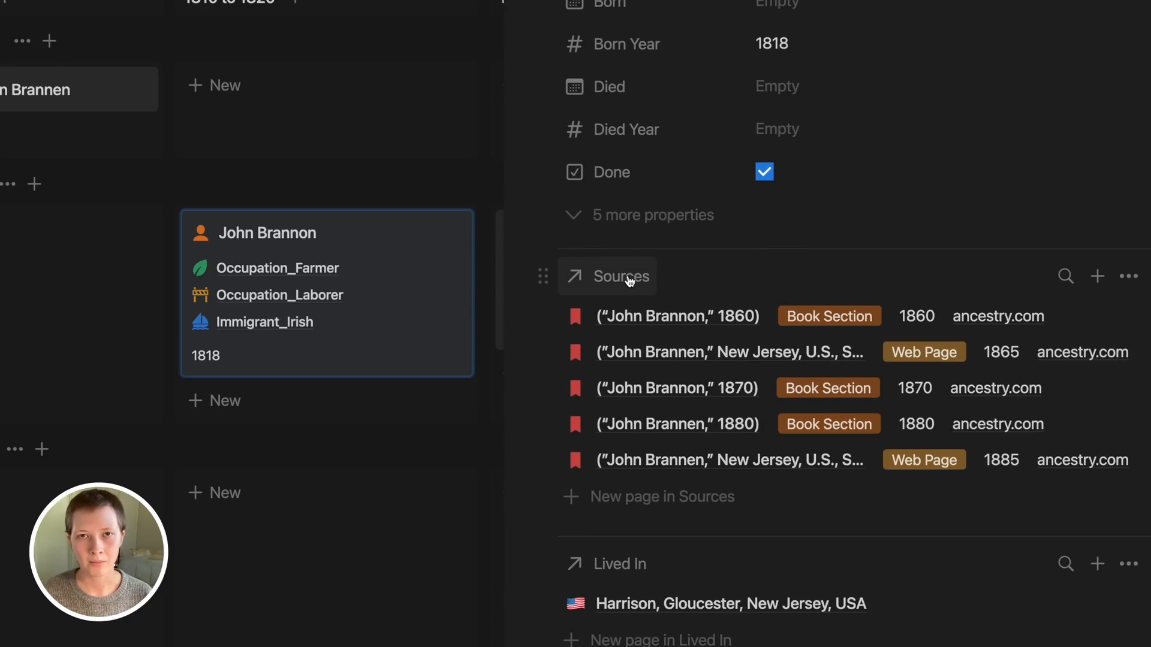
mouse_move(628, 281)
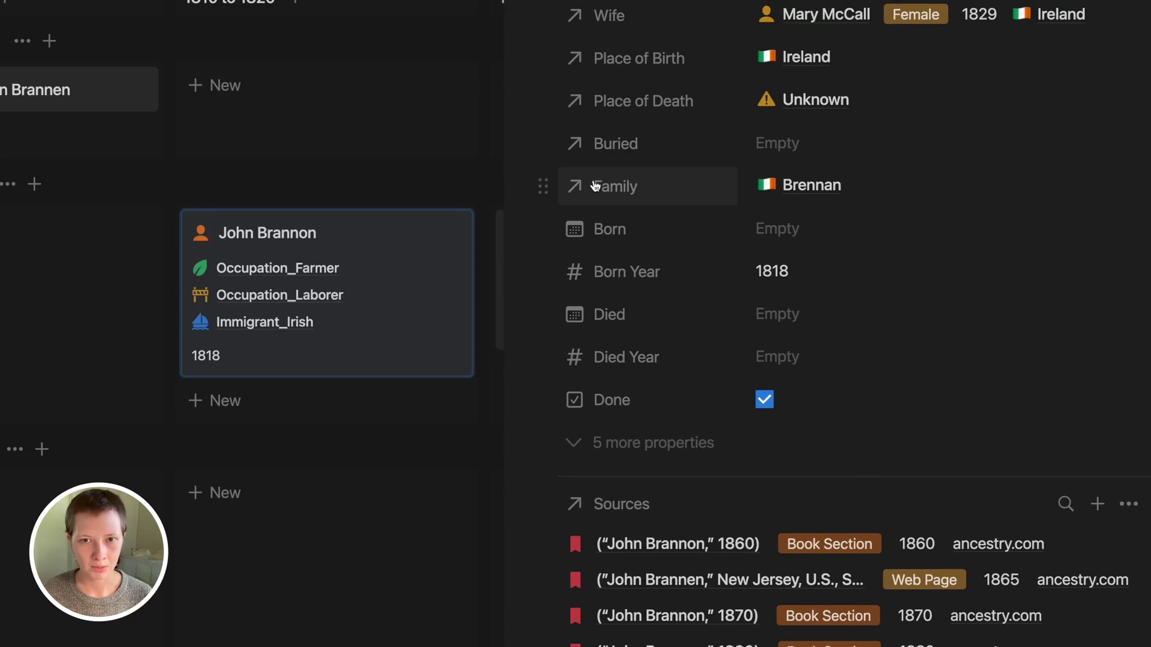
click(613, 186)
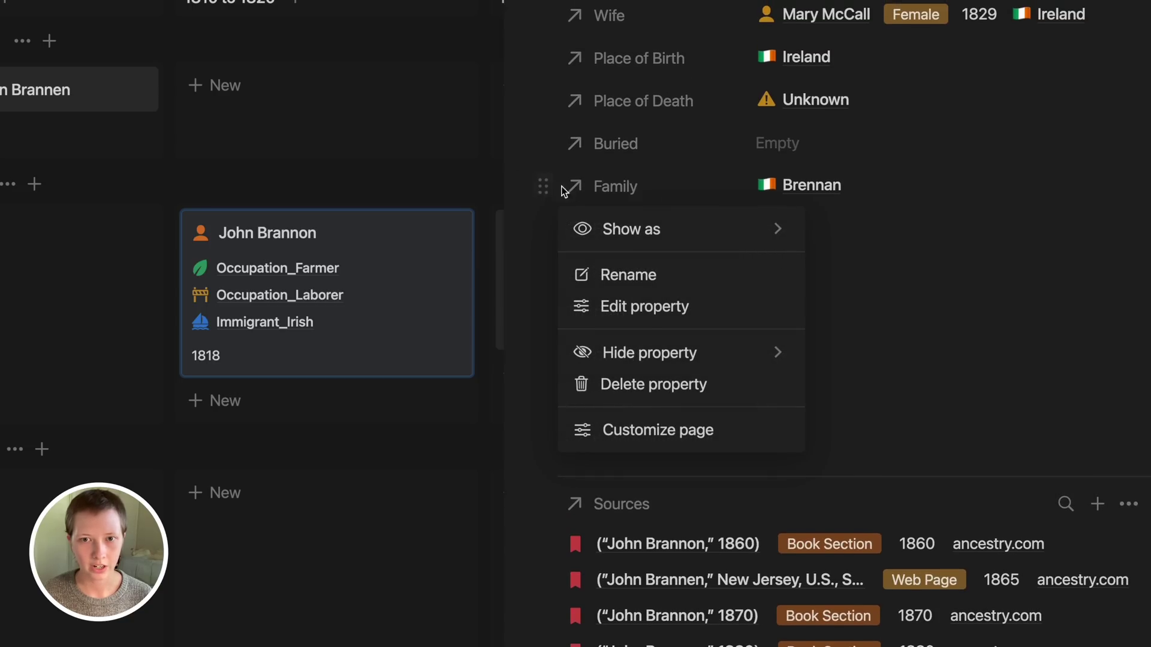
click(631, 229)
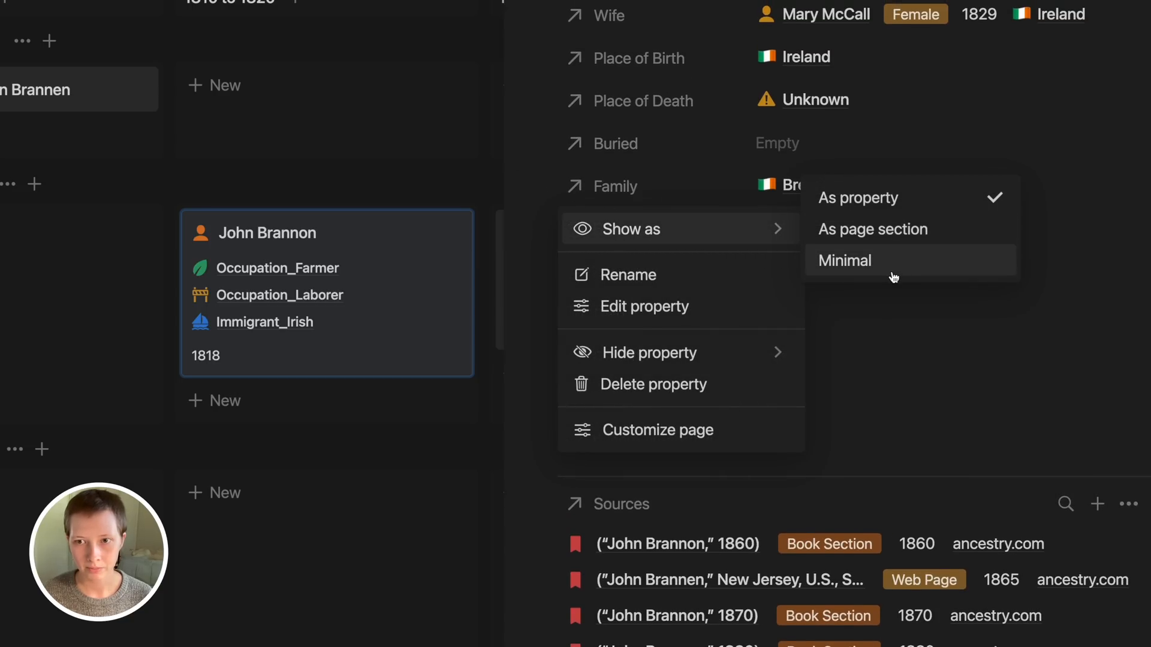
click(844, 261)
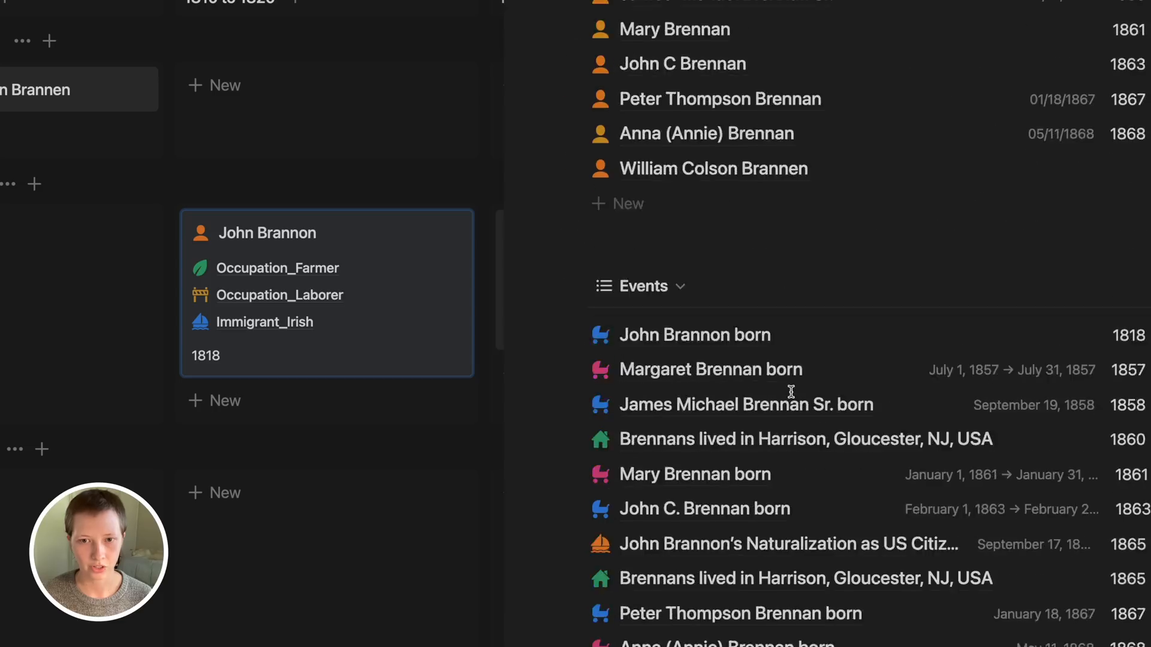
scroll(down, 3)
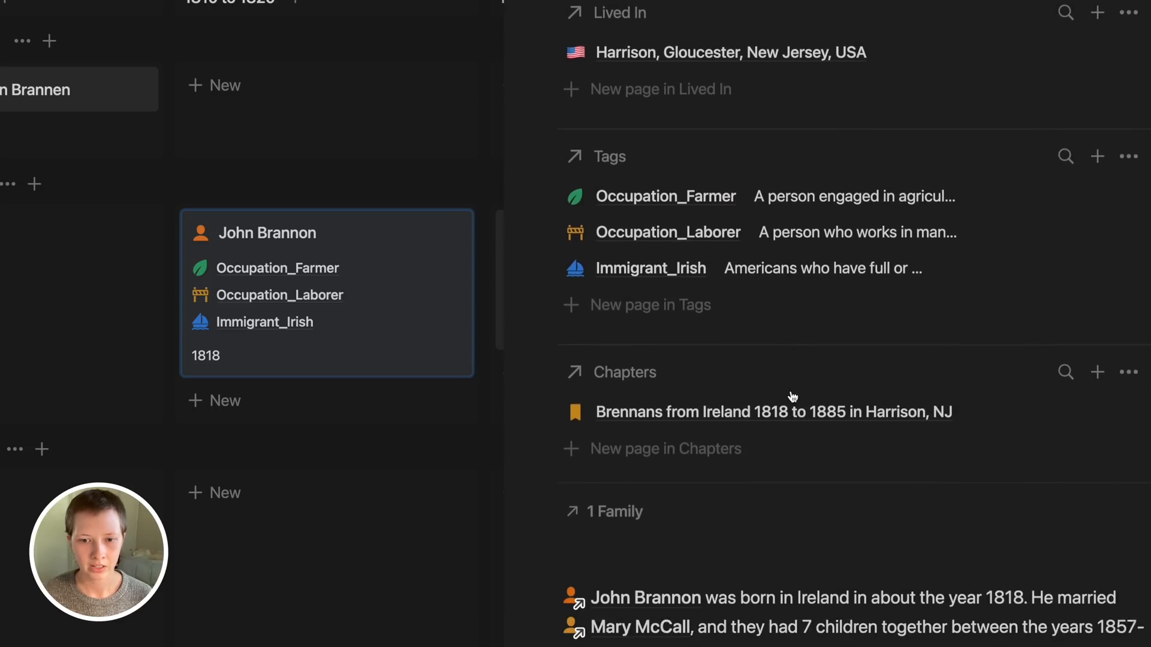
scroll(down, 3)
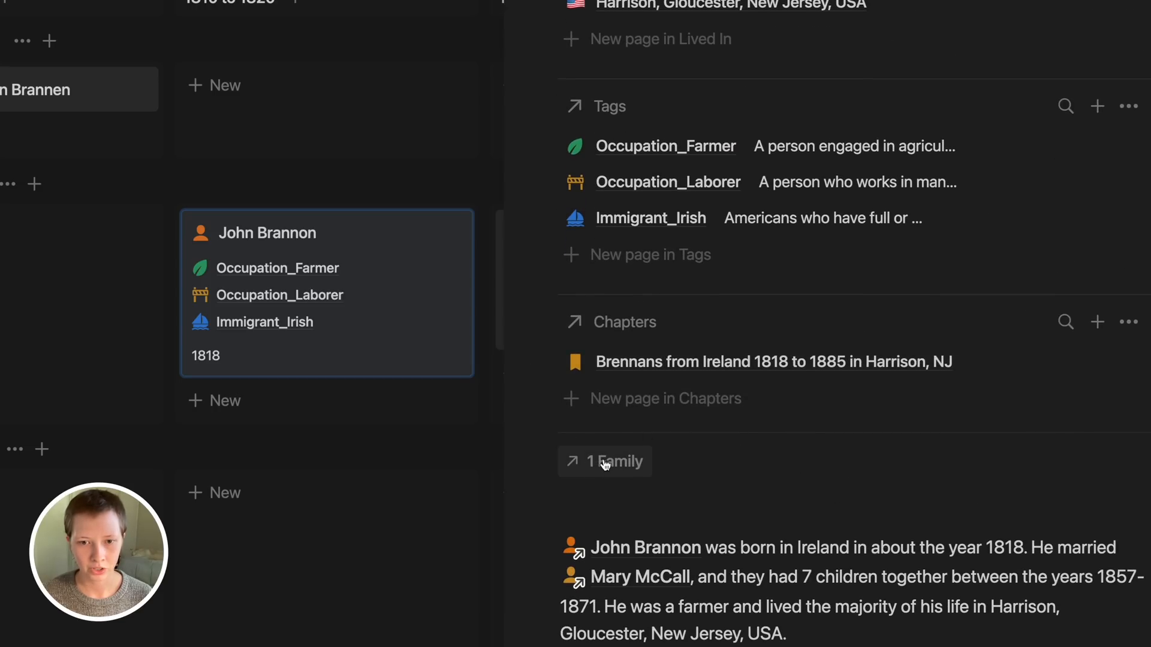
mouse_move(594, 477)
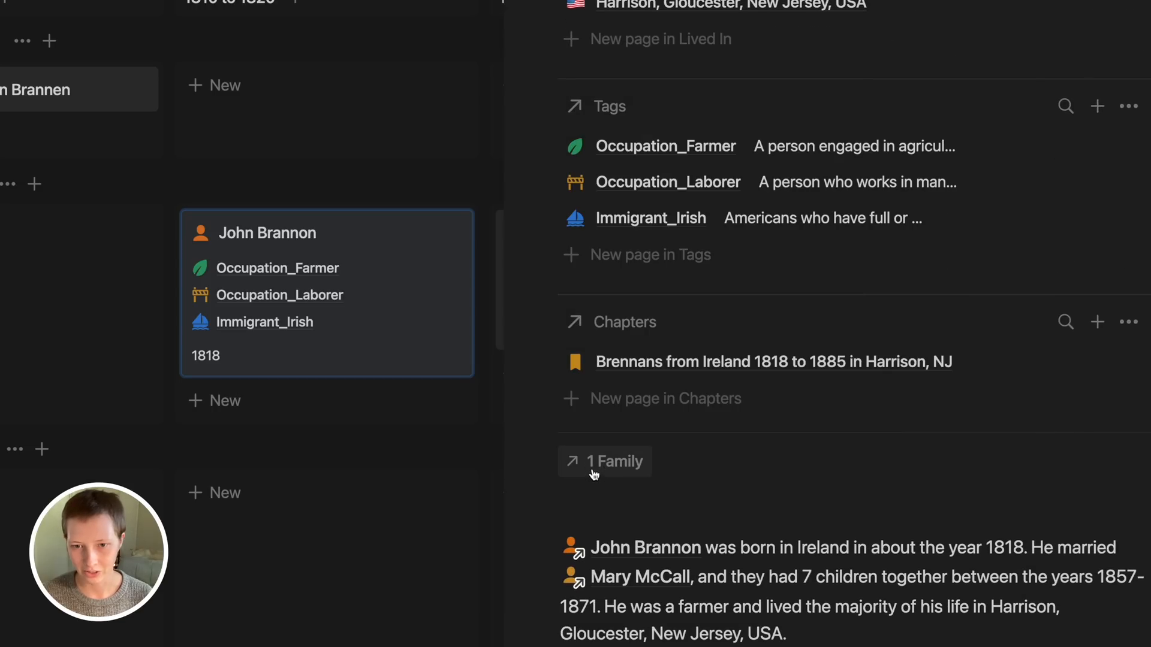
click(605, 461)
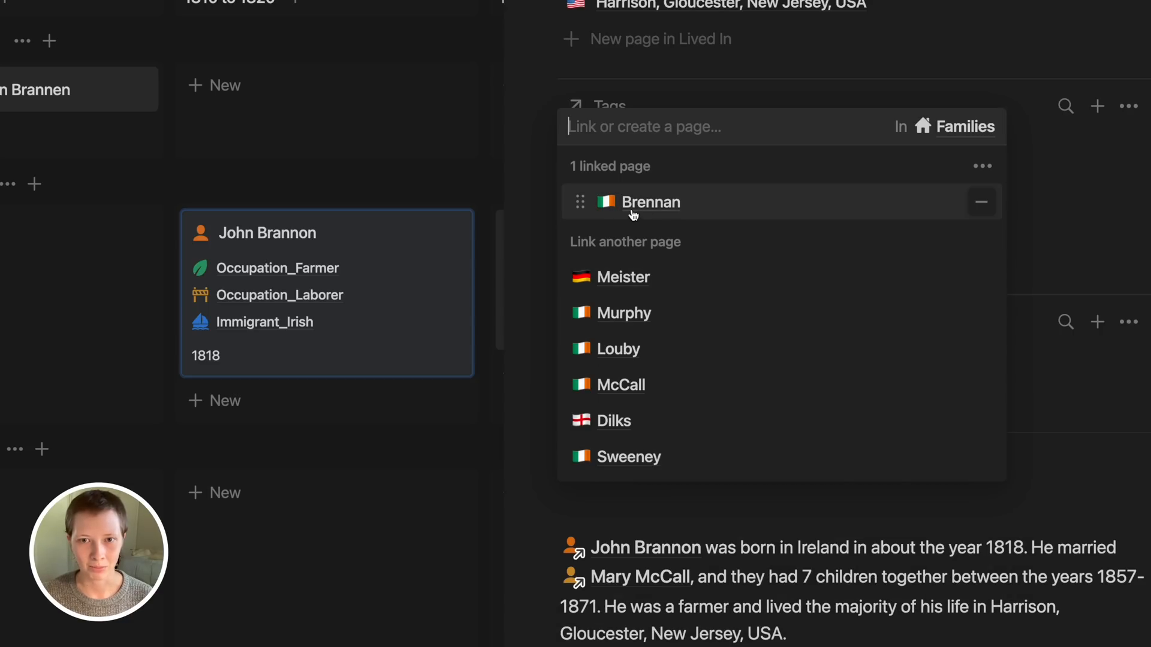
mouse_move(532, 213)
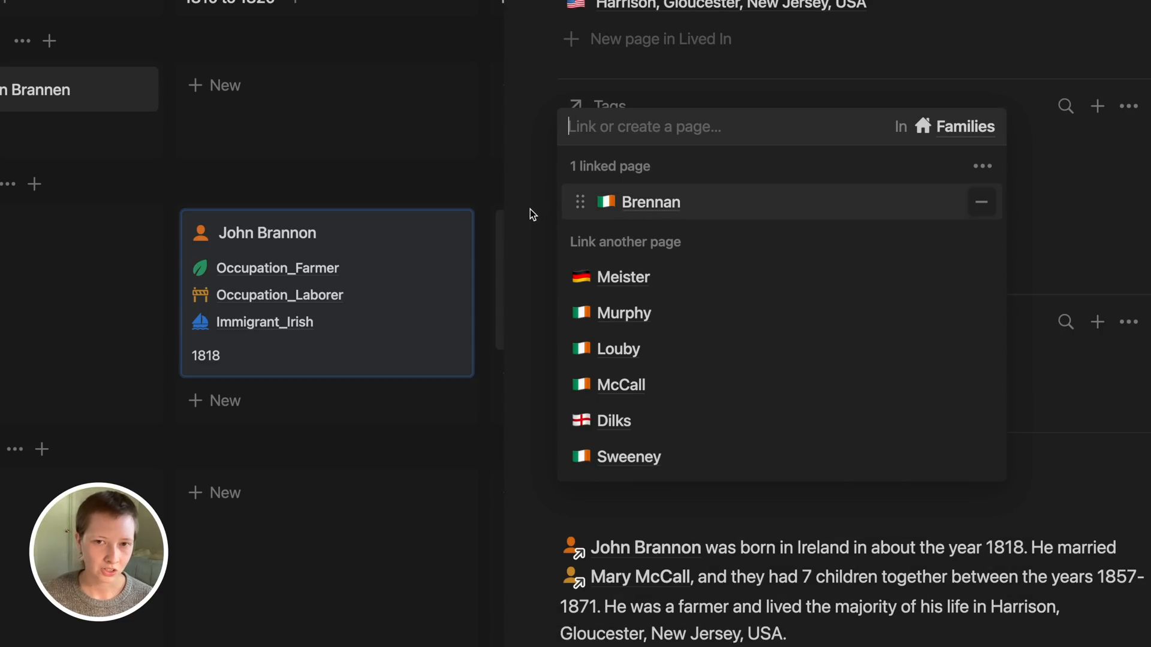
click(530, 213)
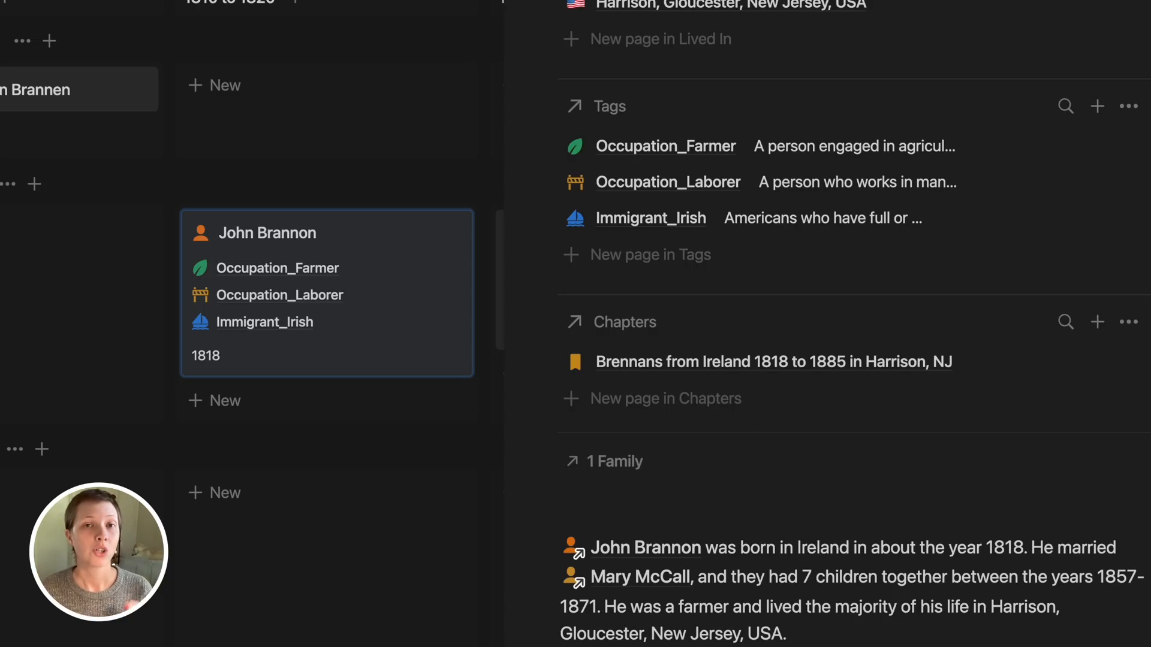
Customize all Family Members pages so the Family relation shows as a property, not a minimal section
click(1124, 12)
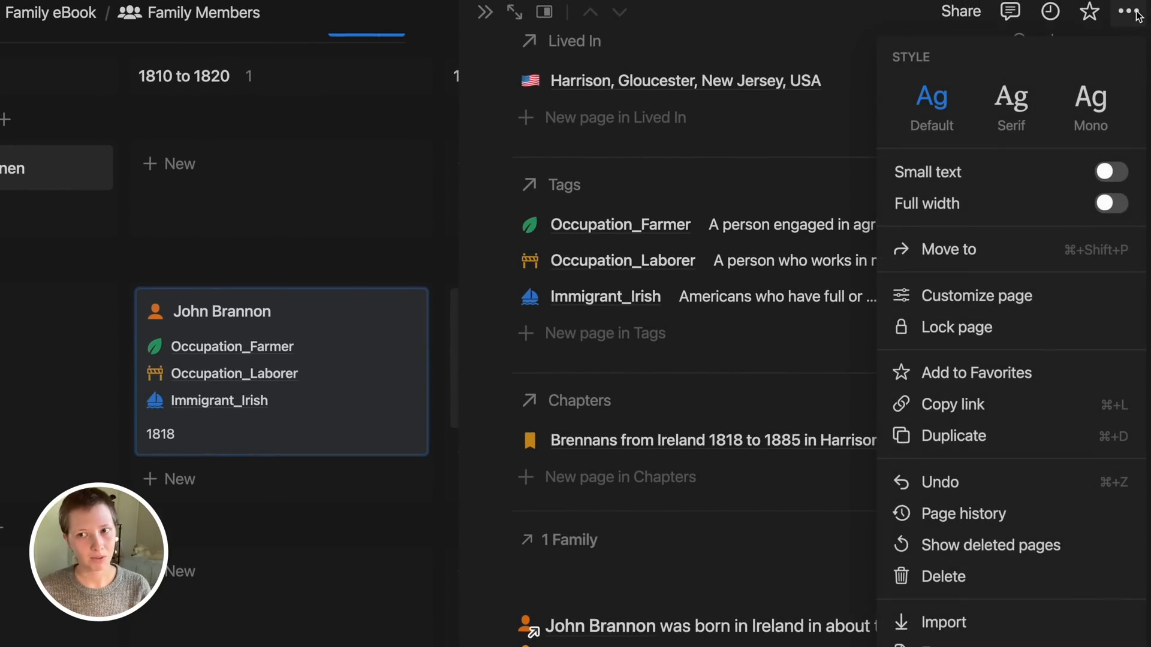
click(975, 295)
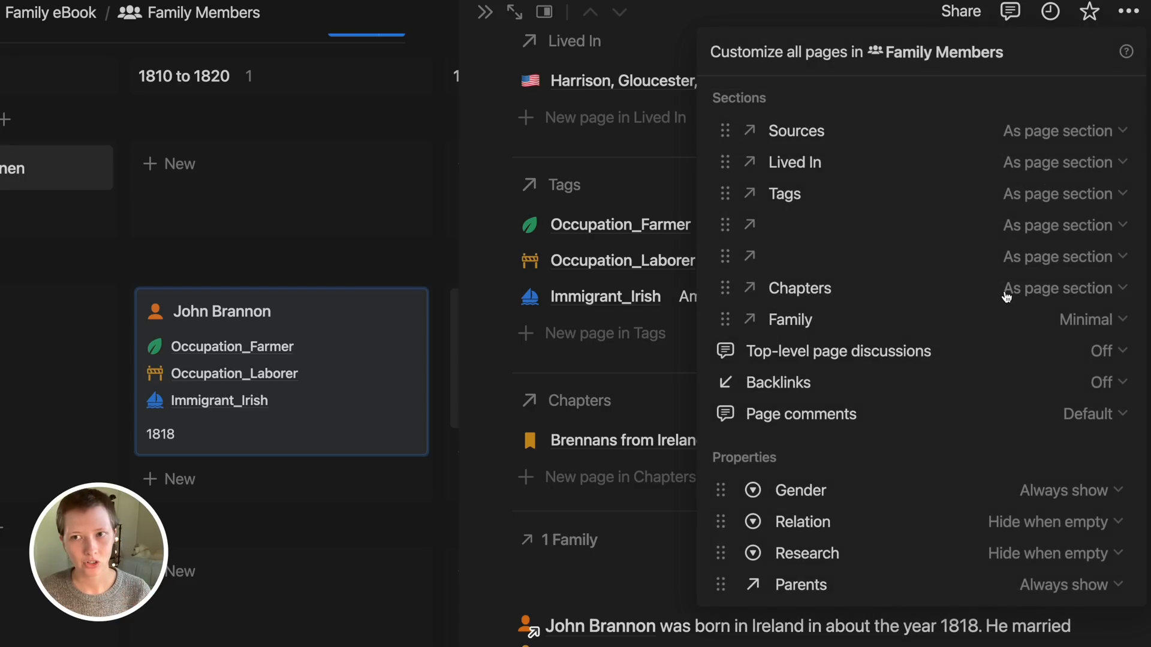
mouse_move(889, 313)
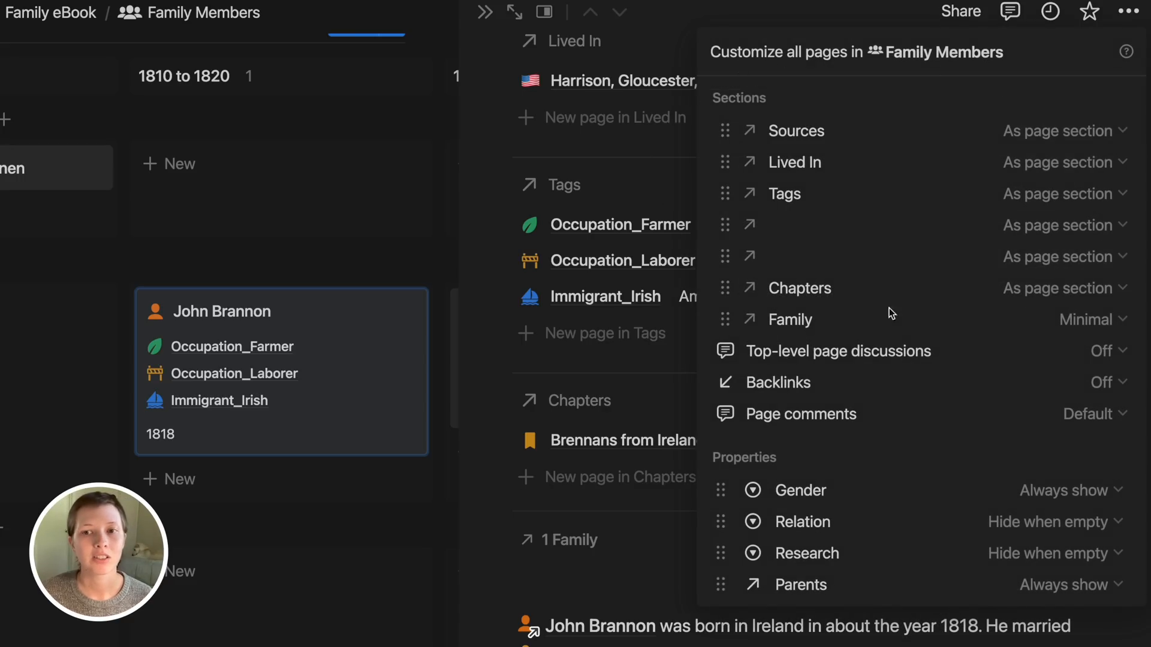
mouse_move(1047, 221)
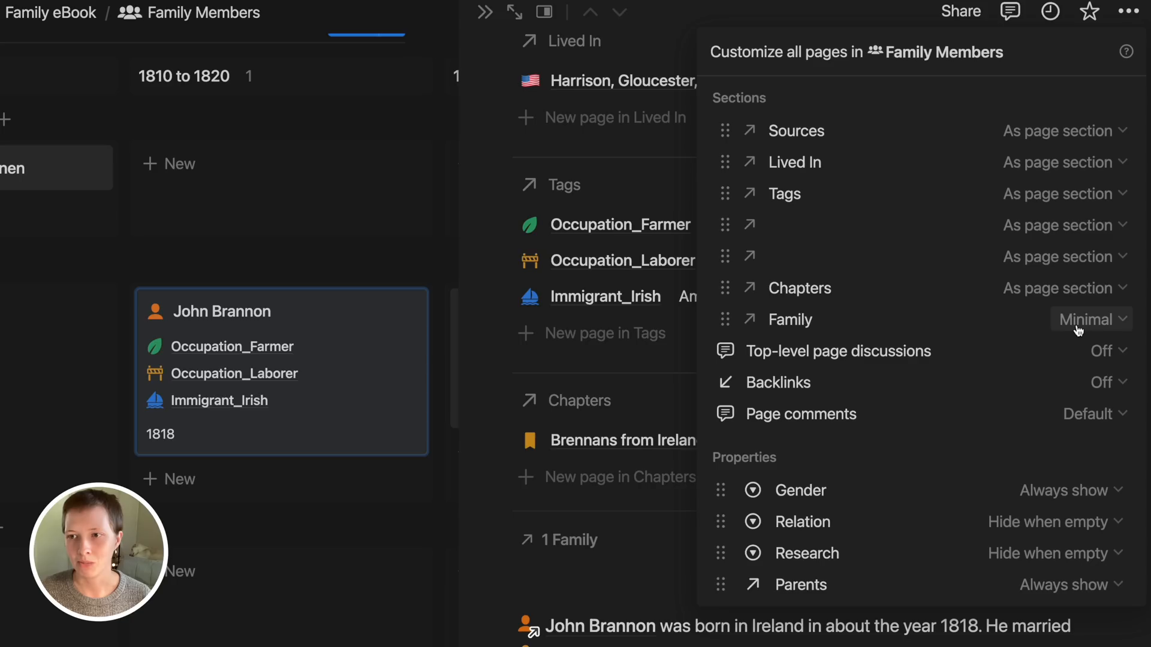
click(1091, 318)
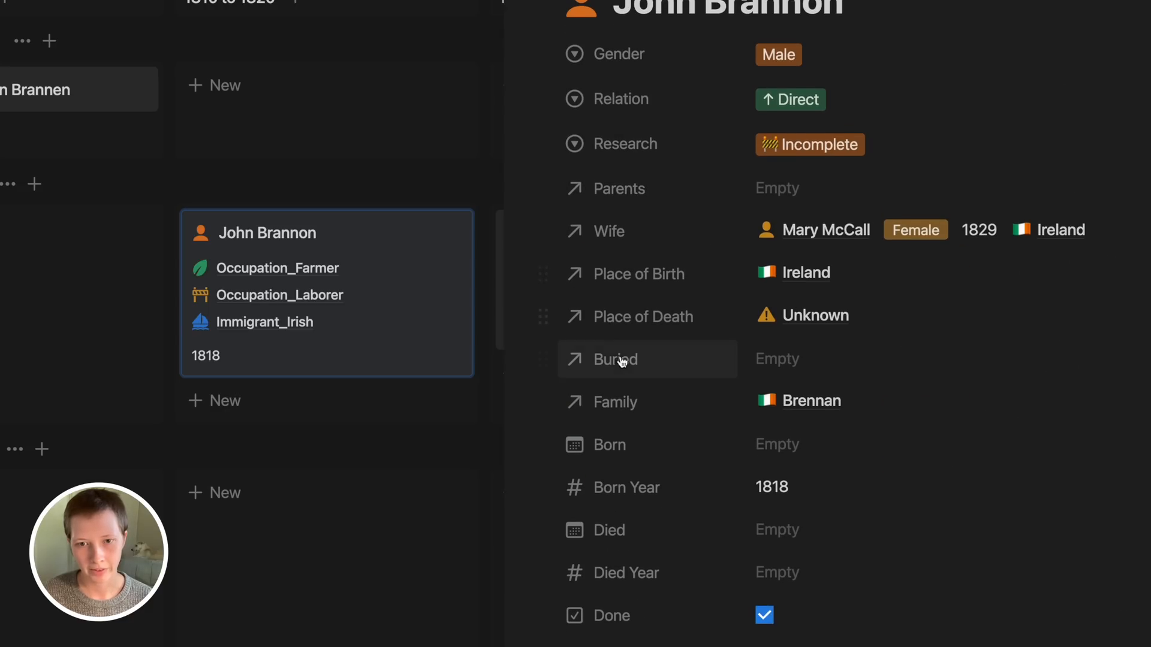
mouse_move(861, 397)
text(f)
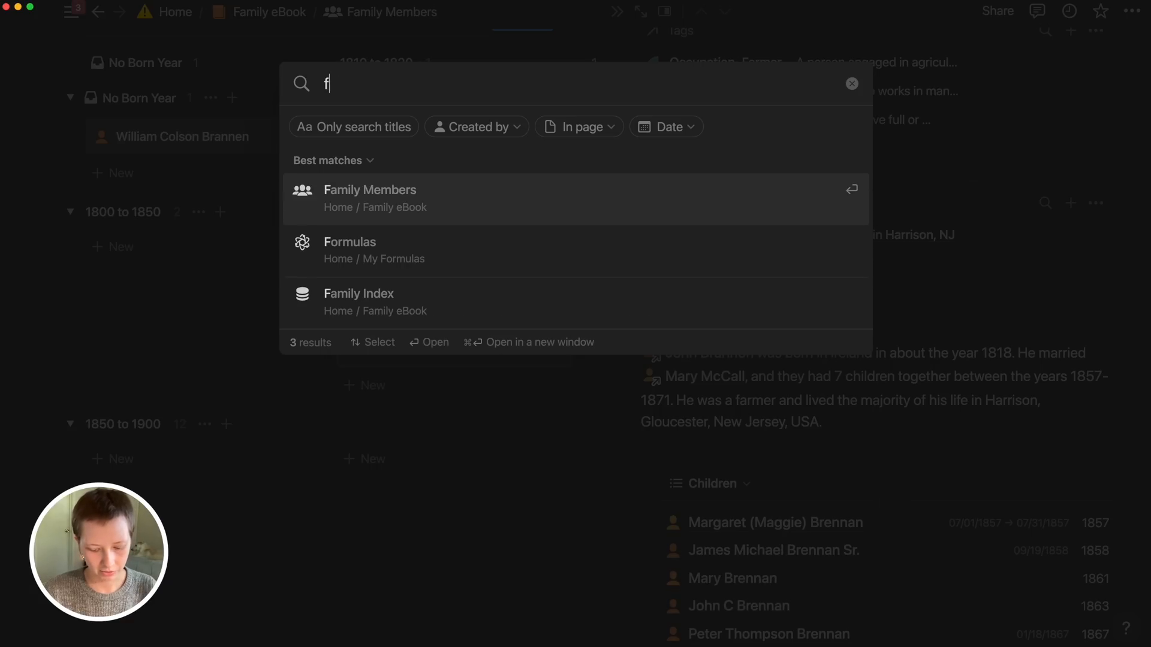
Search for and open the Family Atlas database
text(amily atlas)
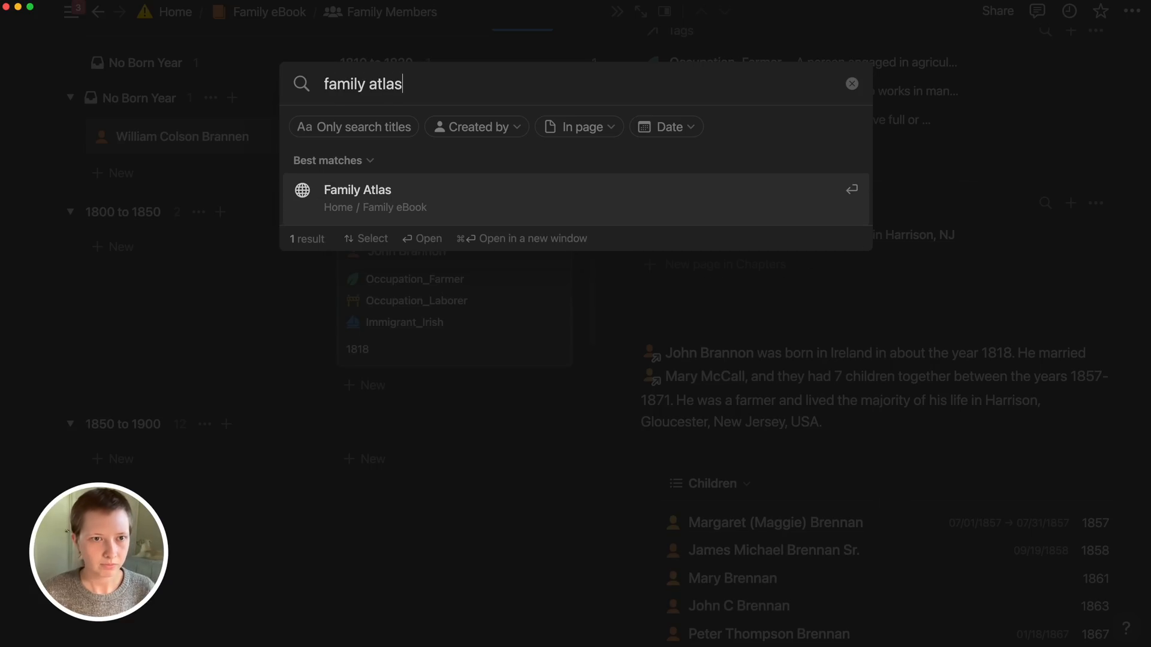
click(357, 190)
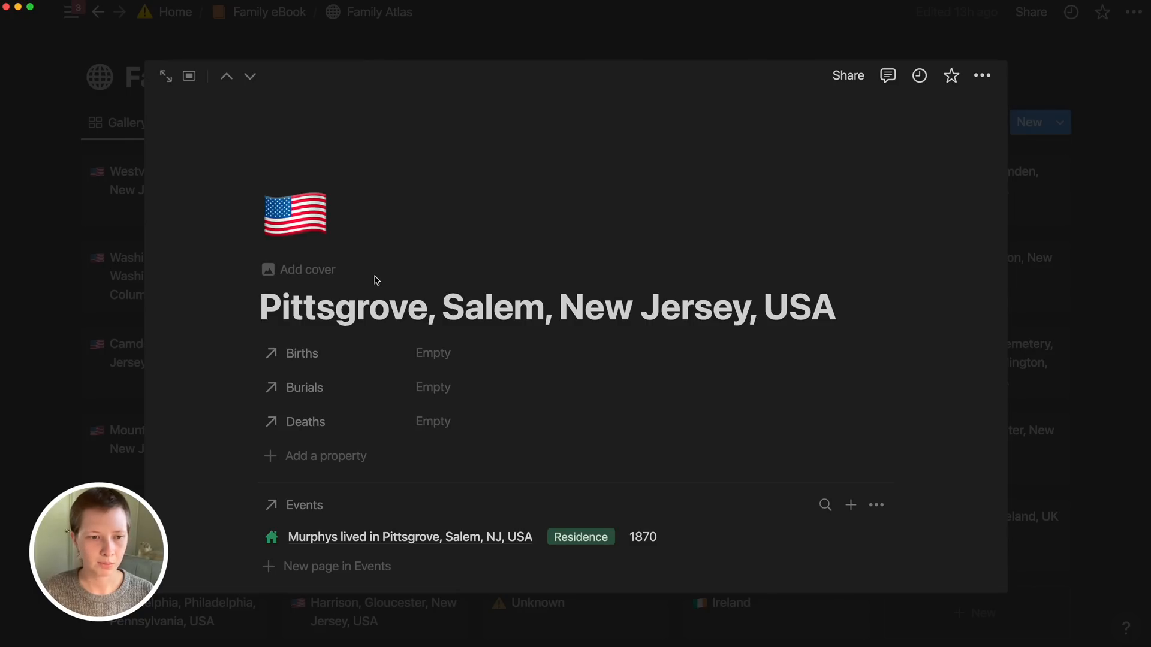
scroll(down, 3)
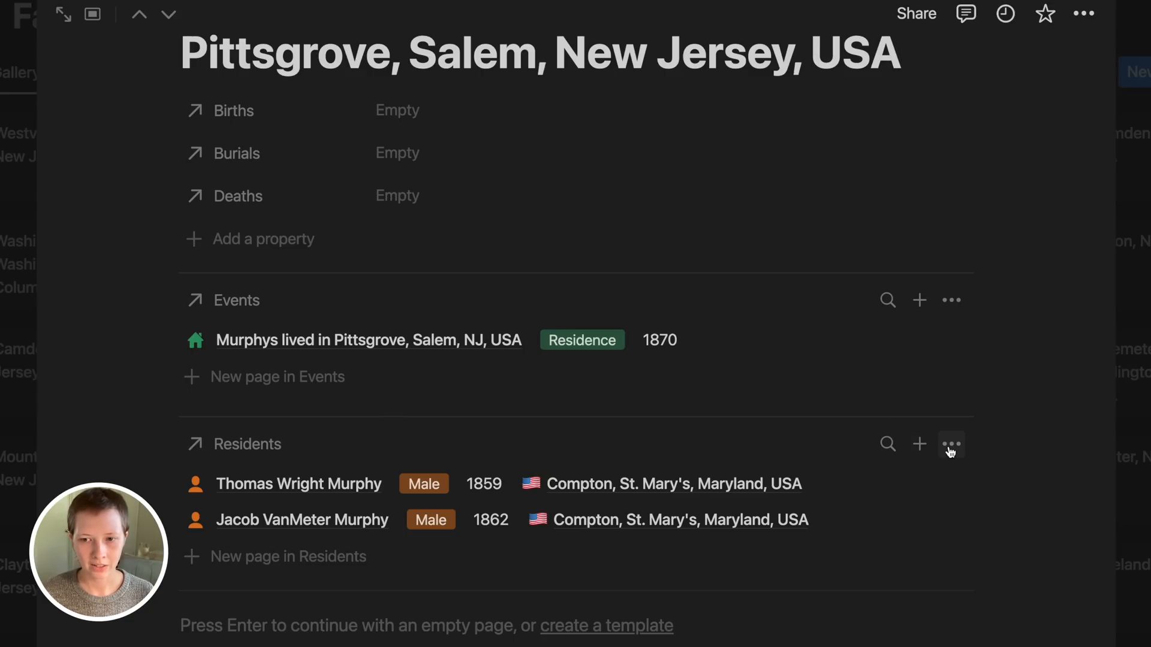
click(949, 444)
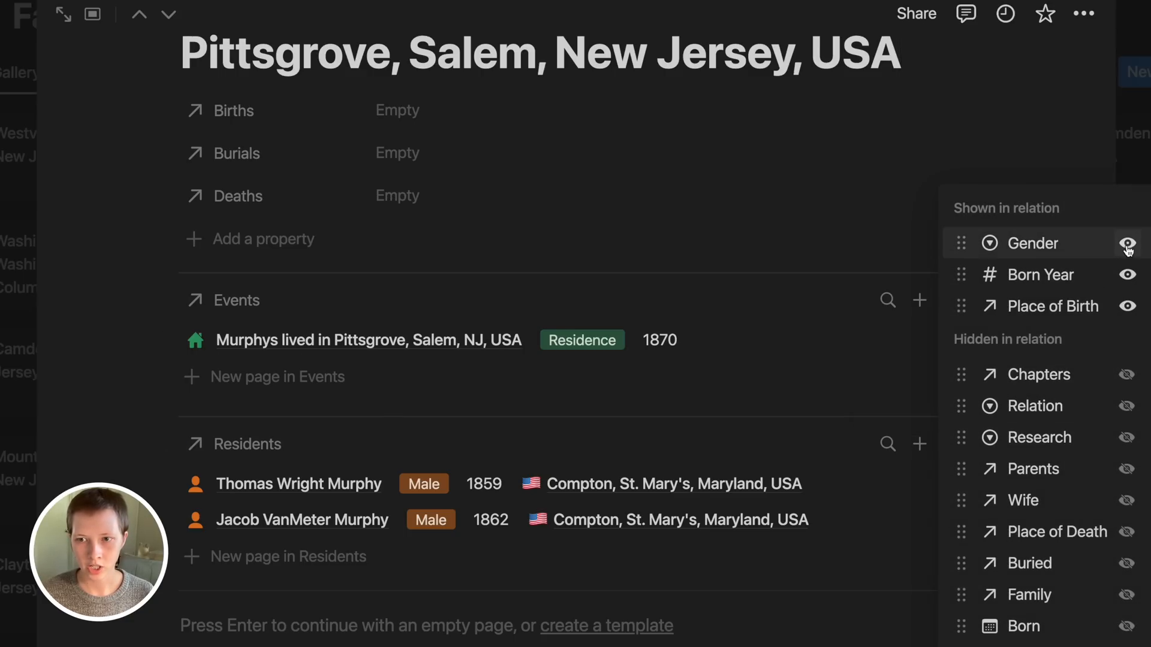
mouse_move(1128, 312)
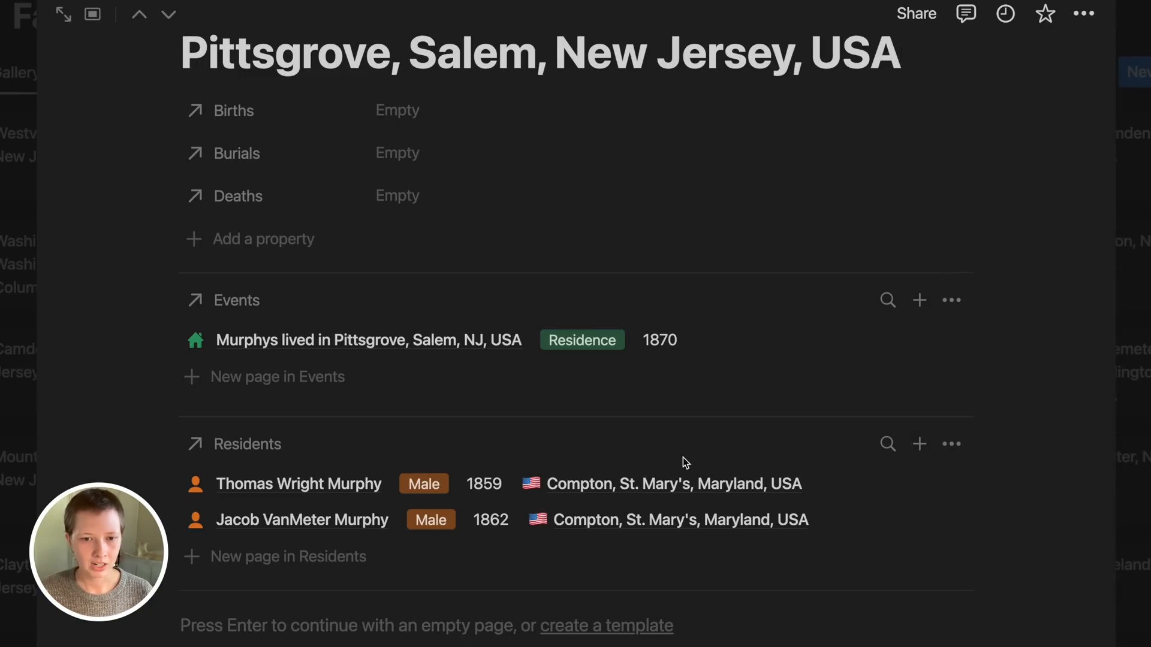
click(674, 483)
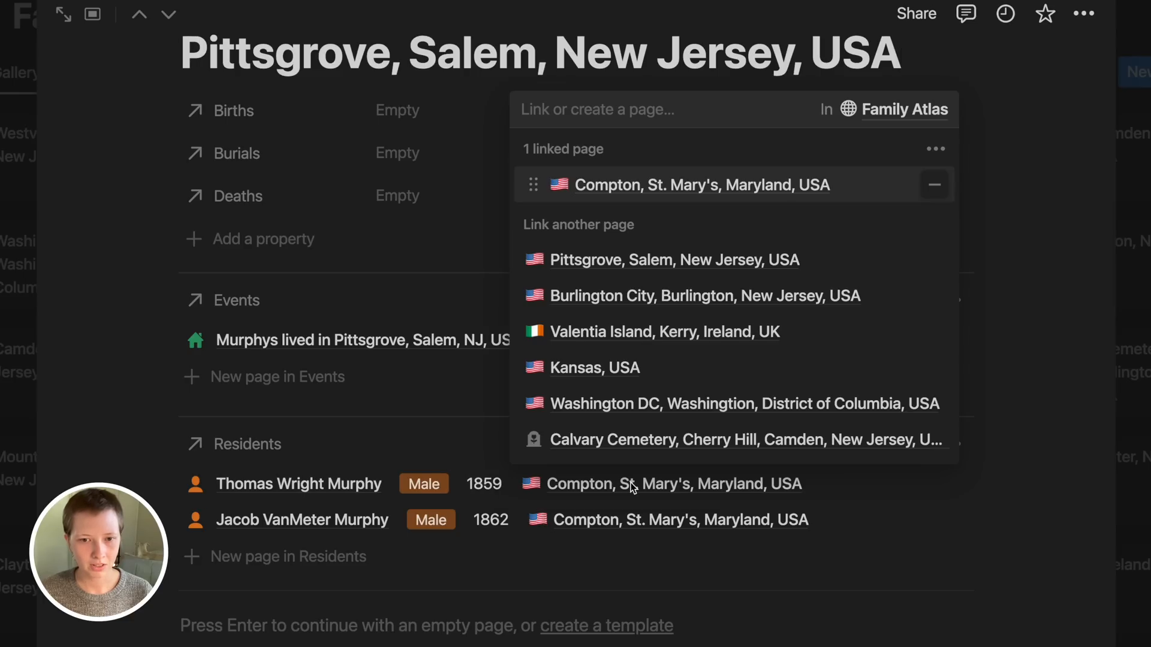
mouse_move(579, 109)
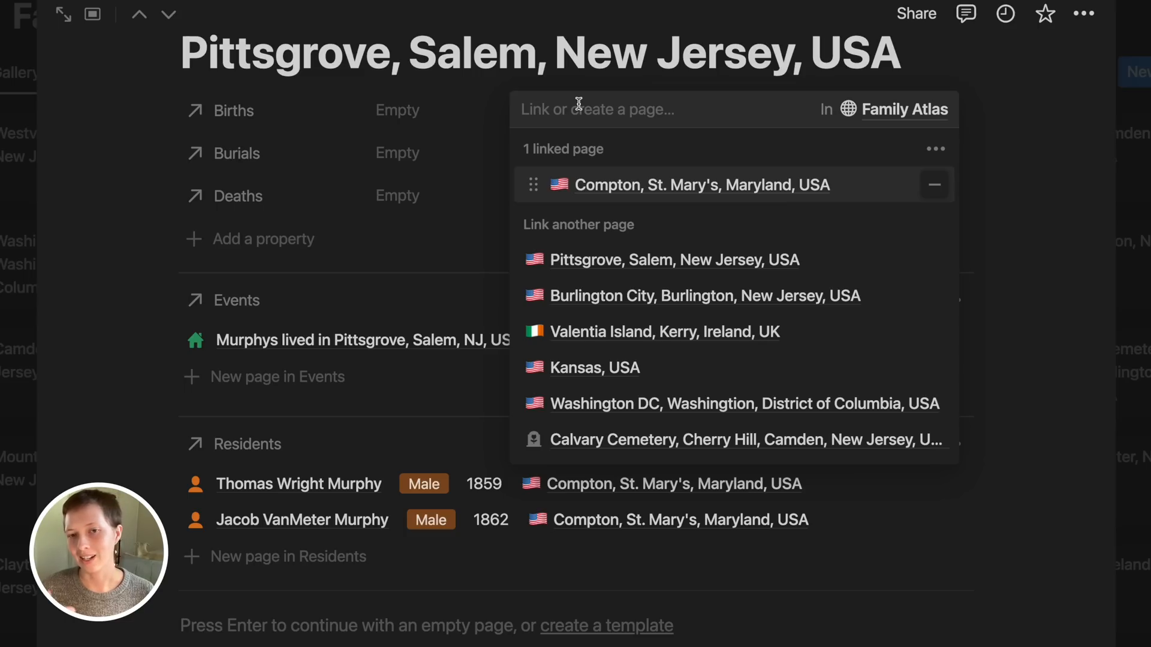
mouse_move(628, 194)
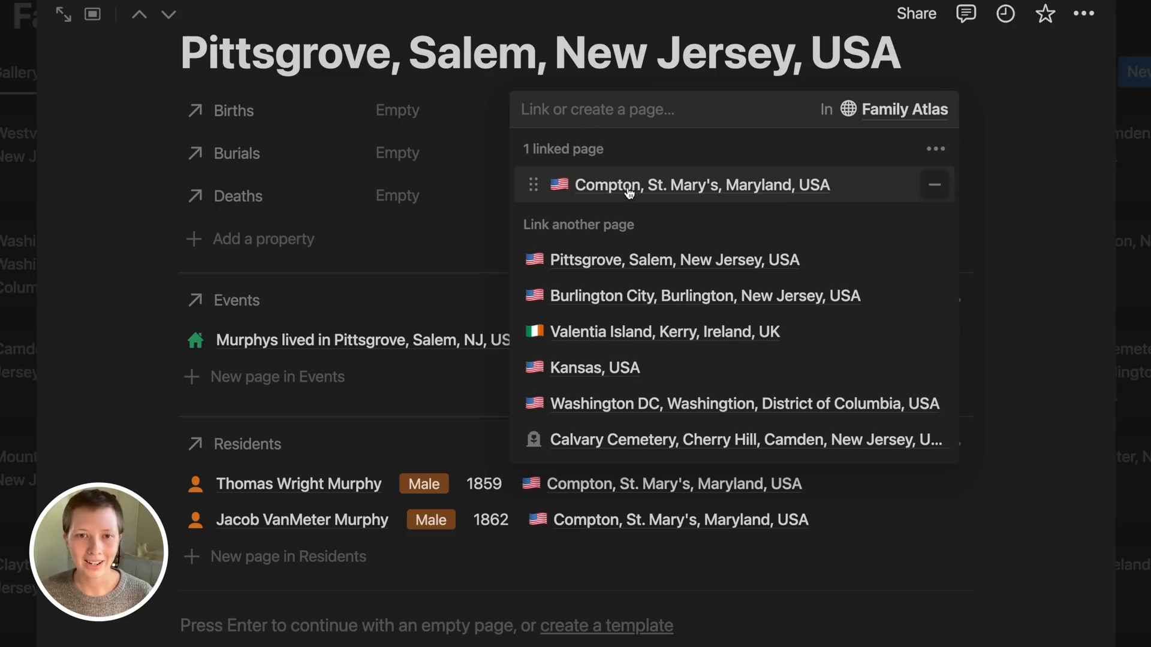
mouse_move(597, 196)
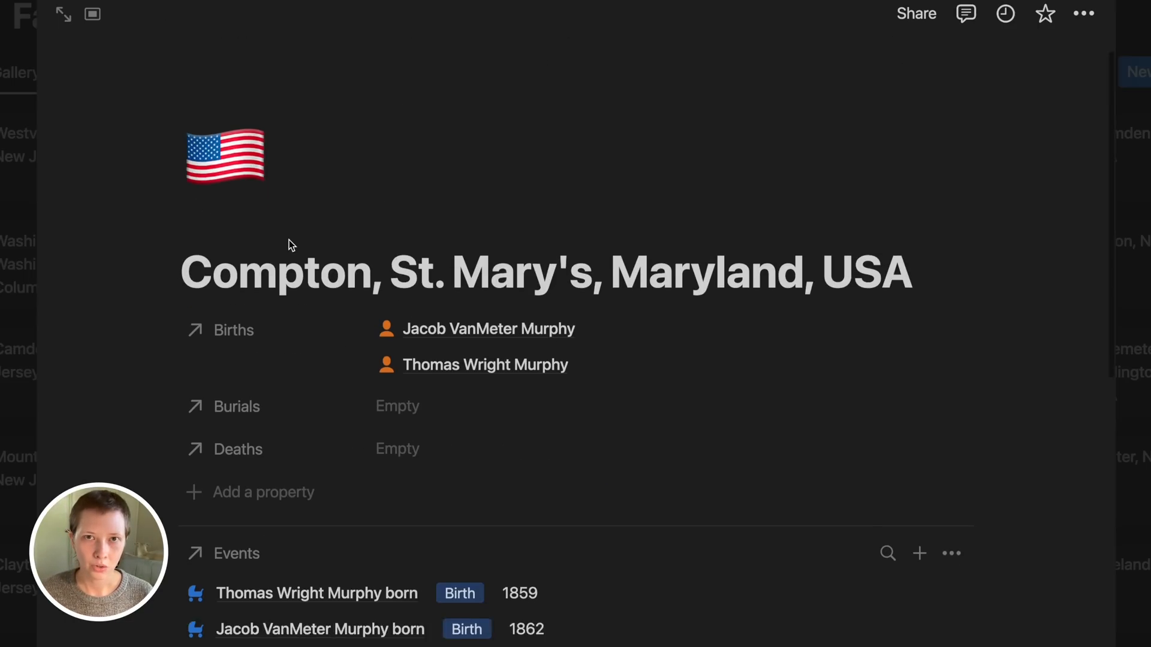
scroll(down, 3)
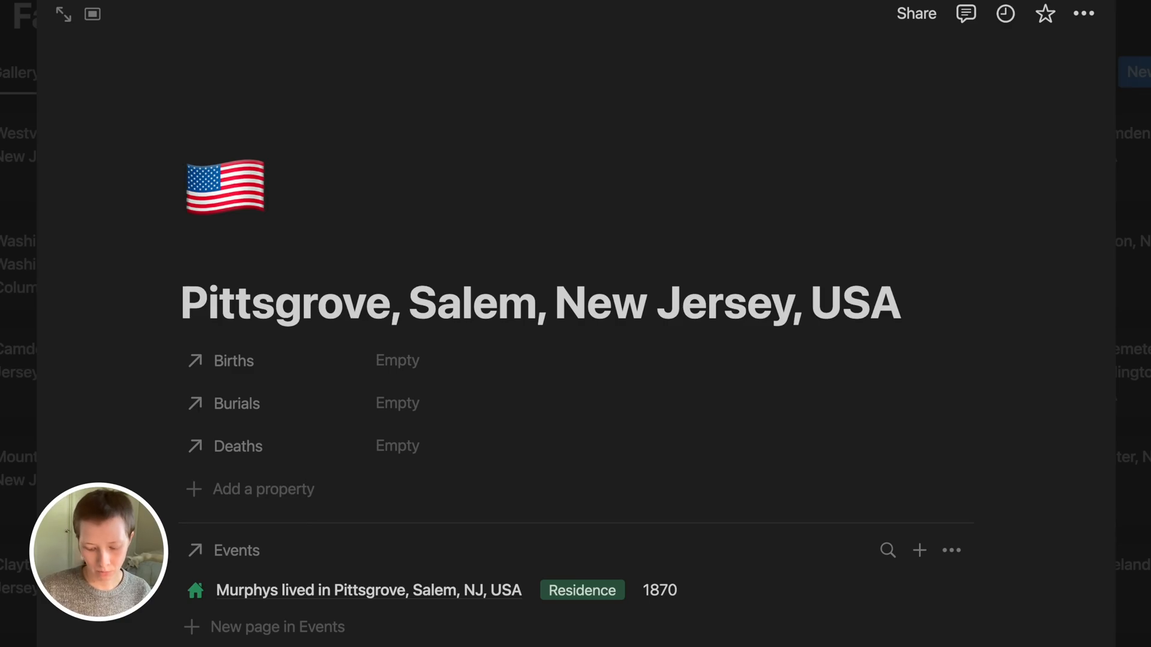
Search 'formula' and open the Formulas database to the Format Week of Month (Su-Sa) page
text(formulaa)
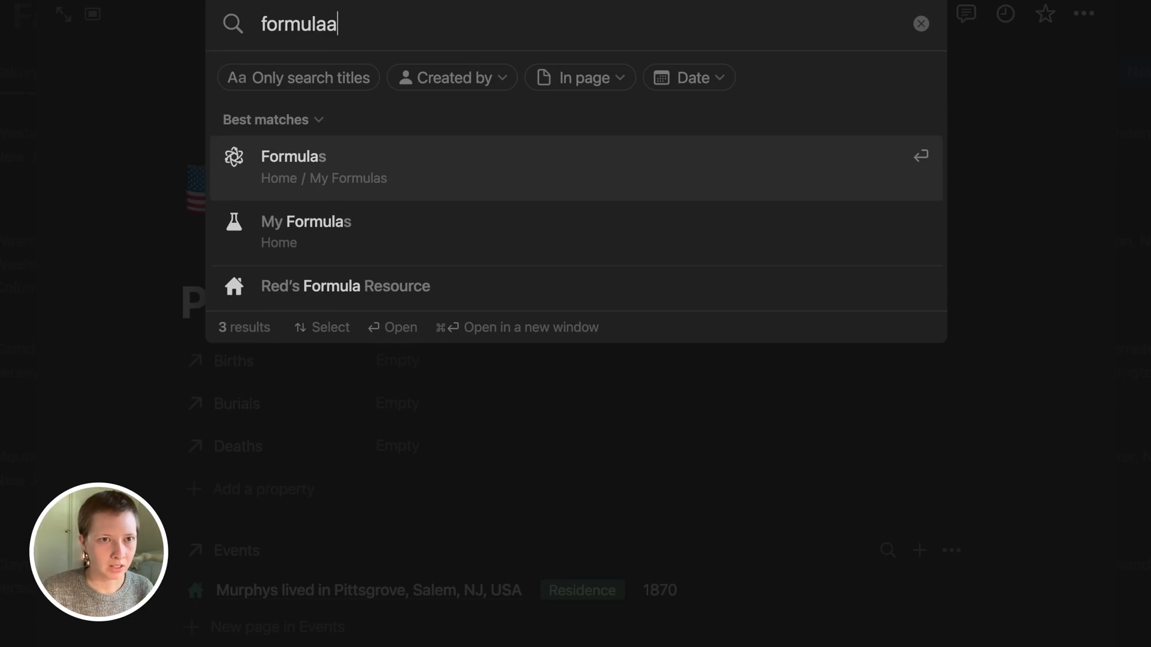
key(Backspace)
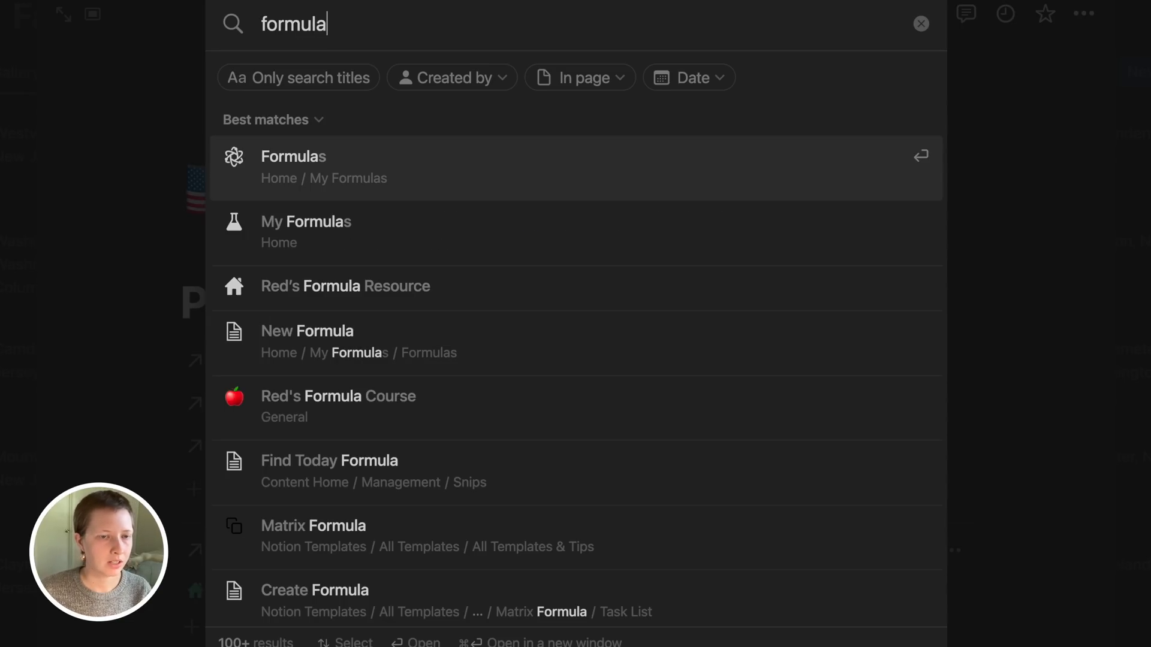
click(293, 155)
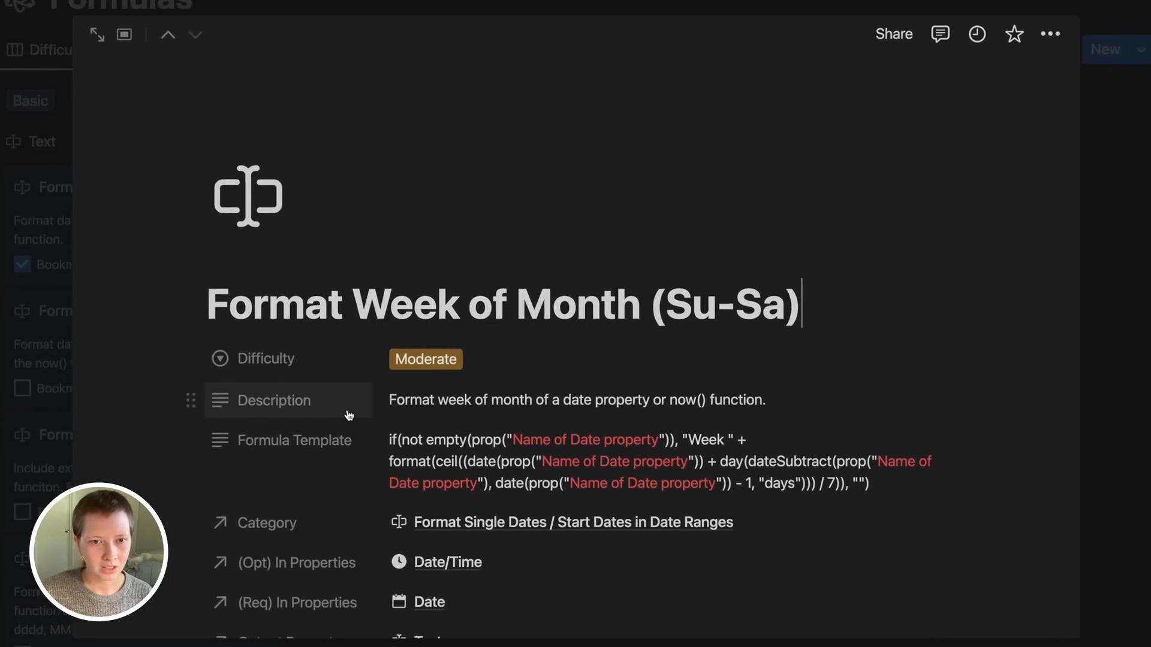
Scroll to the Functions and Related Formulas sections and expand if()'s full description
scroll(down, 3)
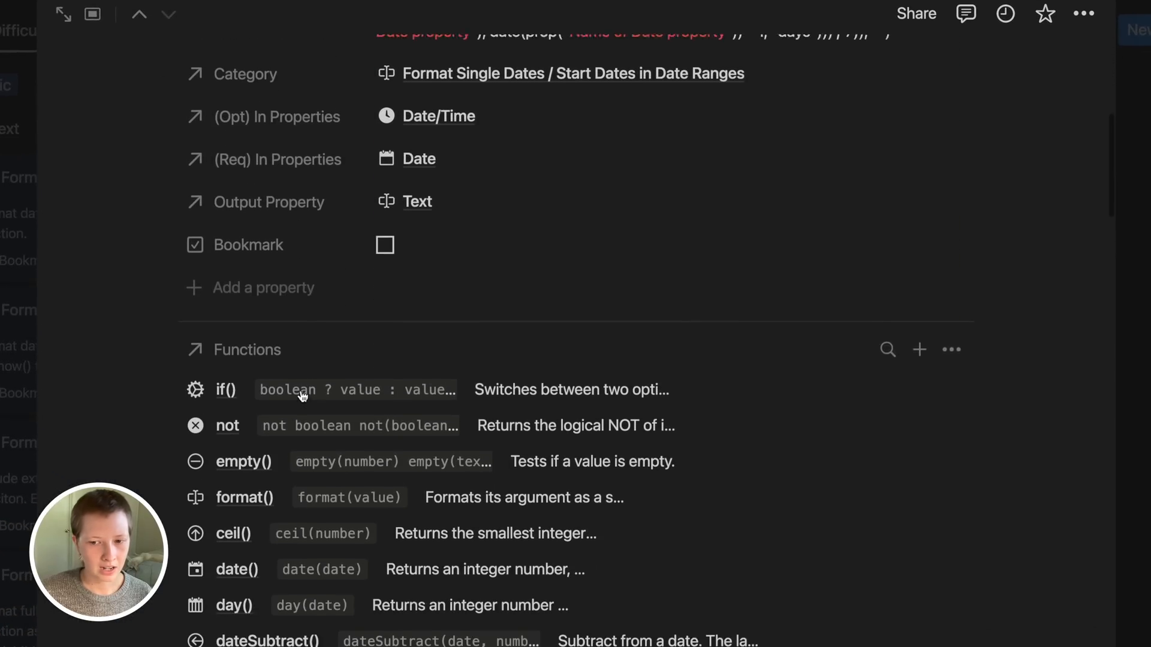
scroll(down, 3)
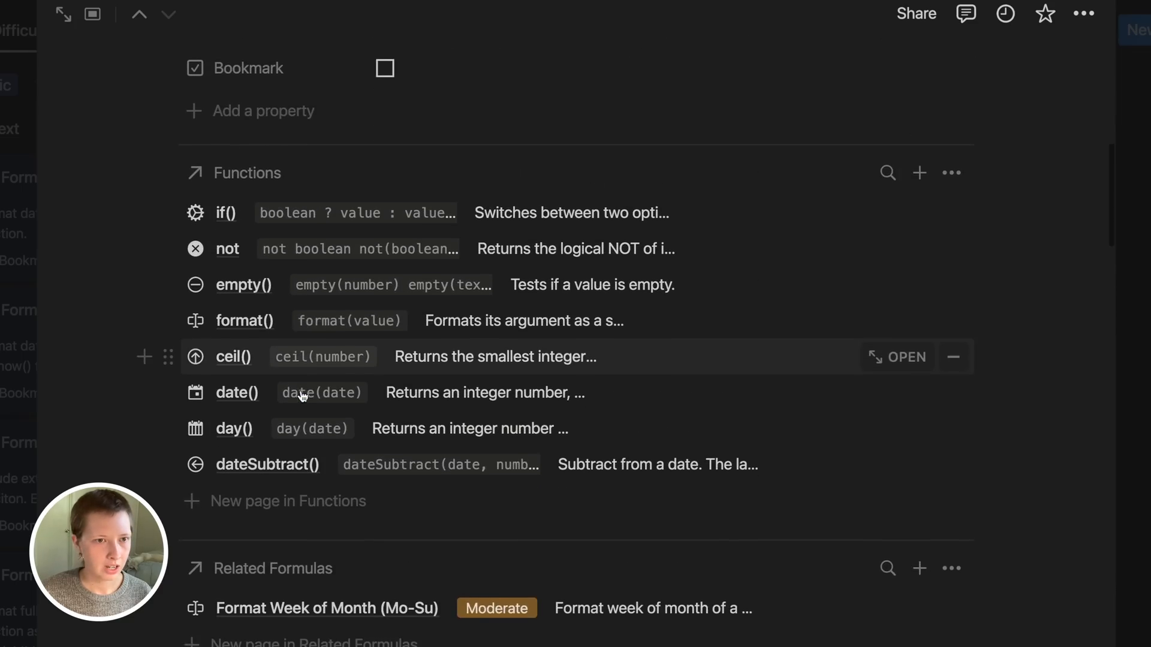
scroll(down, 3)
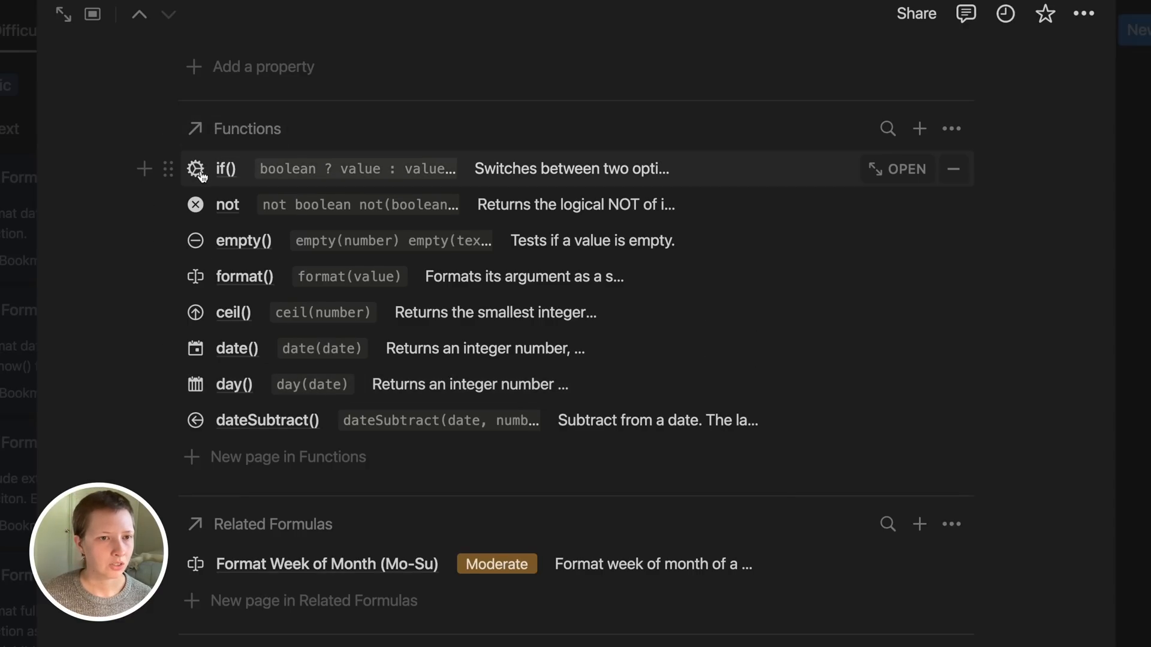
mouse_move(202, 241)
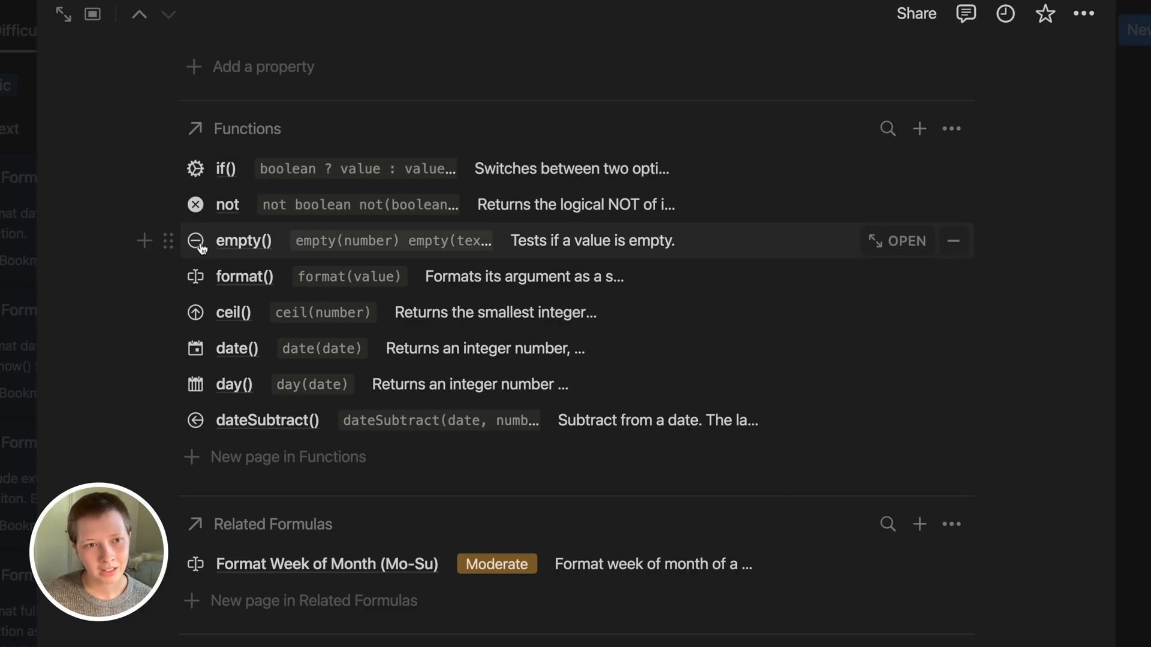
mouse_move(204, 287)
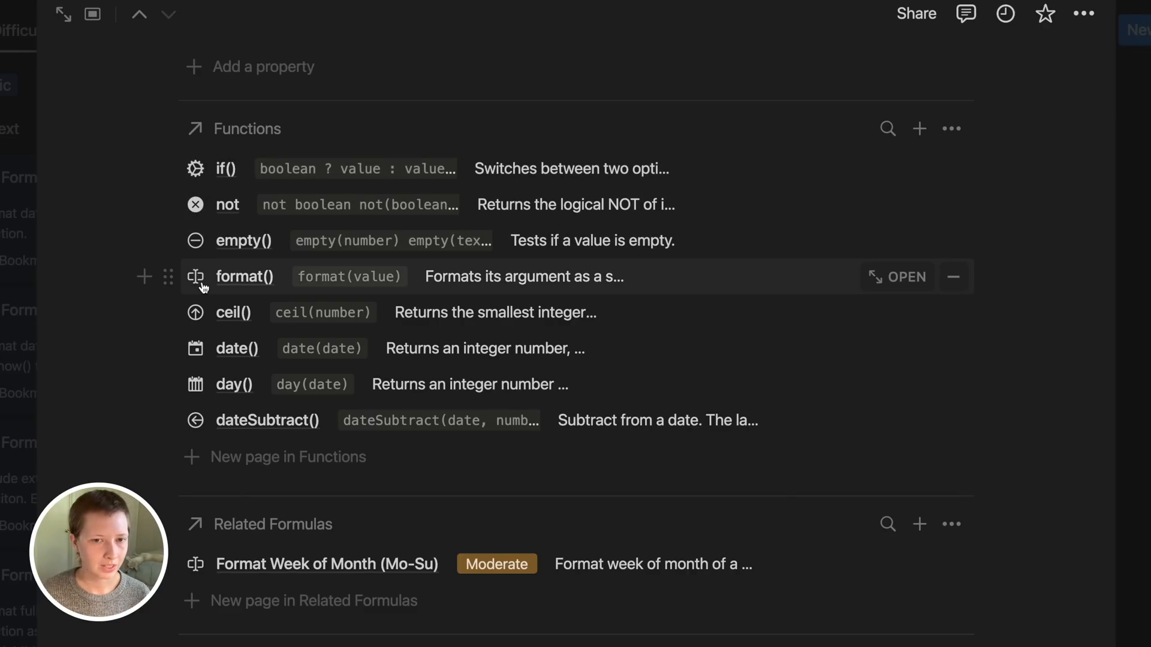
mouse_move(303, 182)
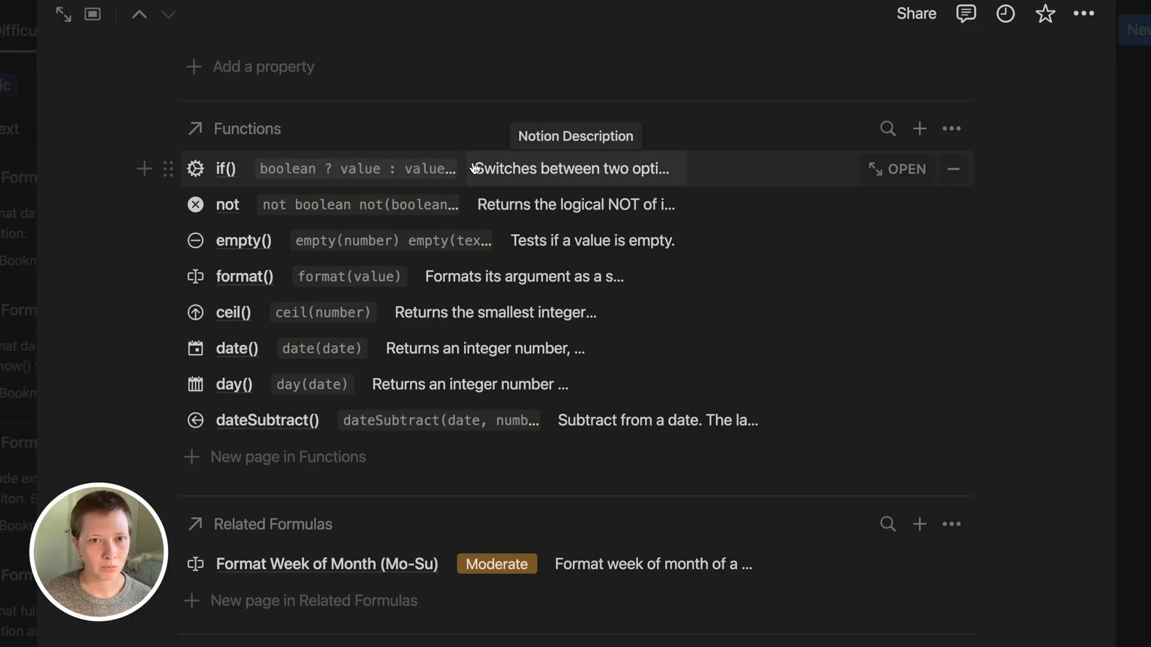
click(570, 167)
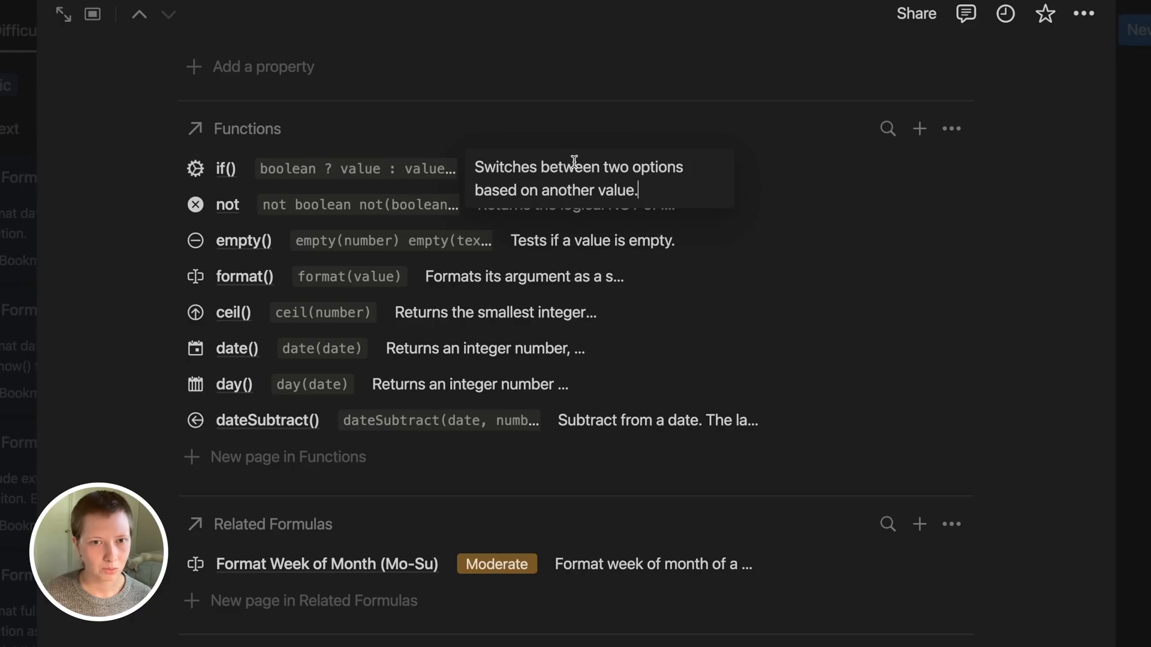
mouse_move(348, 177)
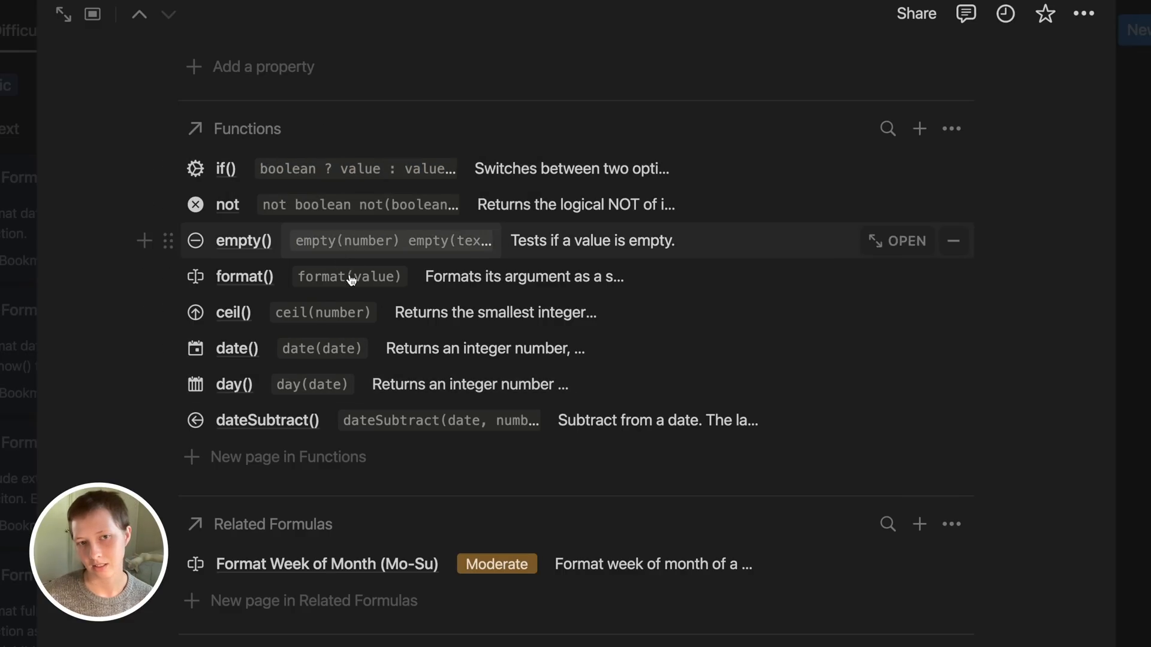
mouse_move(643, 173)
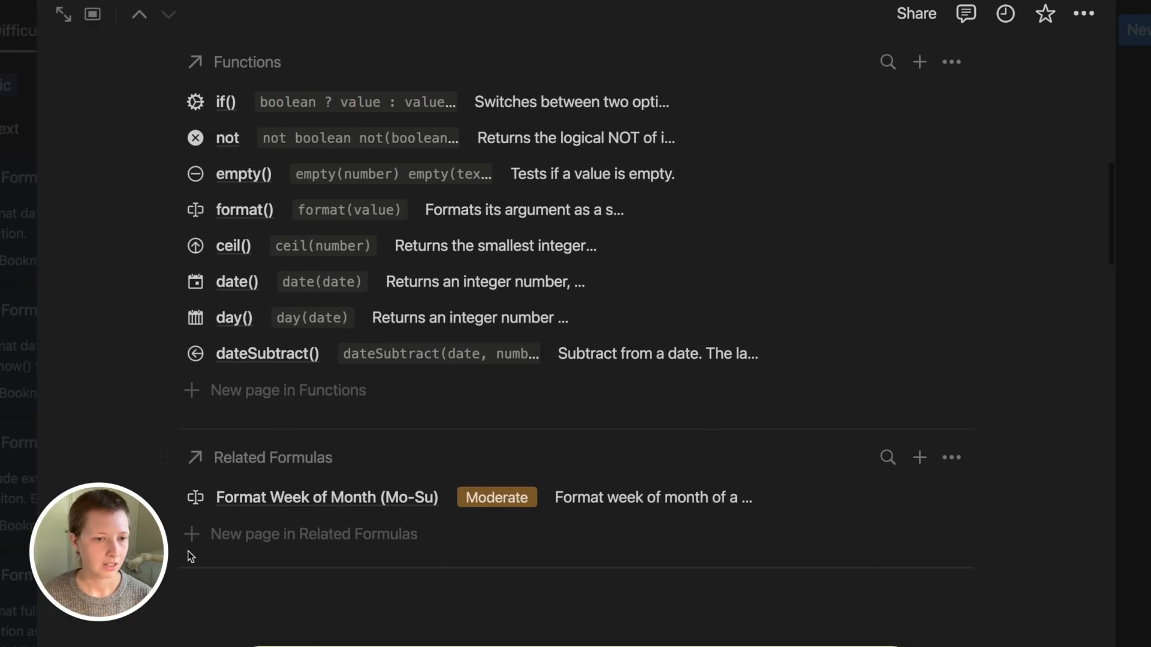
Review the Related Formulas relation's Show as and Edit property settings, then return to the Hierarchical Setup notes table
scroll(down, 3)
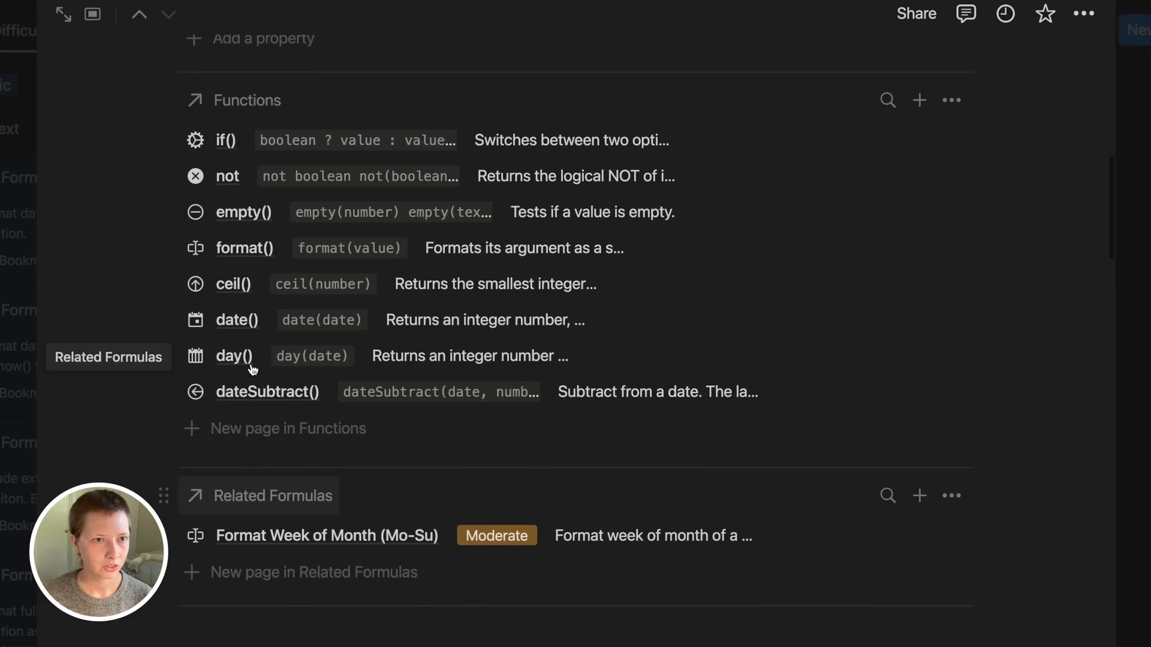
click(247, 101)
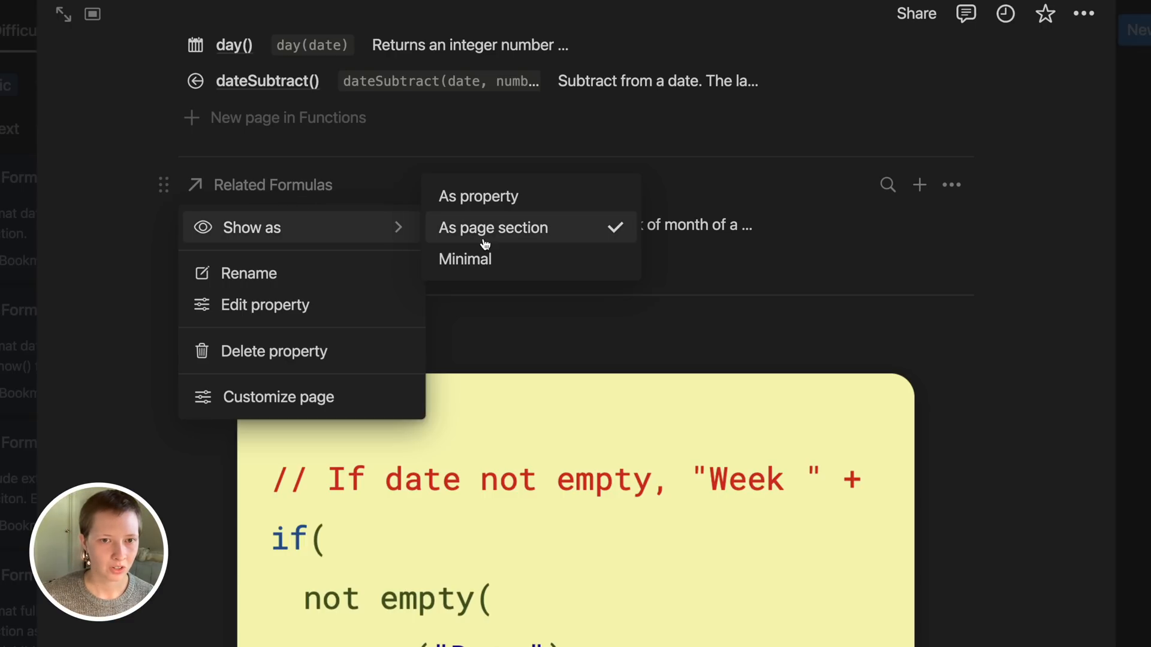
click(265, 306)
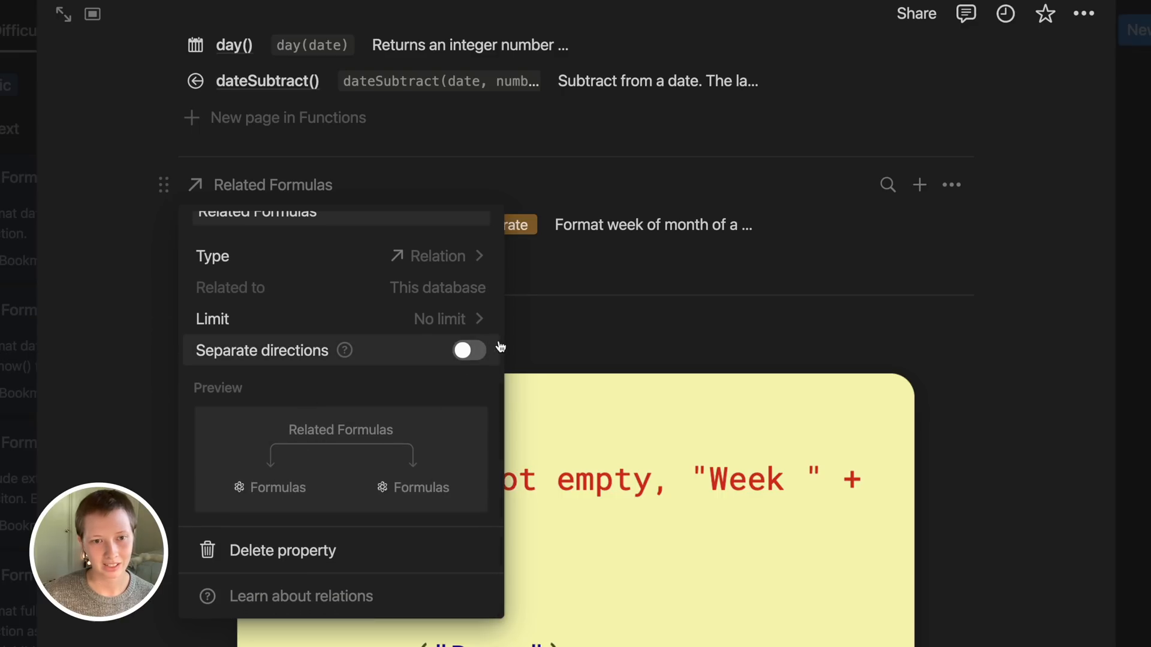
mouse_move(98, 287)
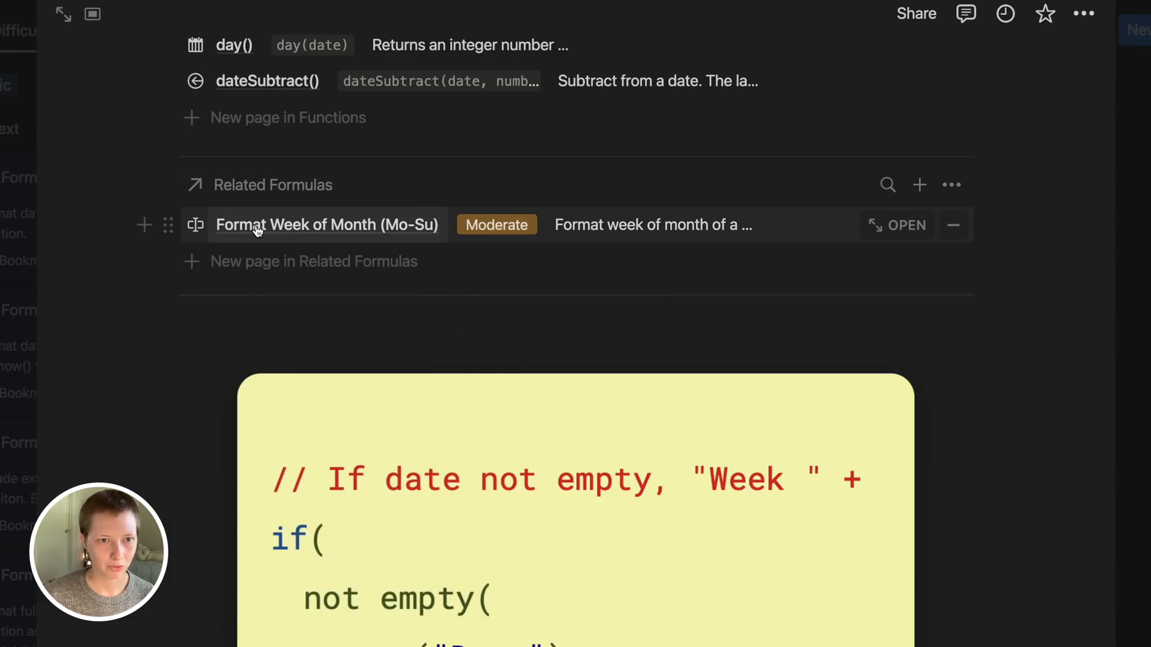
mouse_move(197, 225)
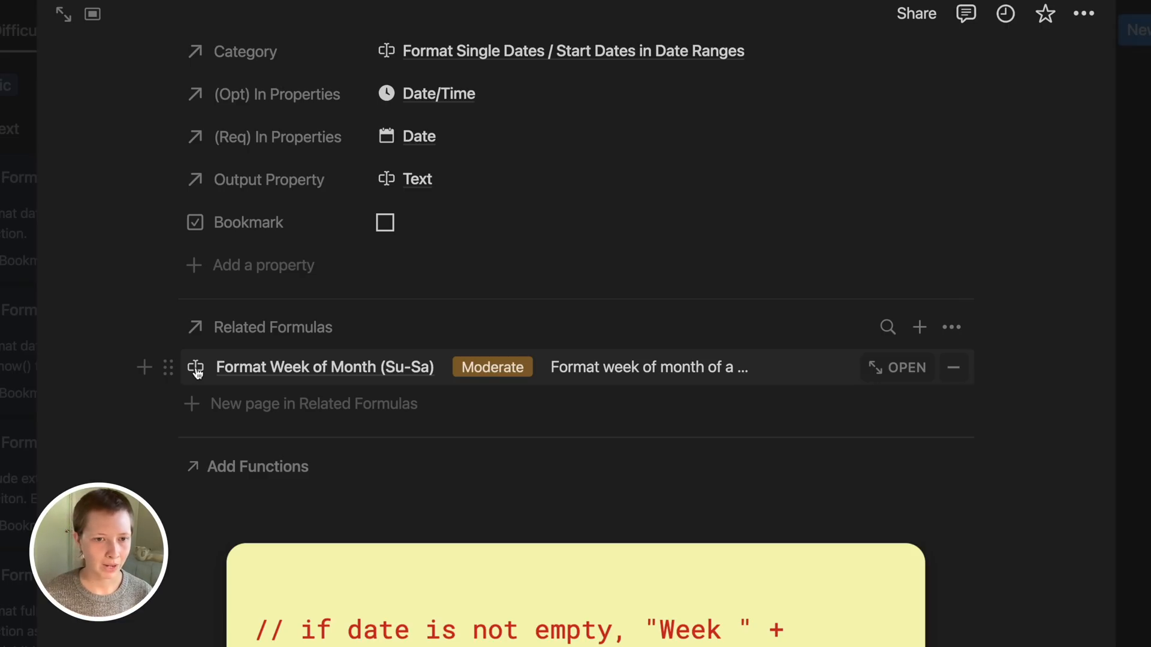
scroll(down, 3)
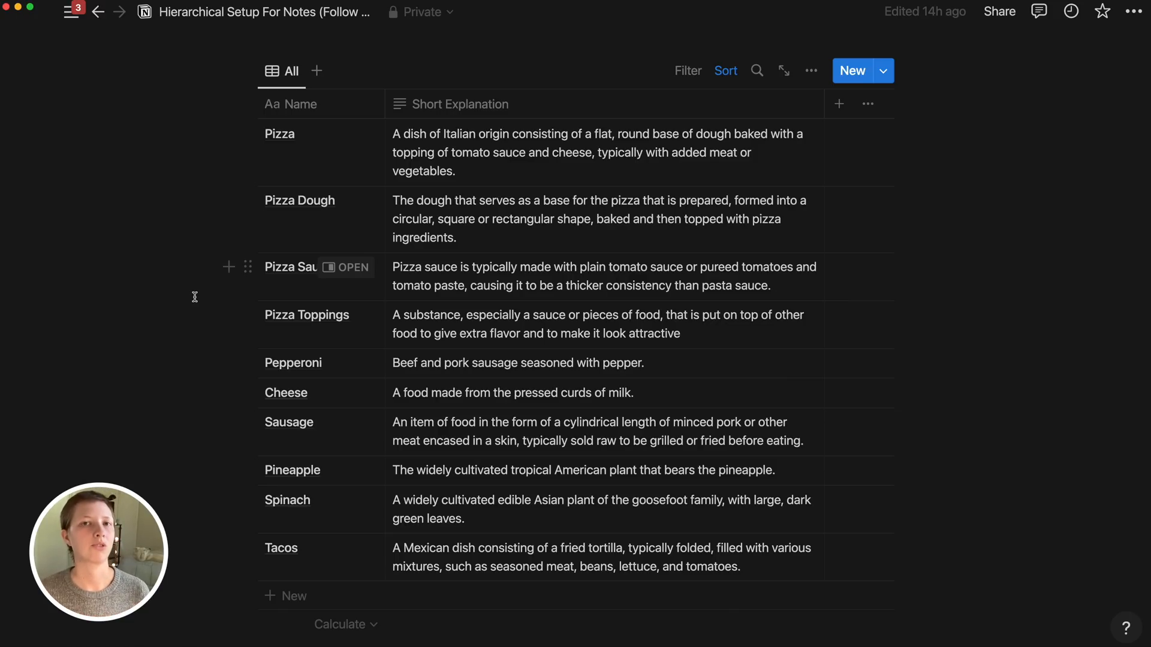
mouse_move(407, 517)
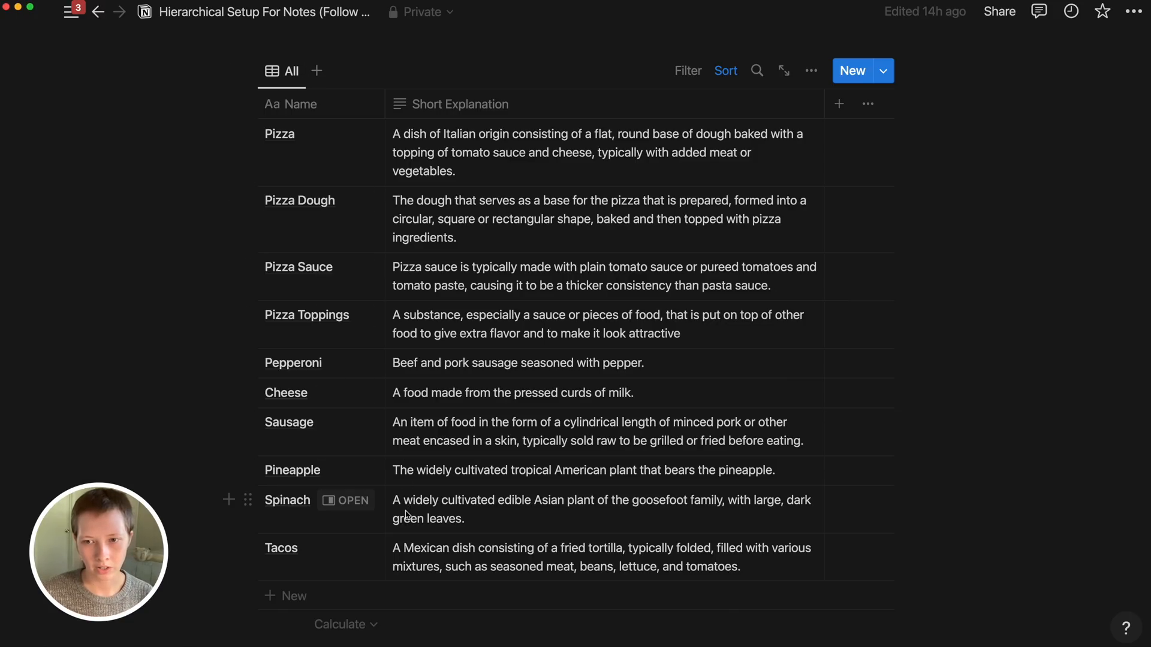
Add a new view of All My Notes using the List layout
click(725, 69)
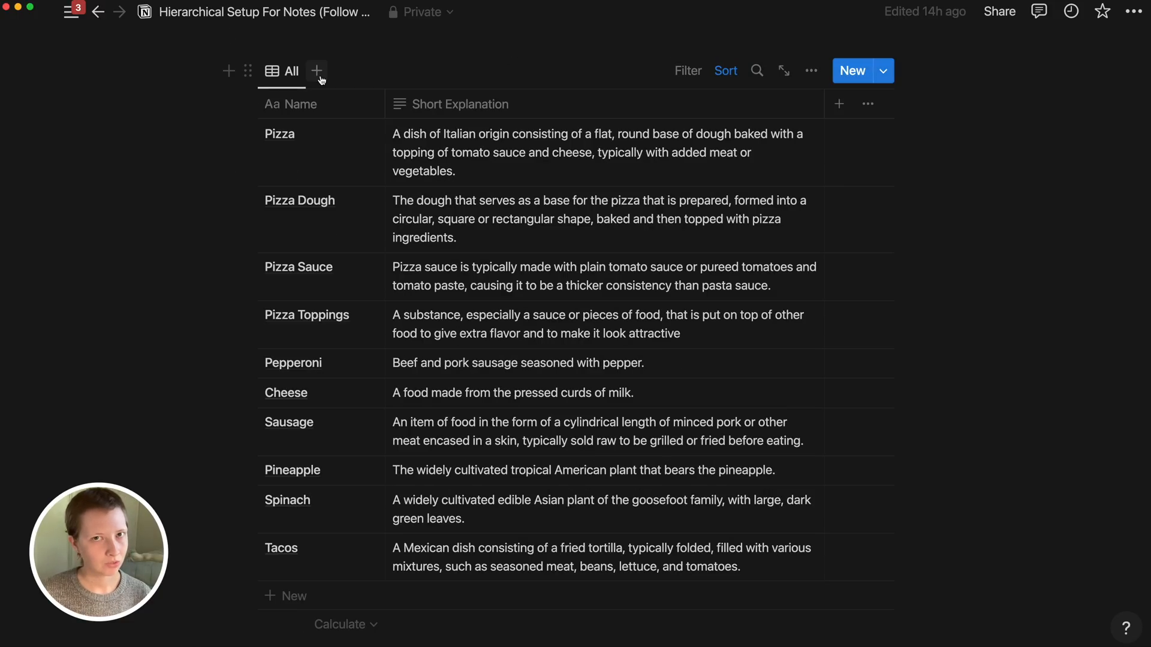
click(316, 72)
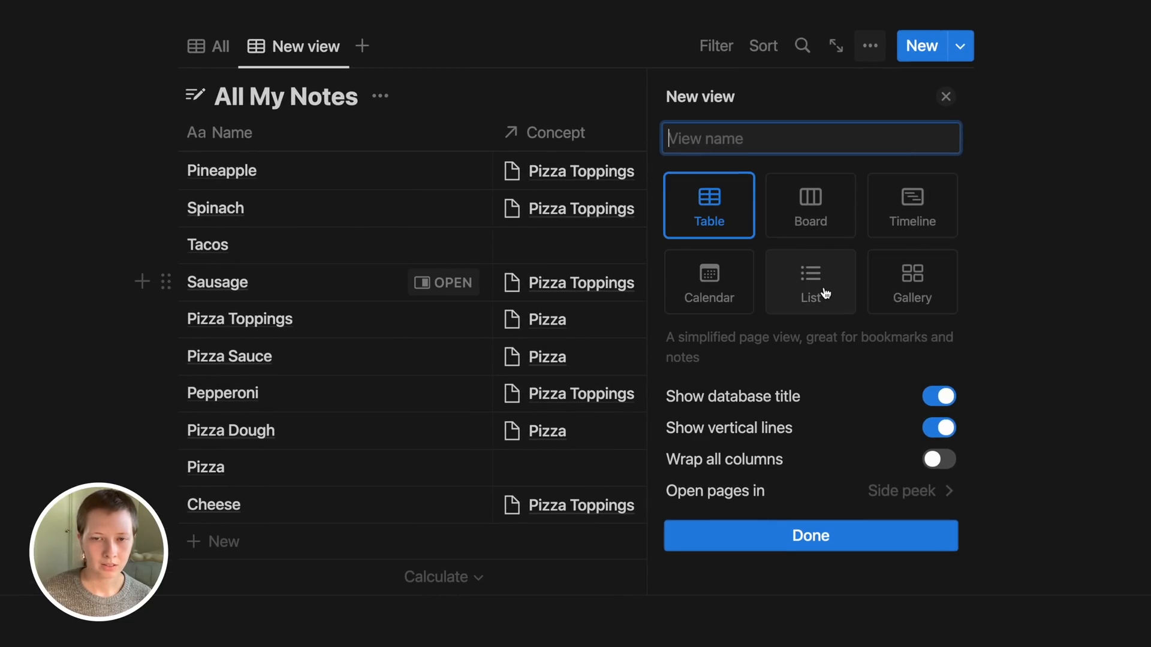
click(810, 282)
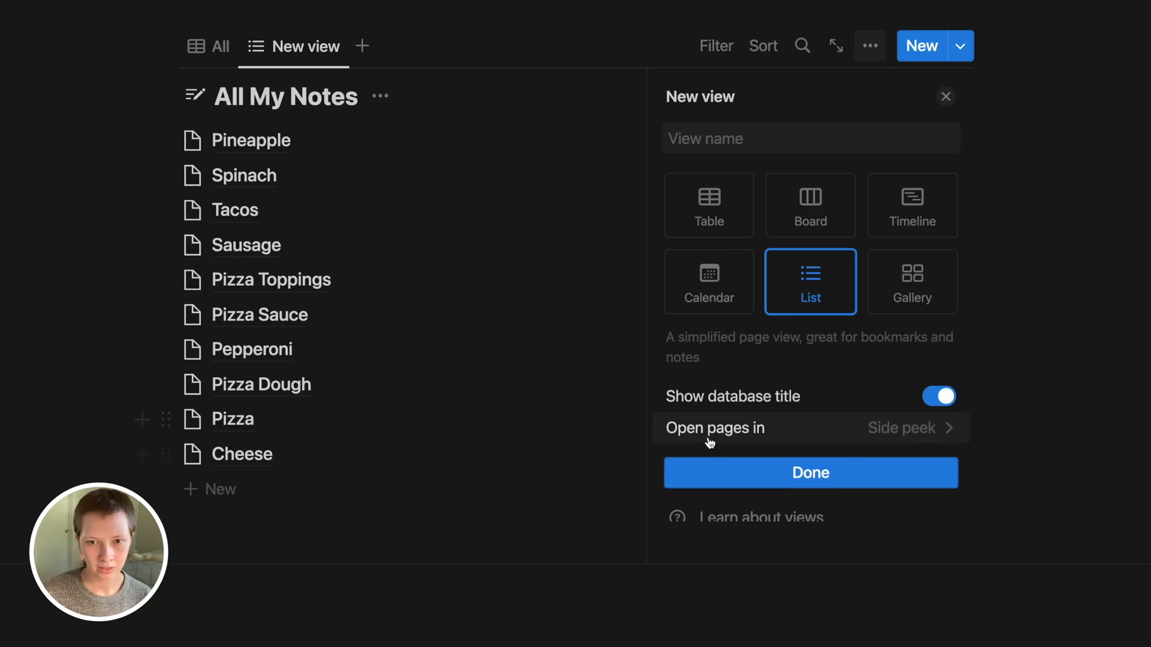
click(810, 473)
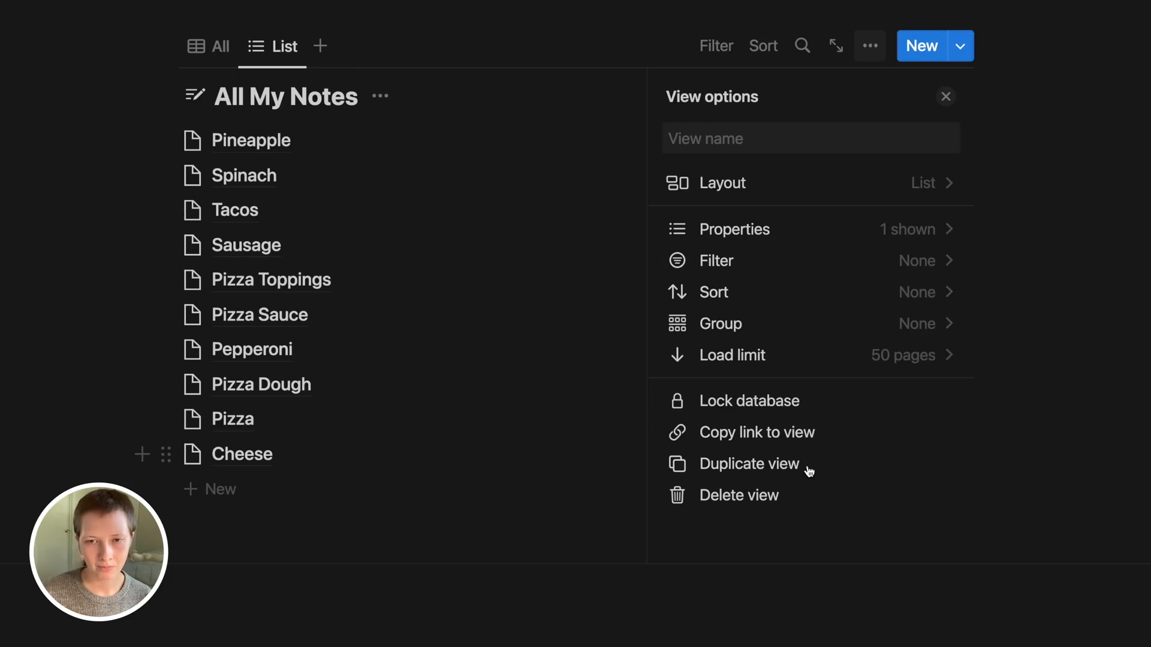
mouse_move(727, 304)
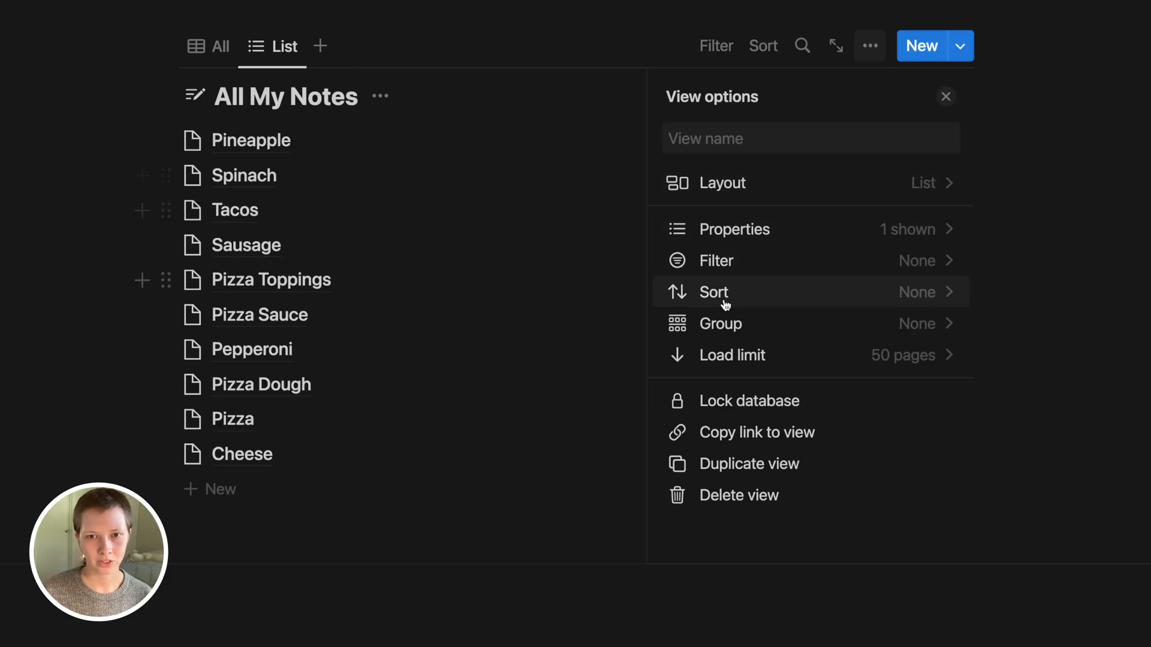
Apply one sort to the new list view and begin naming it
click(713, 292)
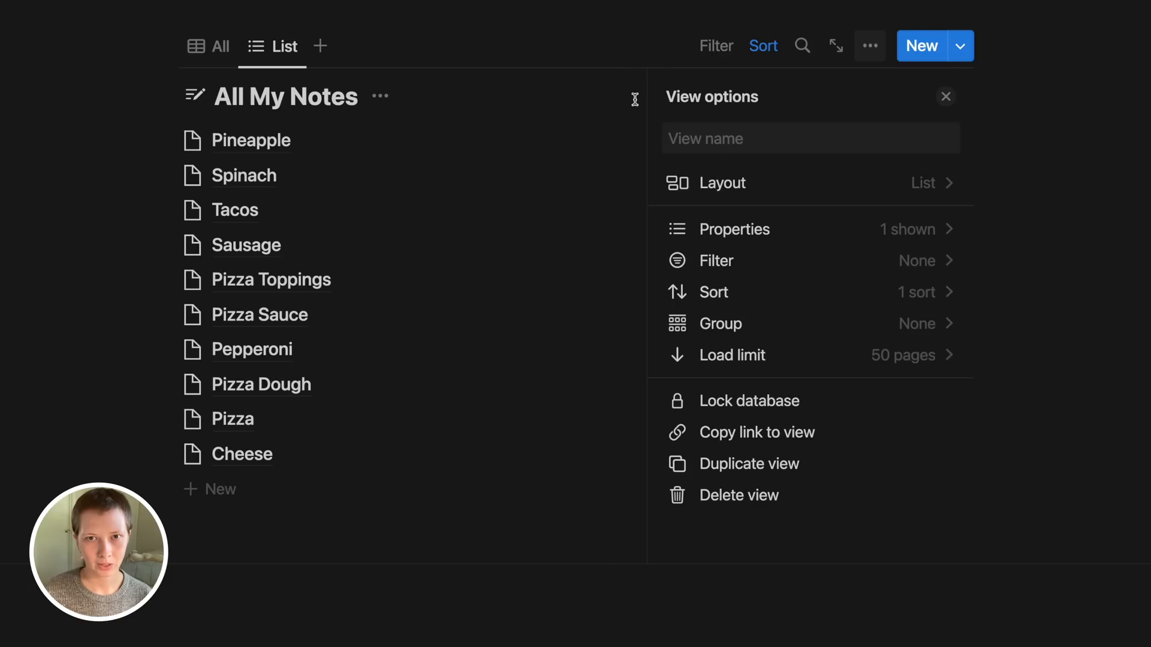
click(810, 140)
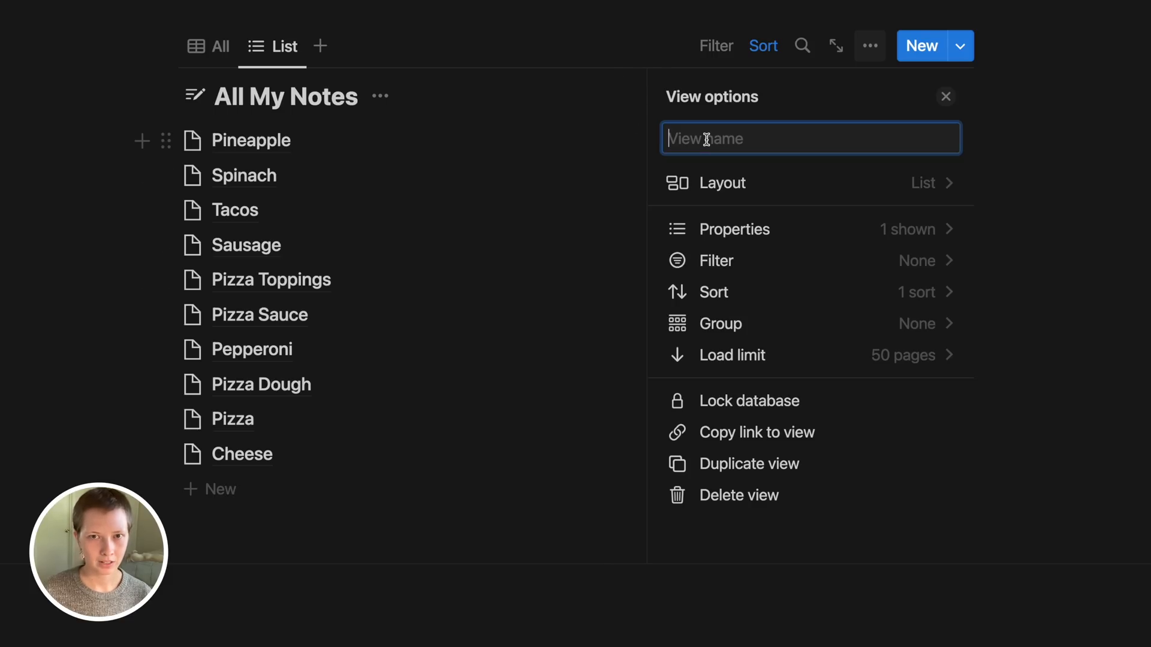
Name the new list view 'Top Tier'
text(Top tie)
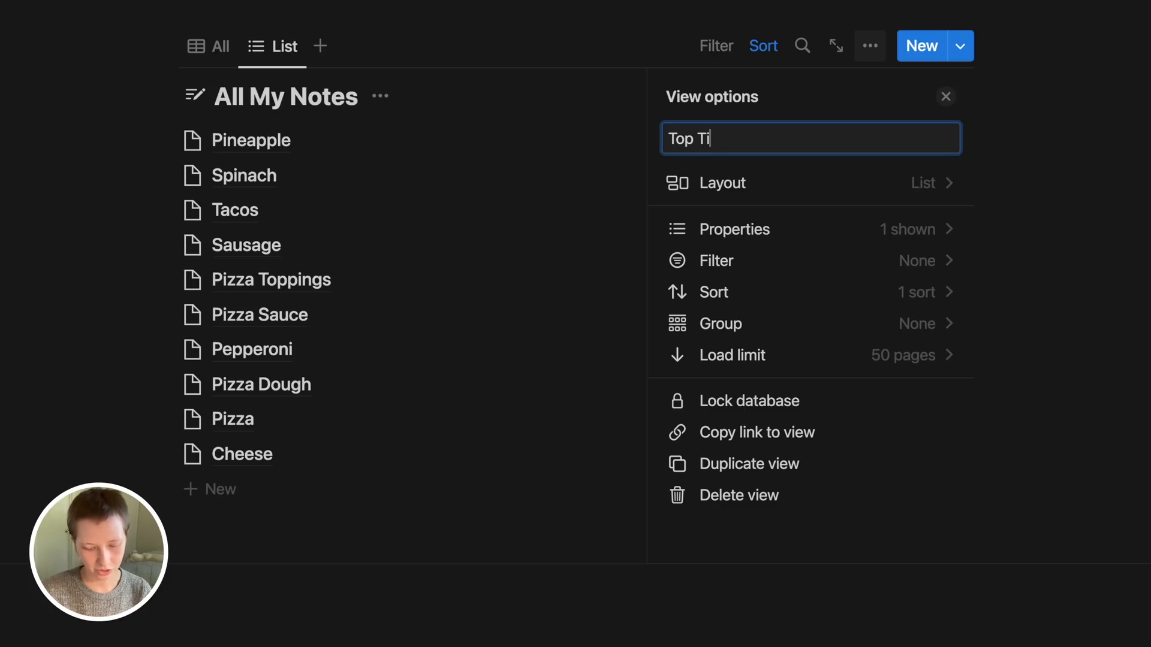
text(er)
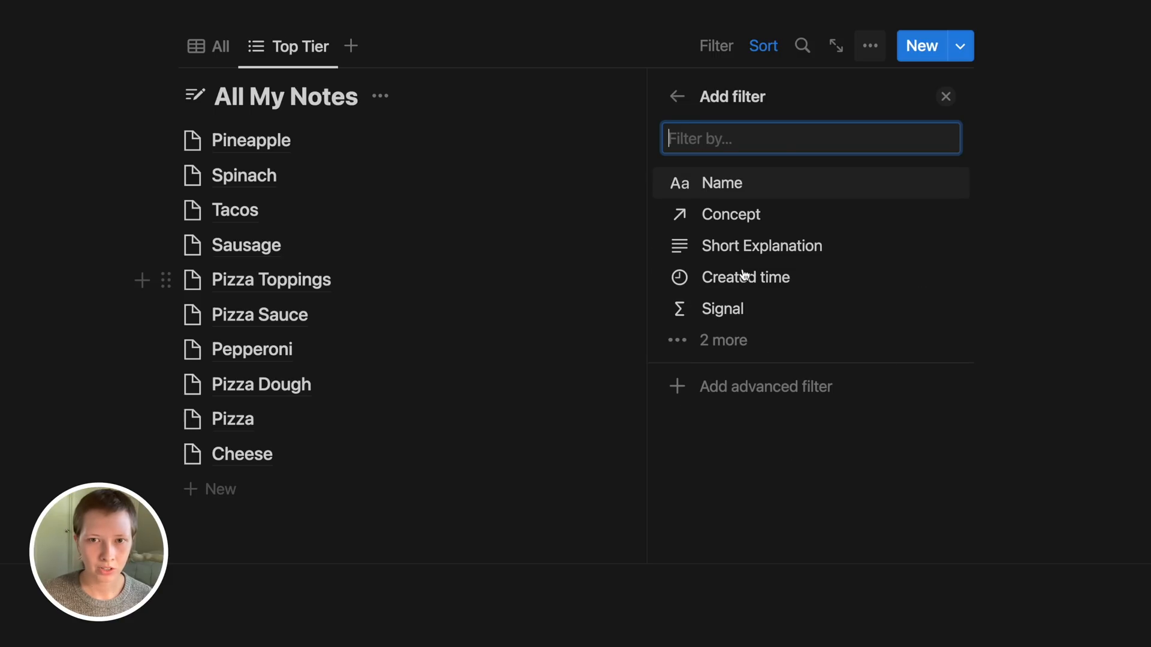
Filter the view to Concept is empty and add a second Description(s) filter
click(731, 215)
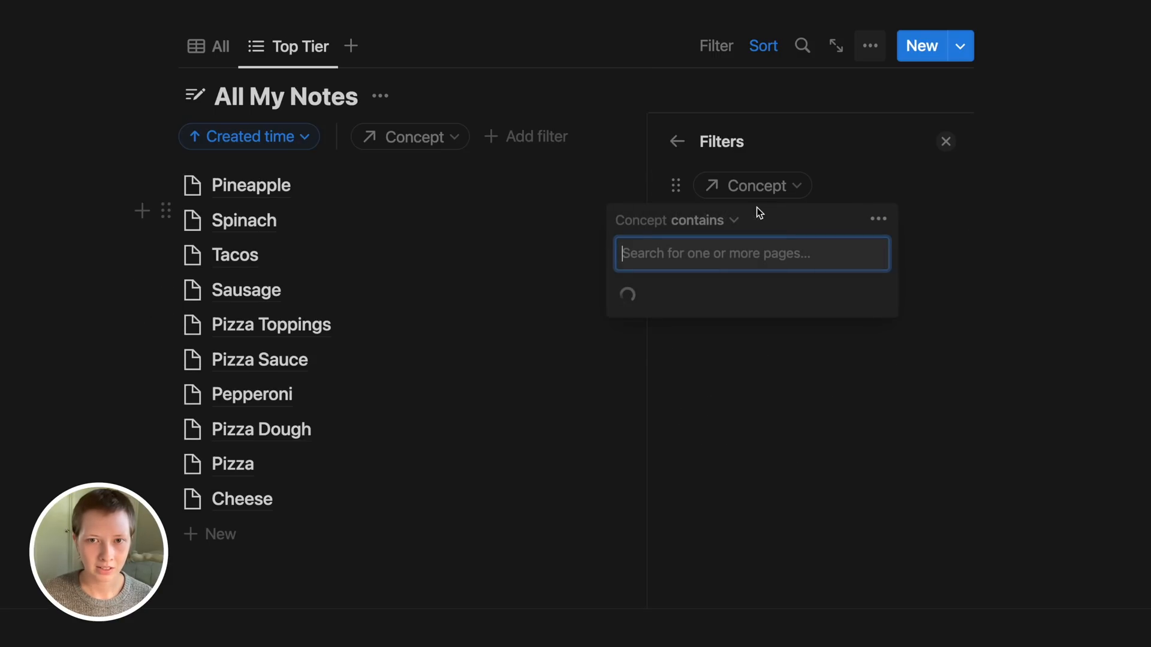
click(697, 220)
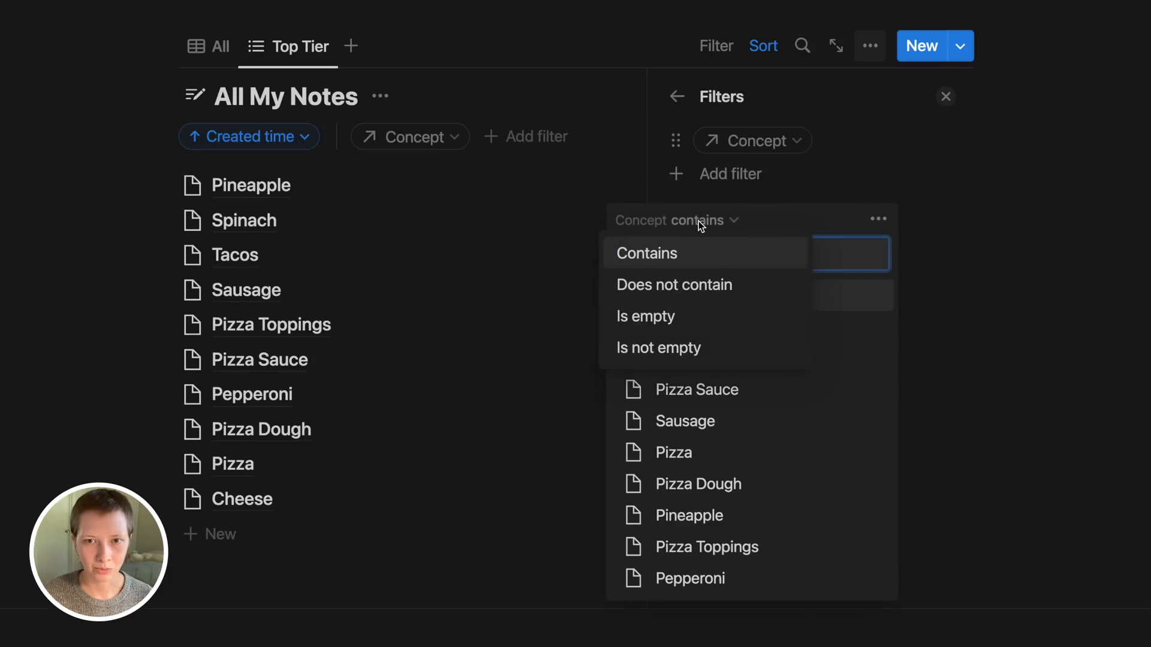
mouse_move(635, 334)
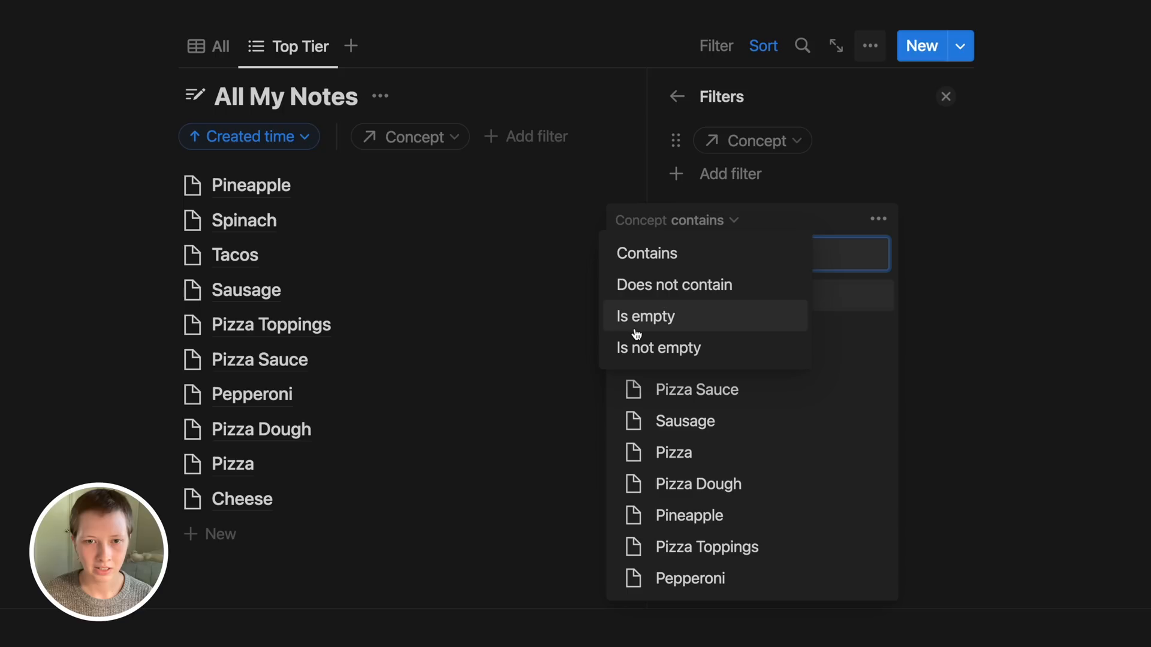
click(645, 316)
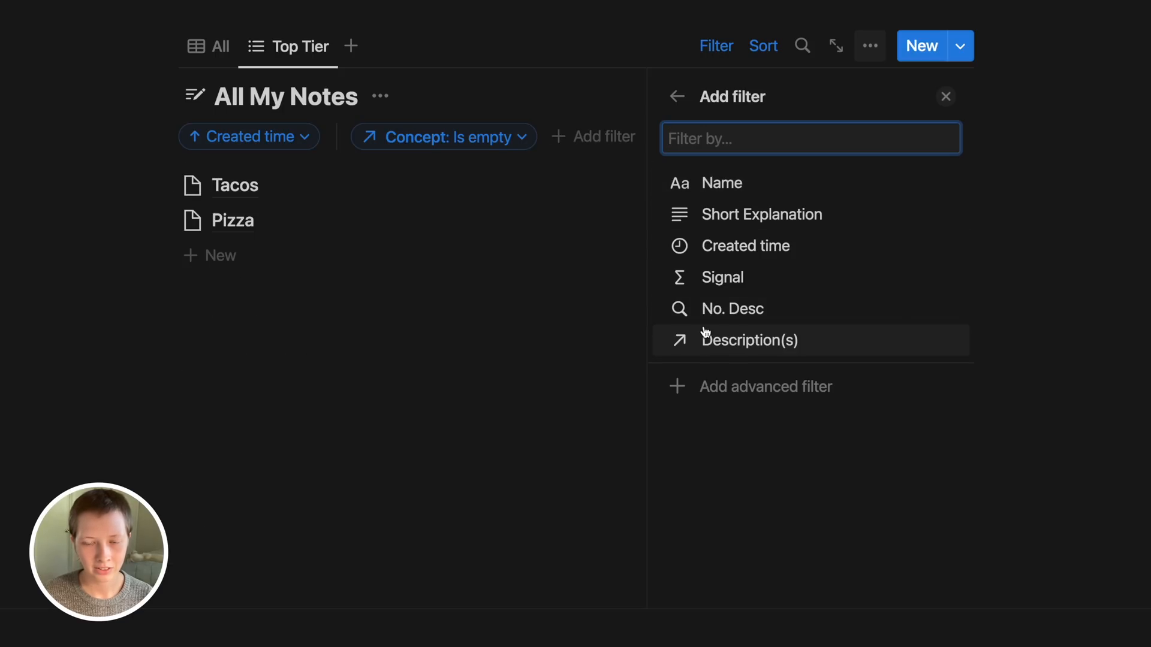
click(749, 340)
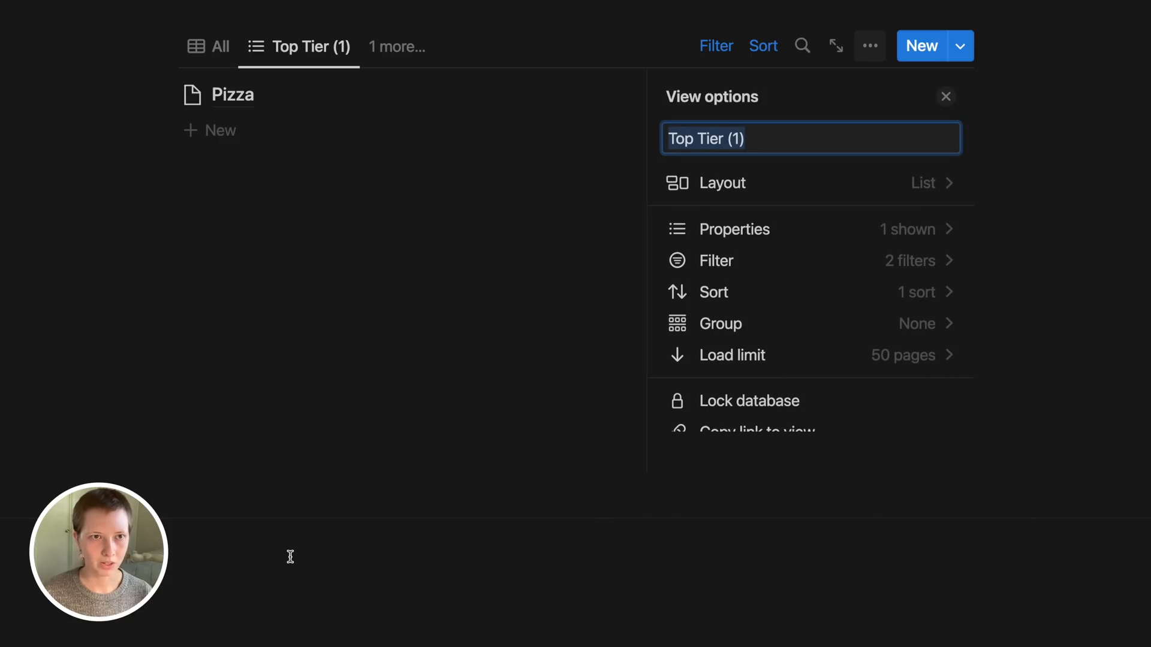
Rename the duplicated view 'Orphans' and reopen its Description(s) filter condition
text(O)
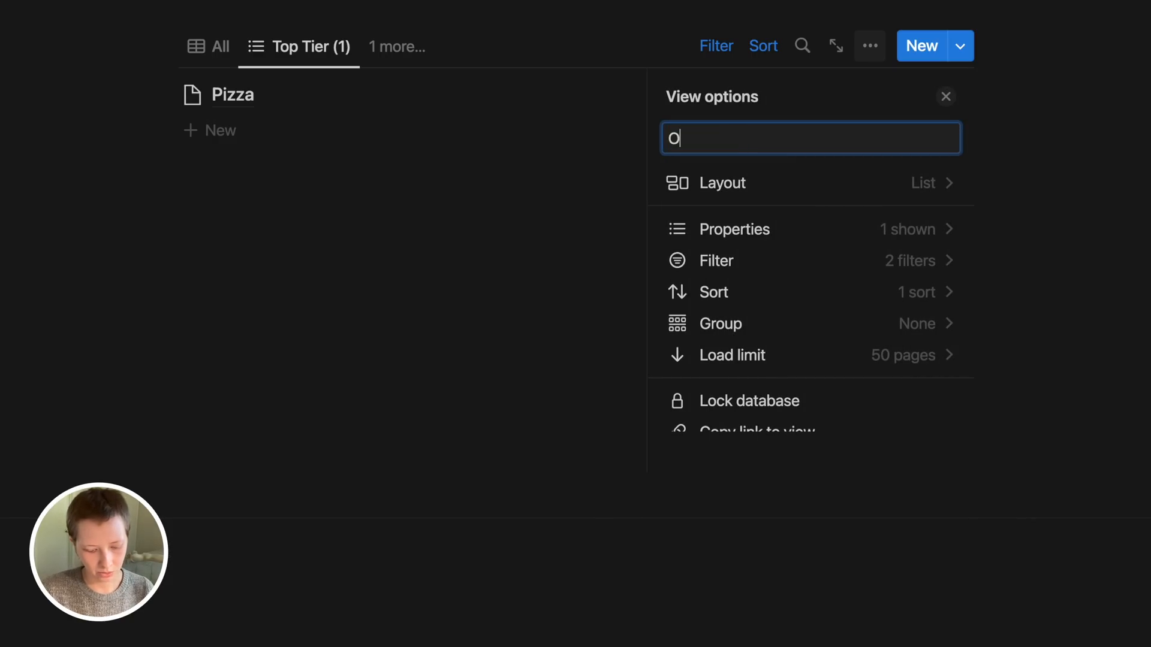
text(rphans)
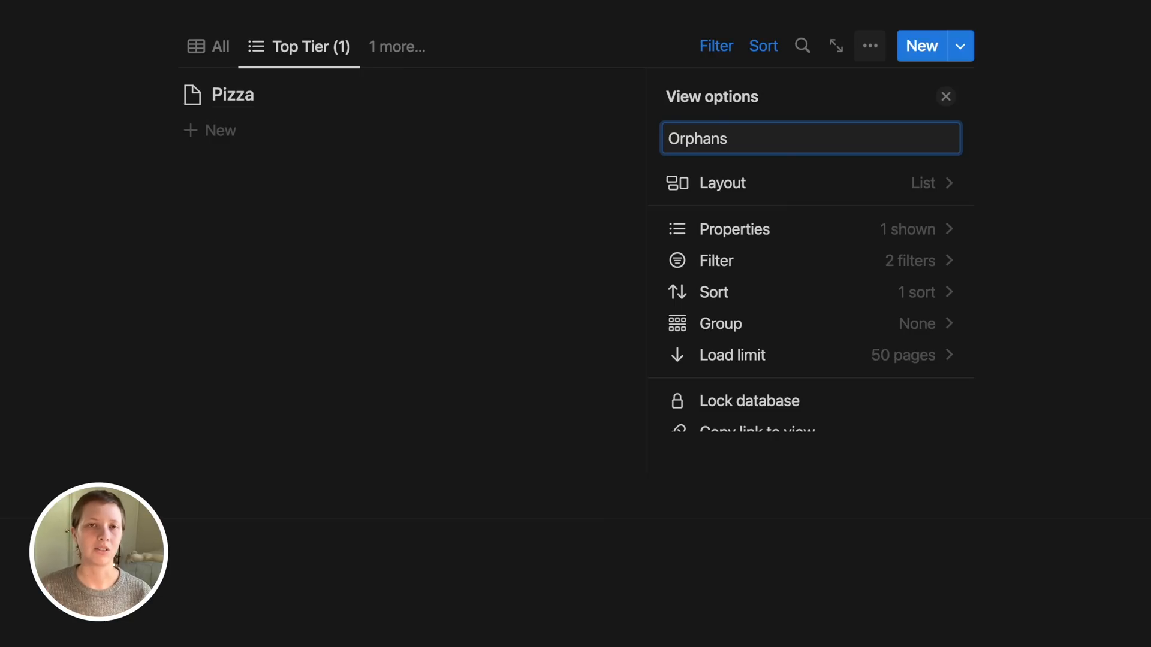
click(715, 262)
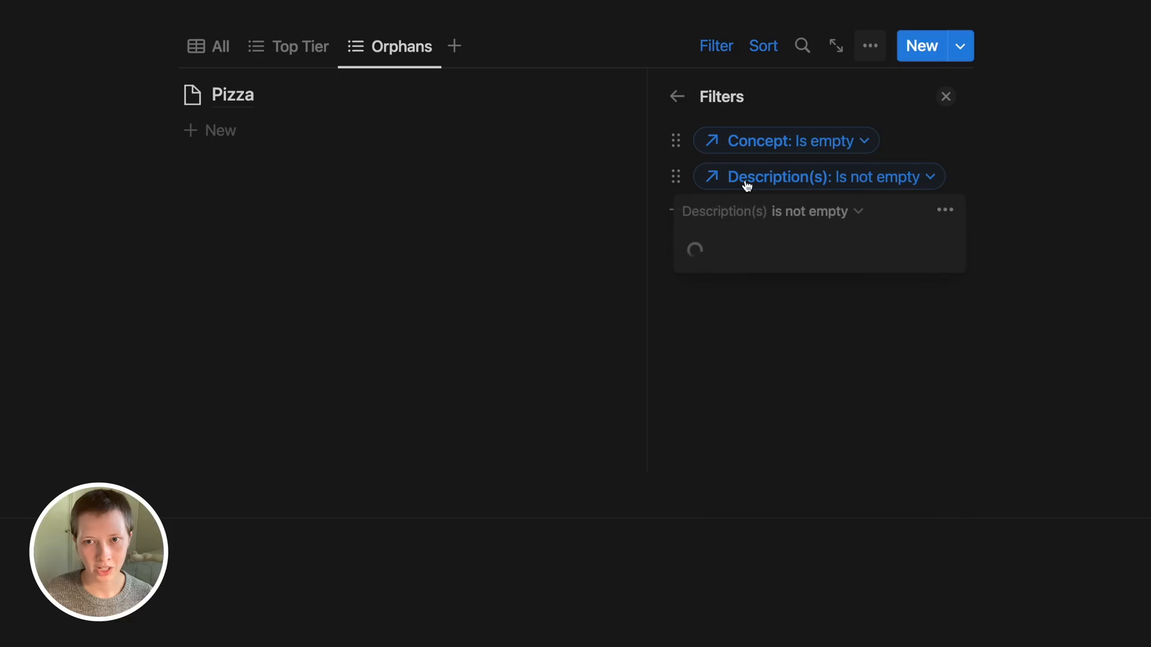
click(808, 211)
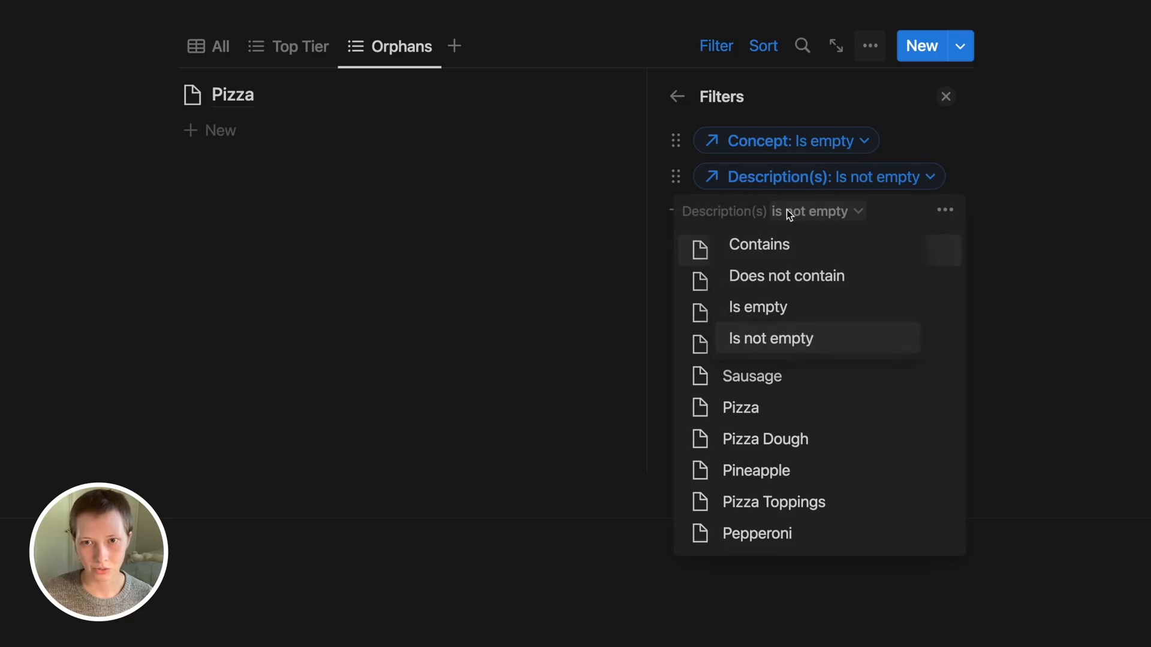